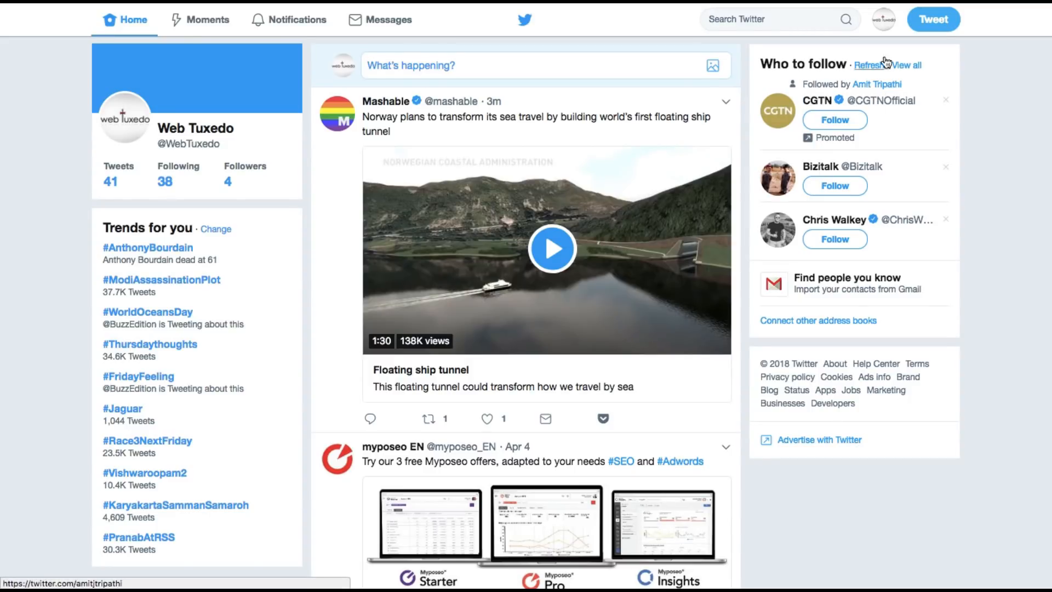
Go to Twitter Ads from the profile avatar's account menu
click(883, 19)
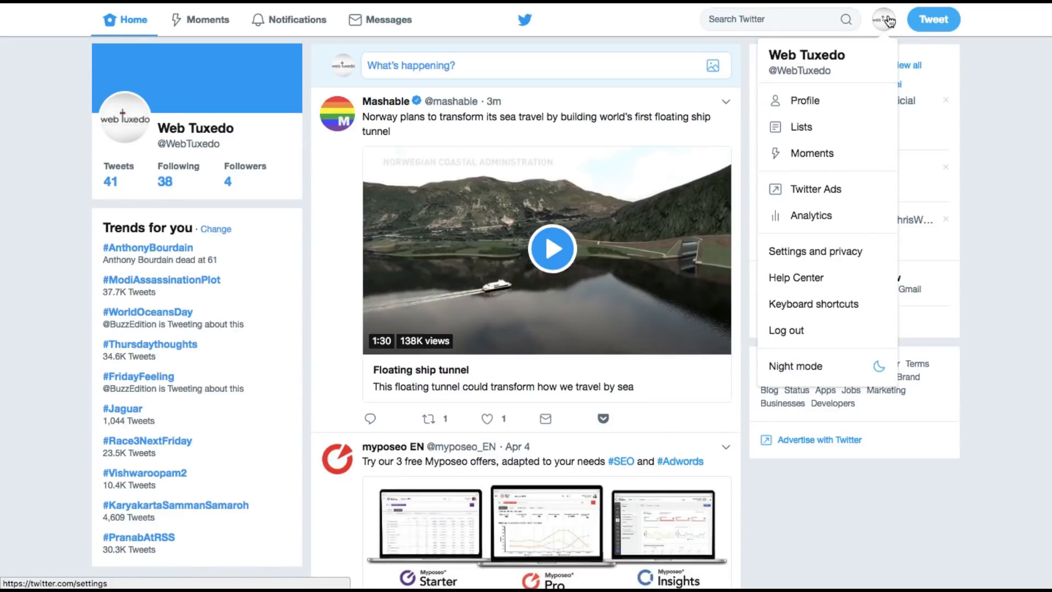
mouse_move(815, 188)
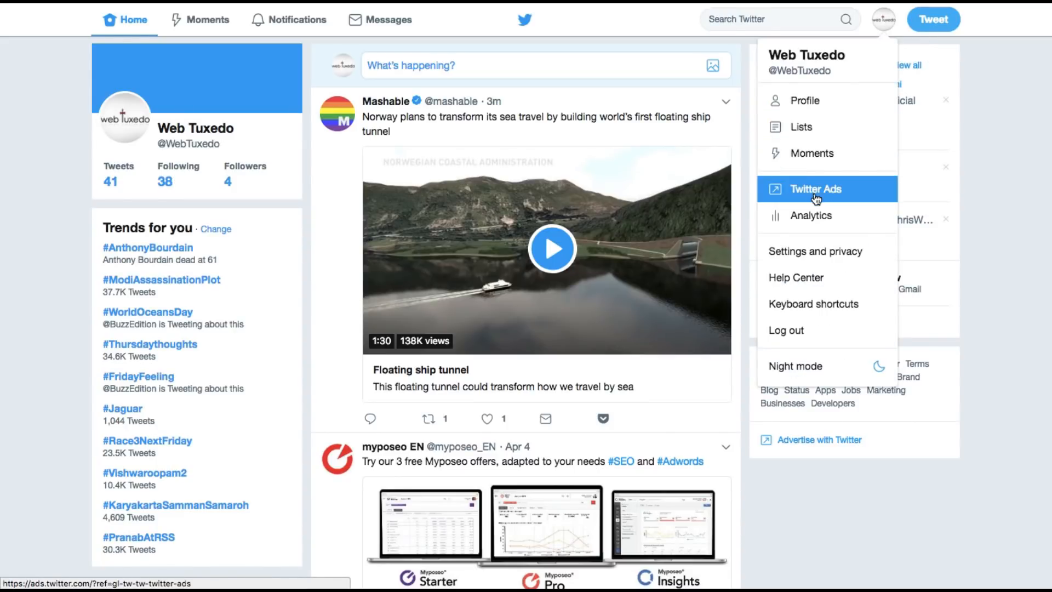
click(816, 189)
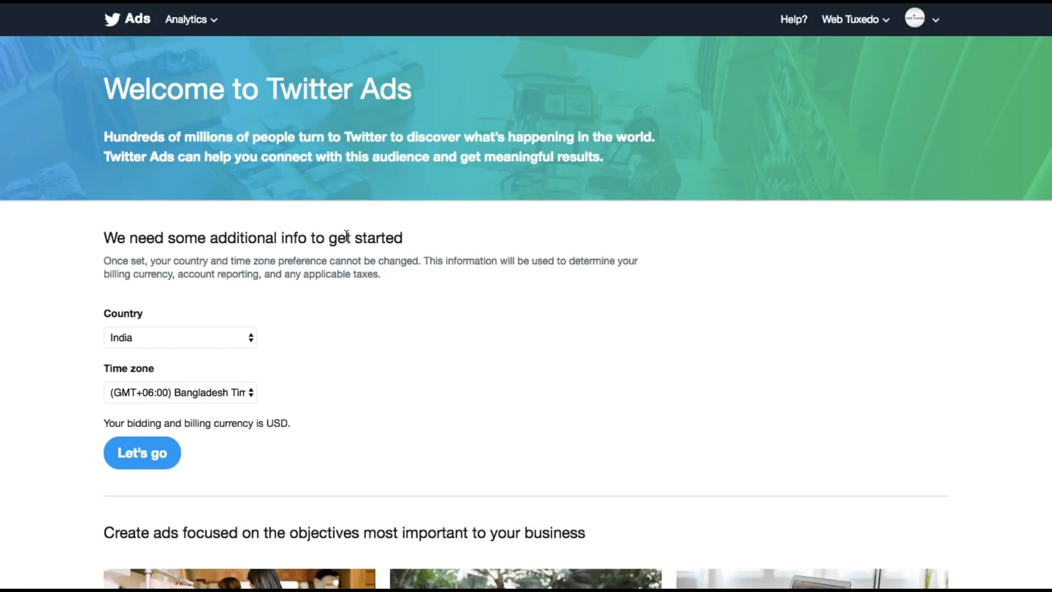
Keep India and (GMT+06:00) Bangladesh Time and submit with Let's go
scroll(down, 3)
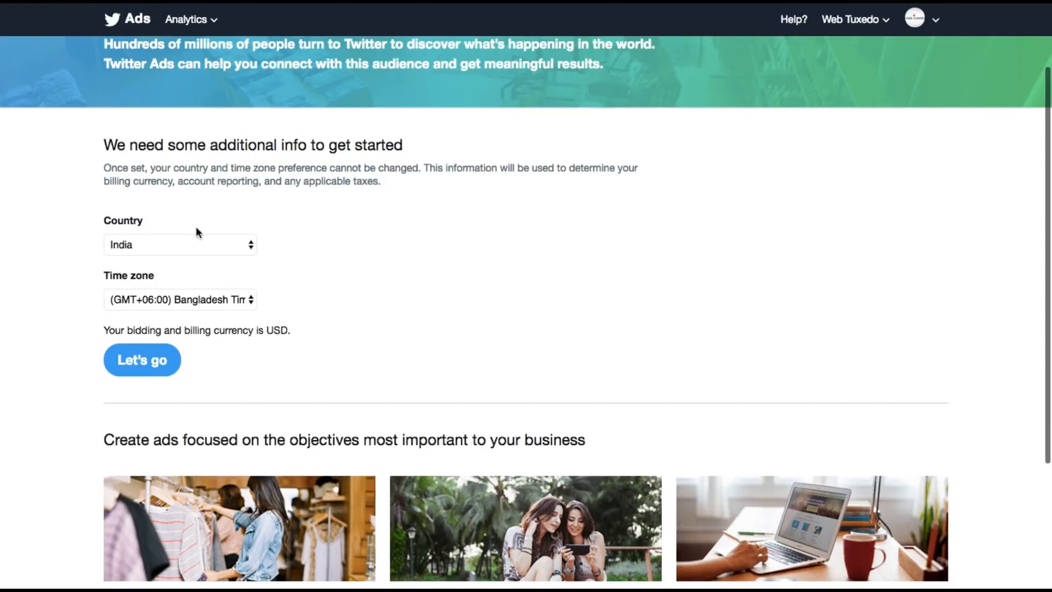
mouse_move(180, 253)
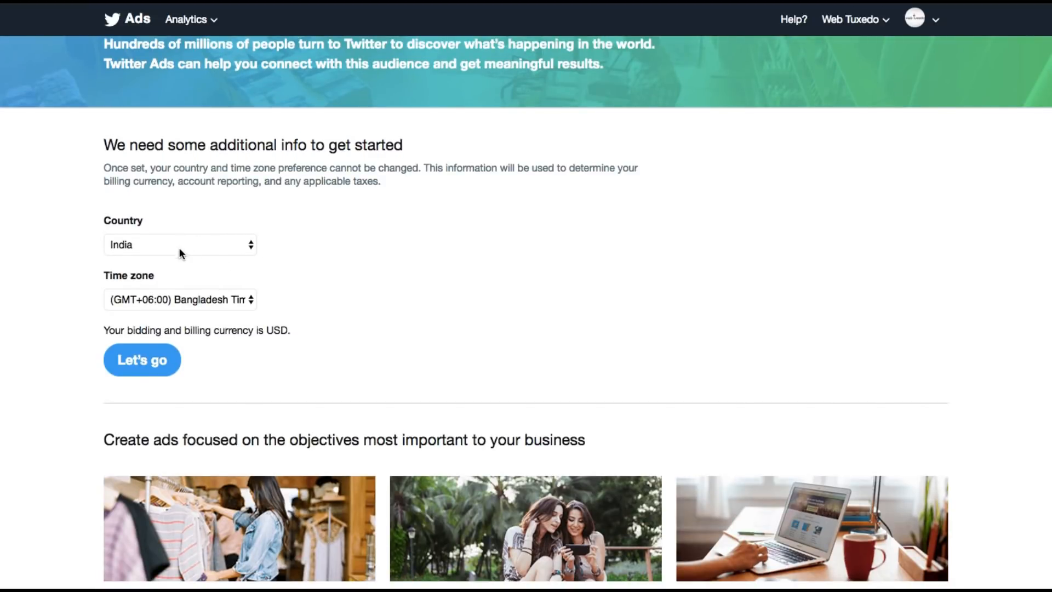
click(179, 299)
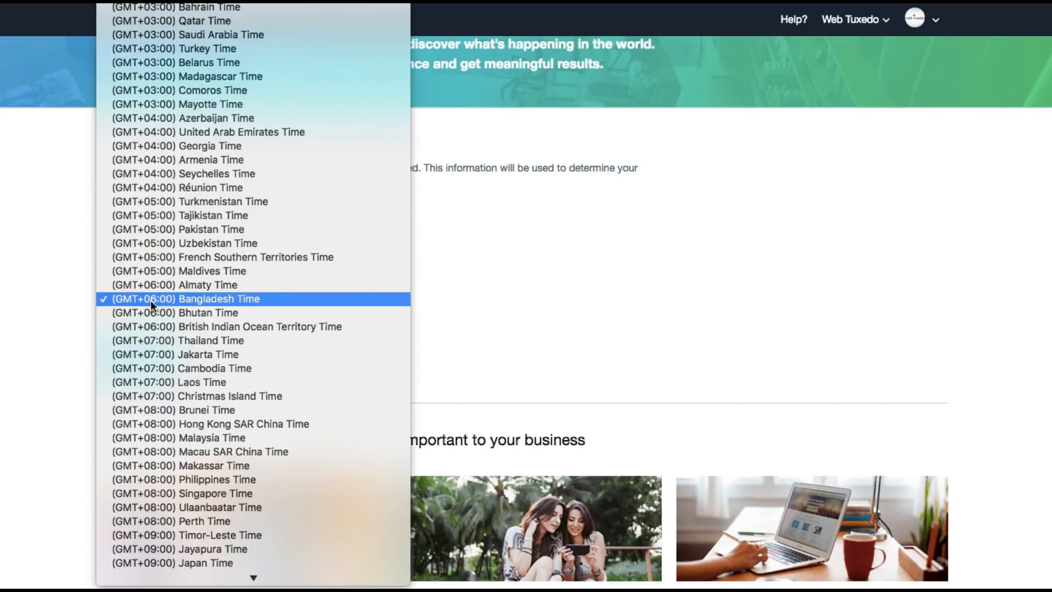
click(186, 298)
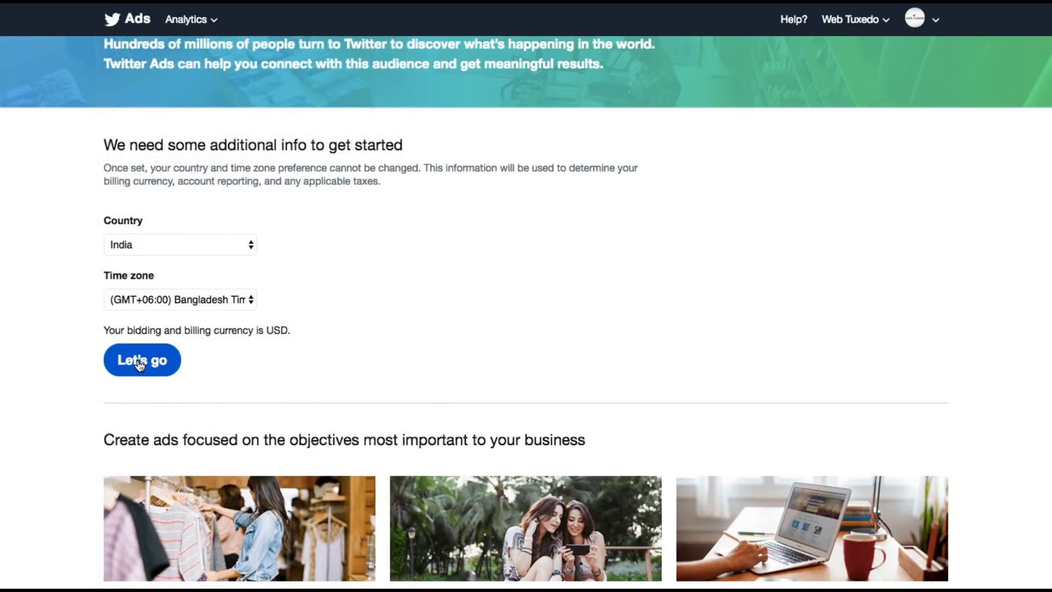
click(141, 359)
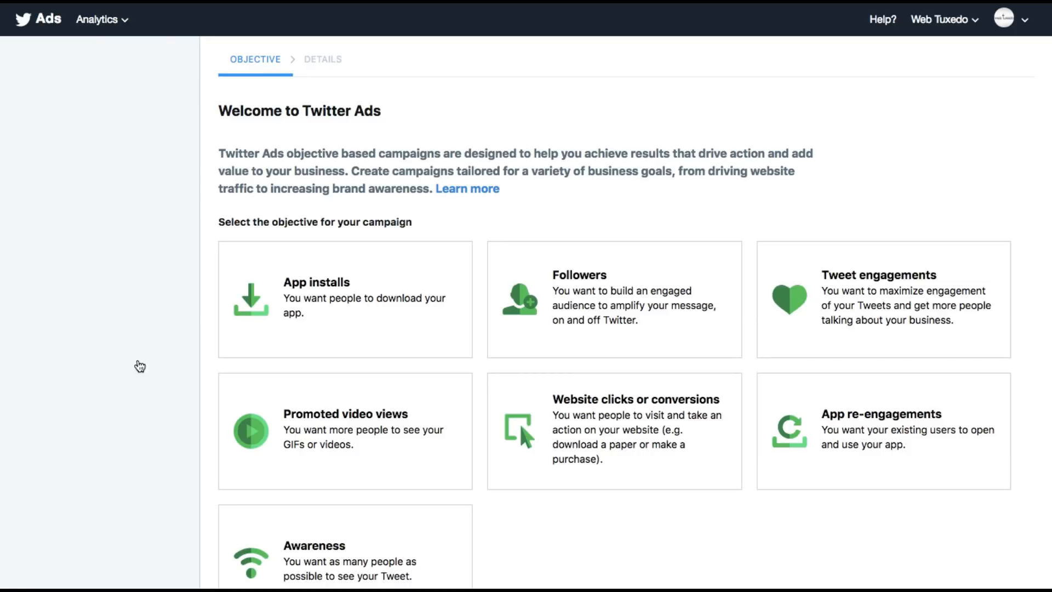
scroll(down, 3)
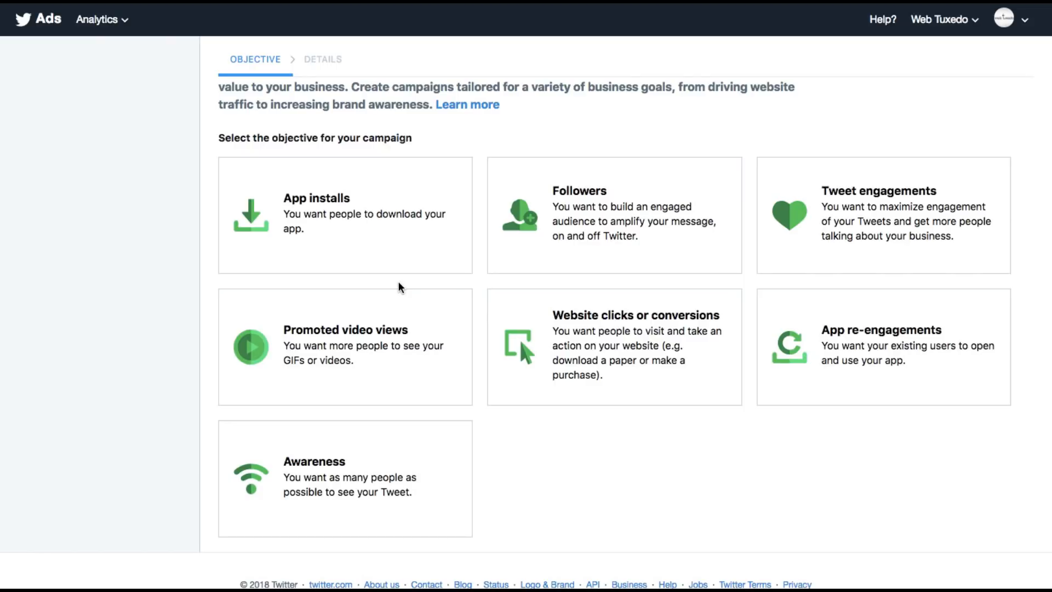
mouse_move(596, 546)
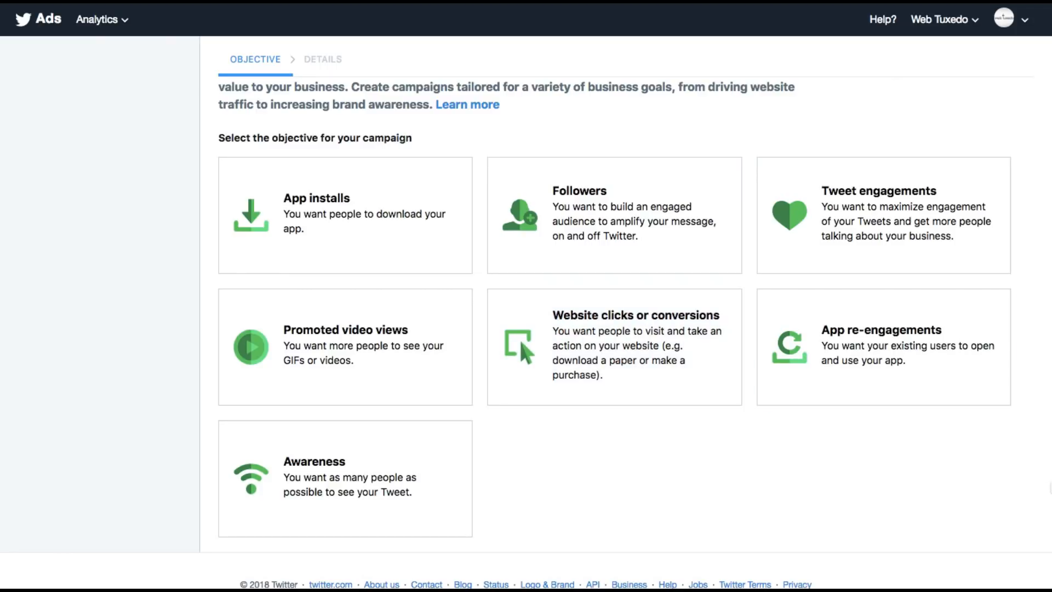
mouse_move(619, 482)
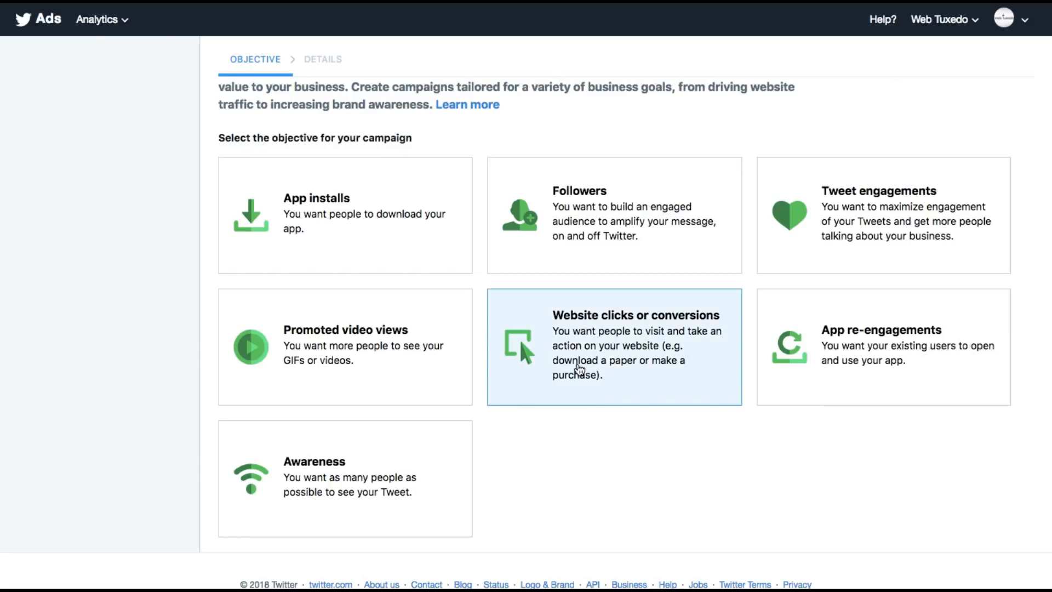
Choose the Website clicks or conversions objective with a 10.00 USD daily budget
click(614, 346)
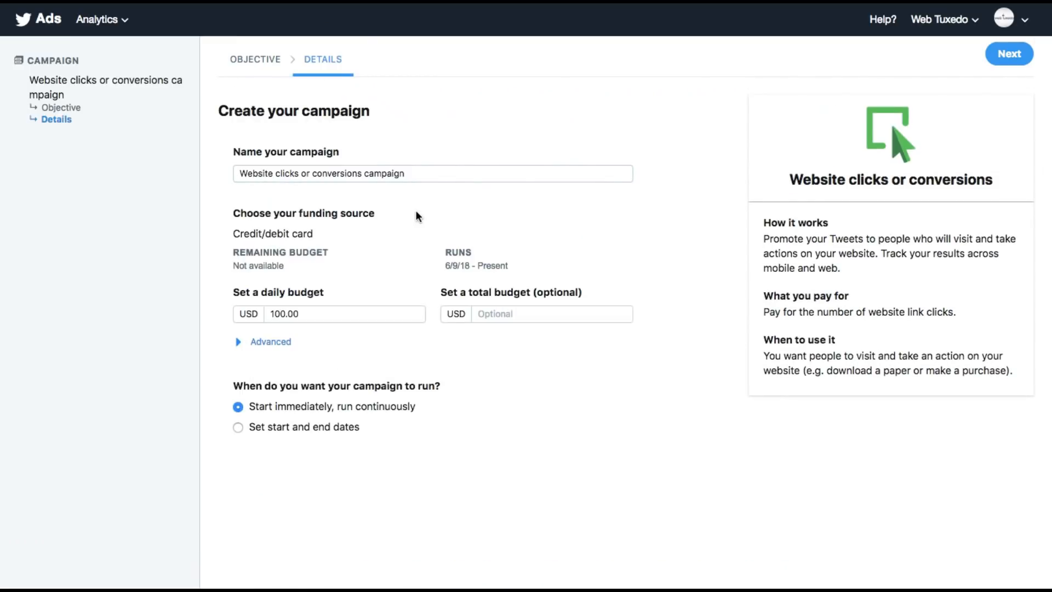
mouse_move(356, 233)
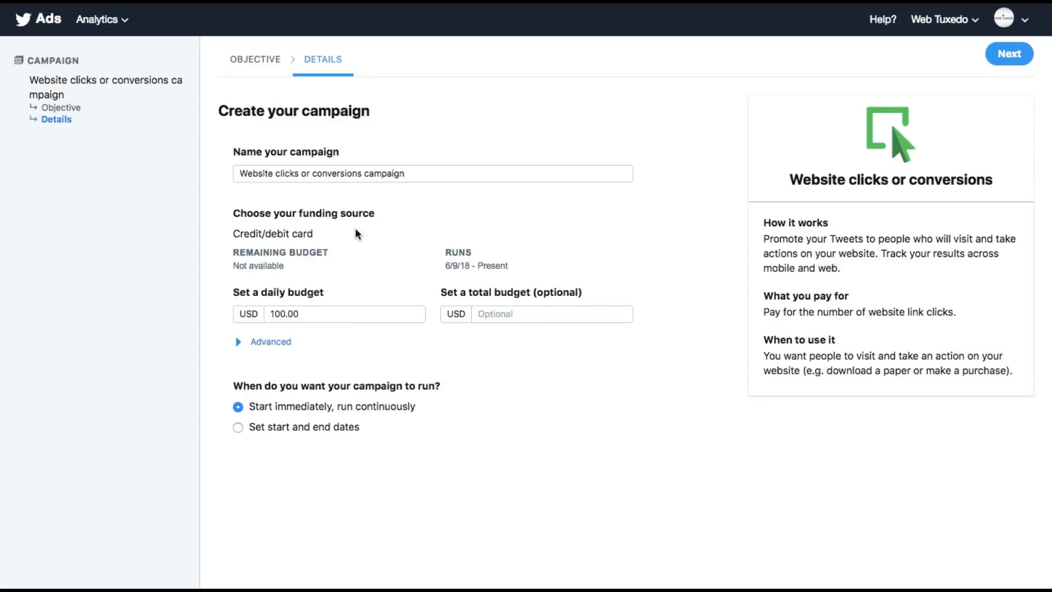
mouse_move(285, 268)
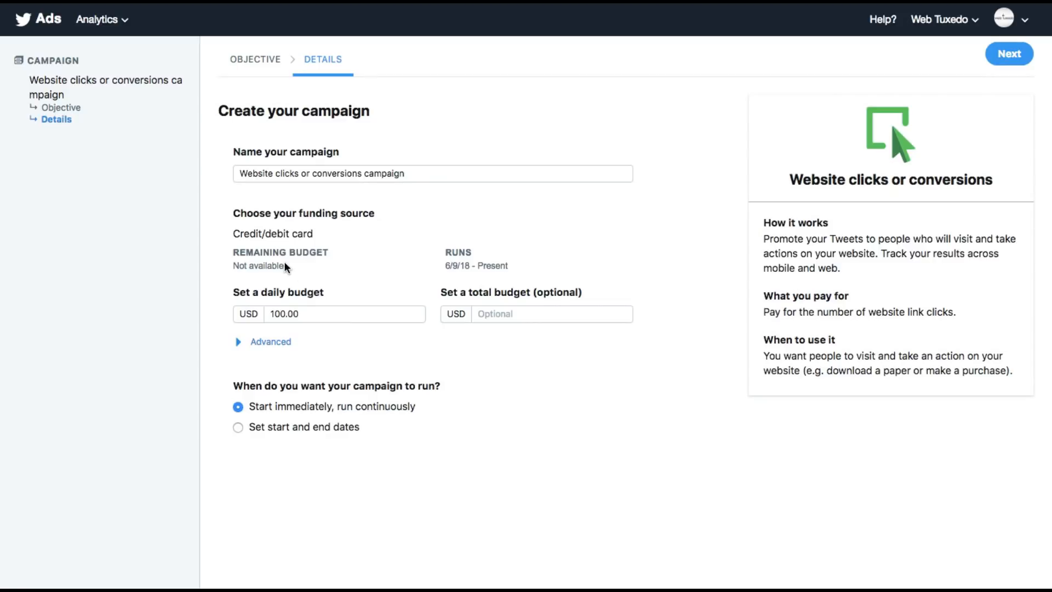
click(329, 313)
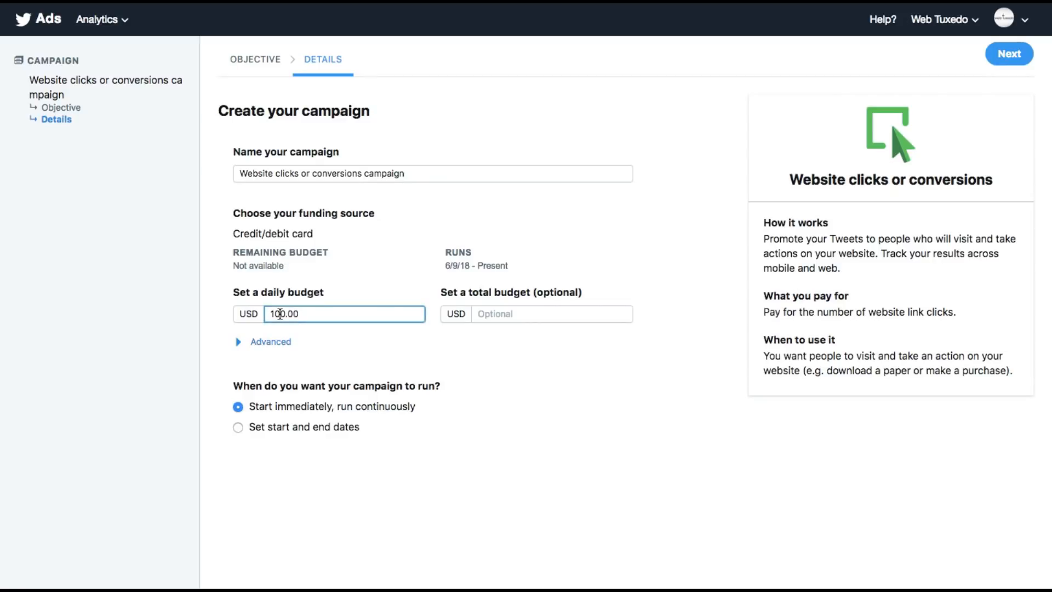
mouse_move(393, 339)
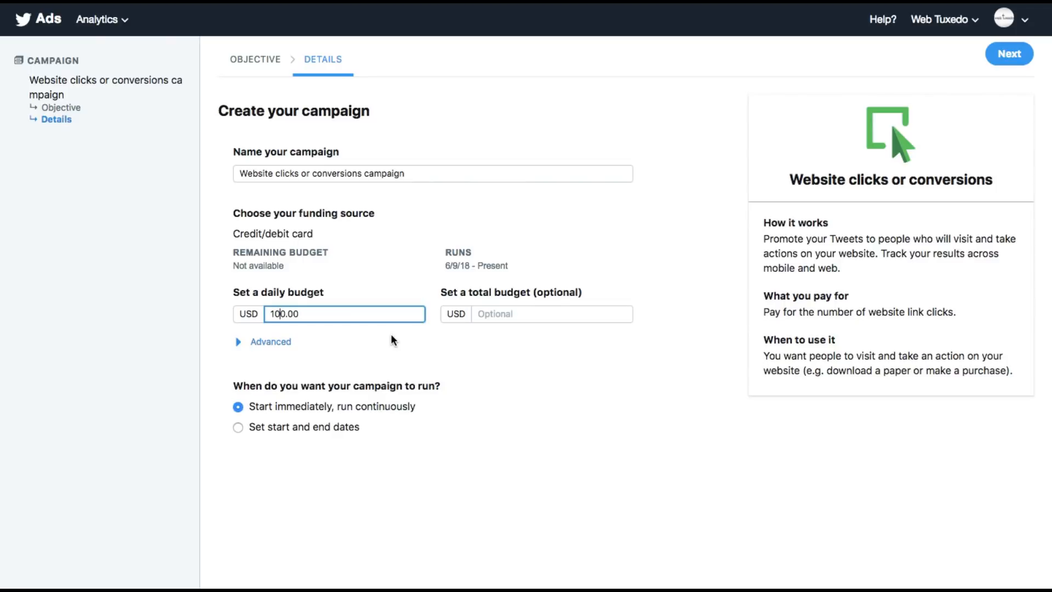
text(10.00)
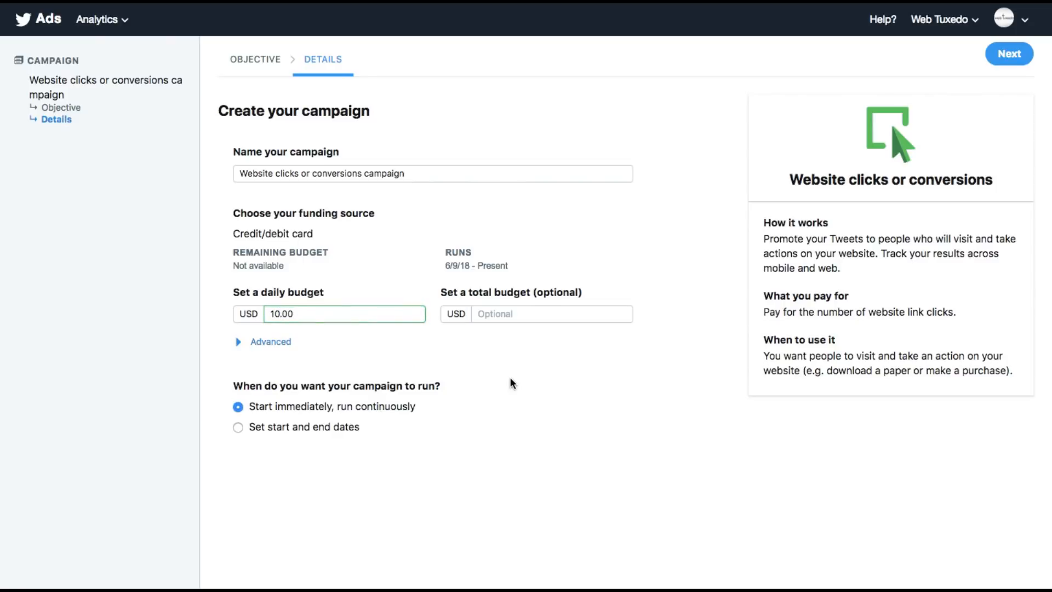
click(271, 342)
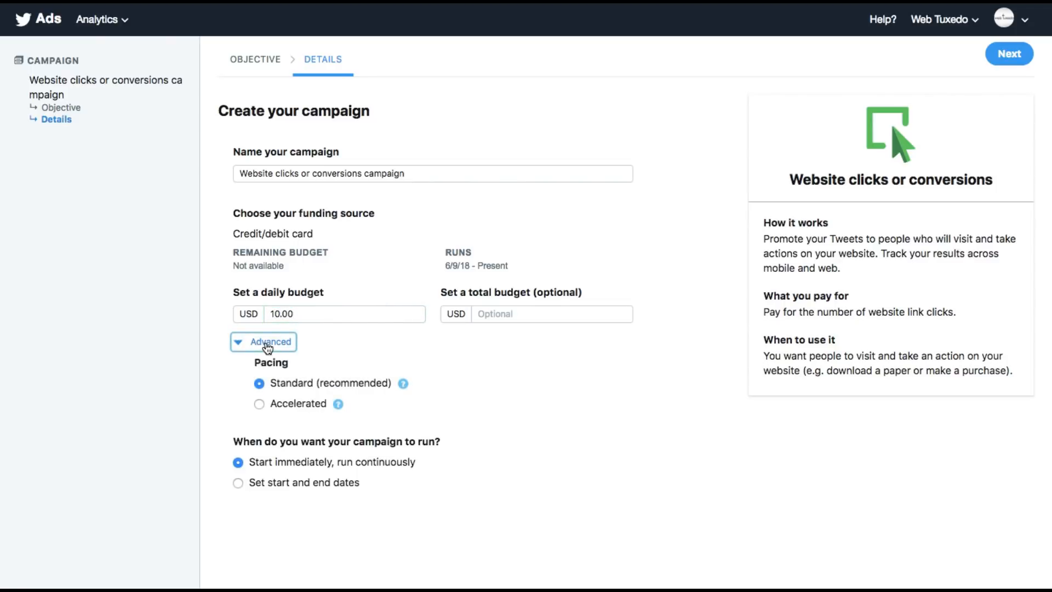
mouse_move(288, 376)
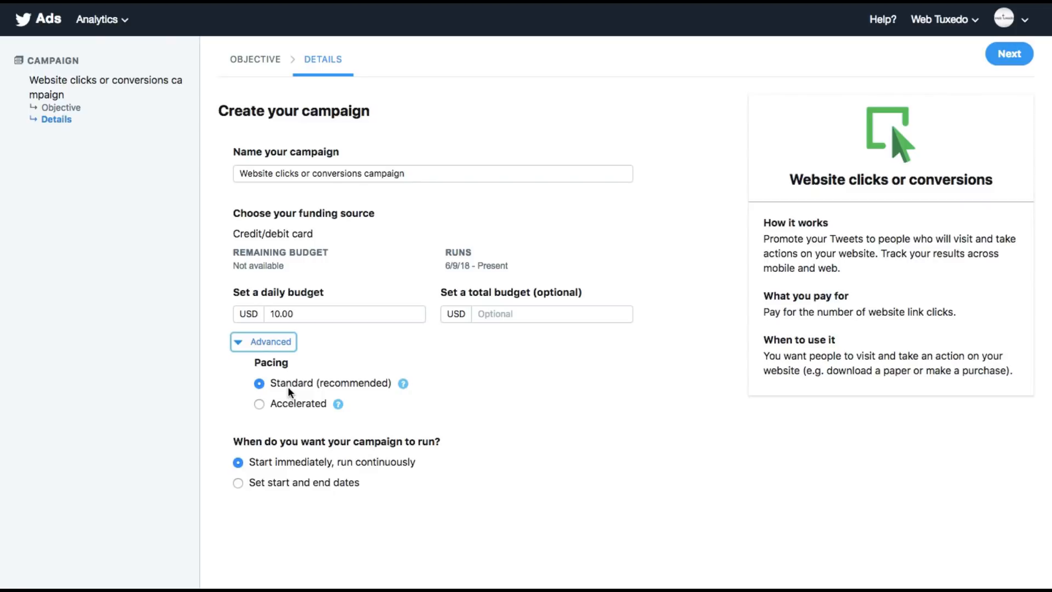
mouse_move(325, 355)
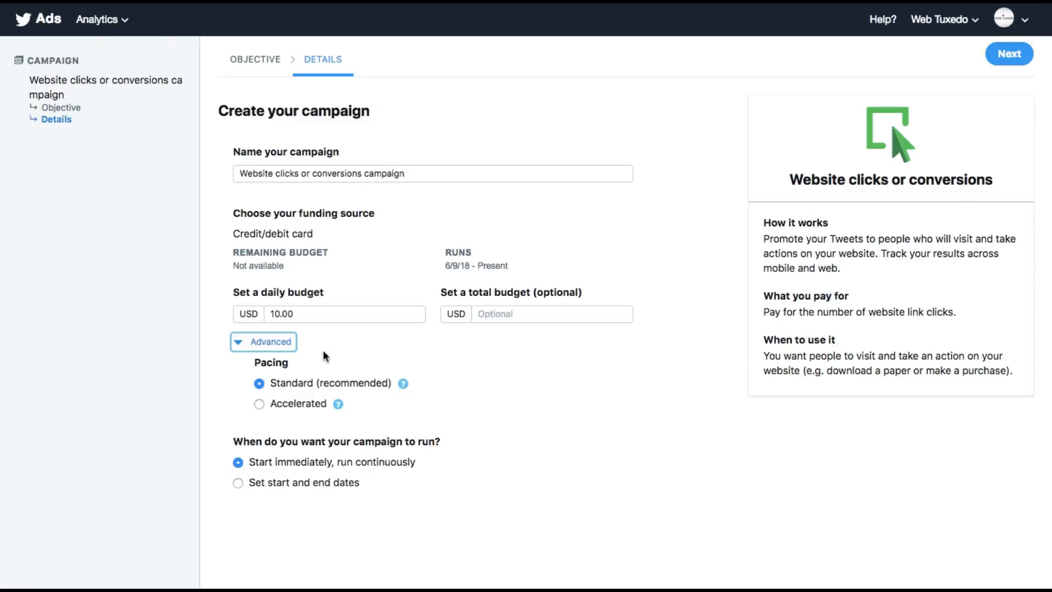
mouse_move(319, 405)
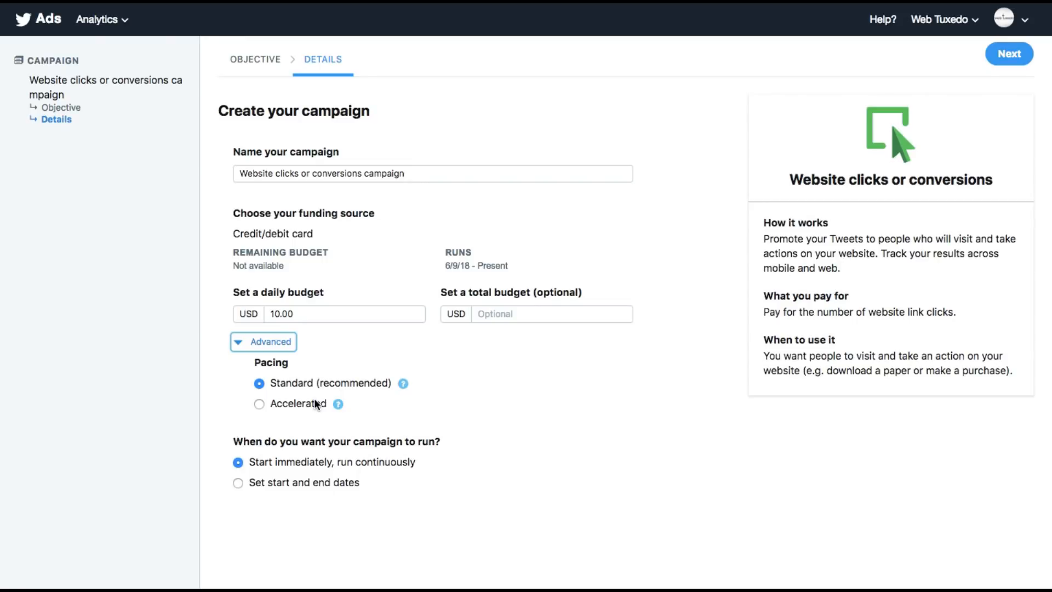
mouse_move(422, 426)
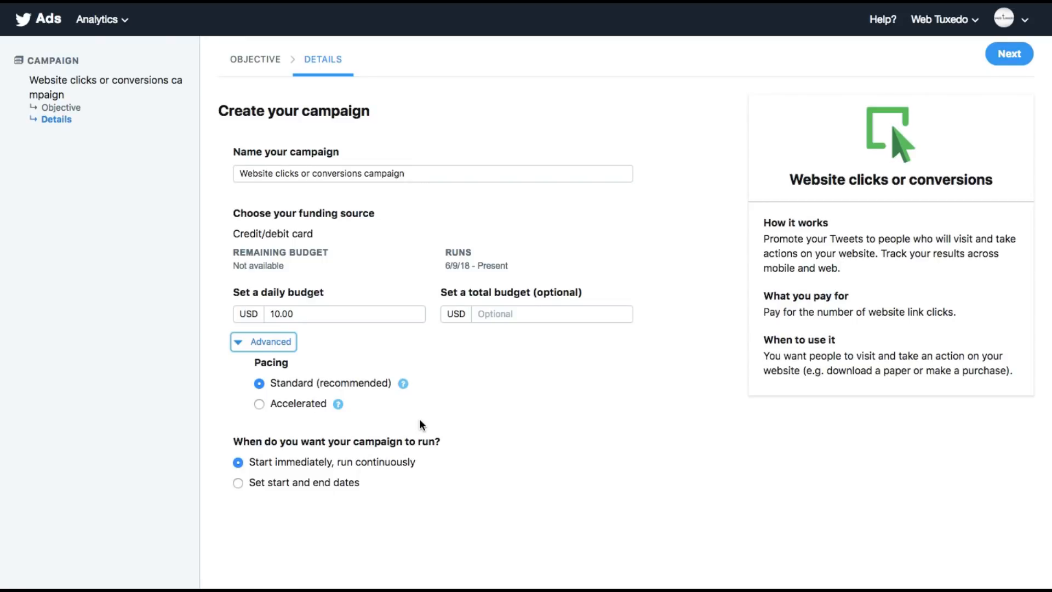
Keep the run dates as Start immediately and continuously, then continue to ad group setup
scroll(down, 3)
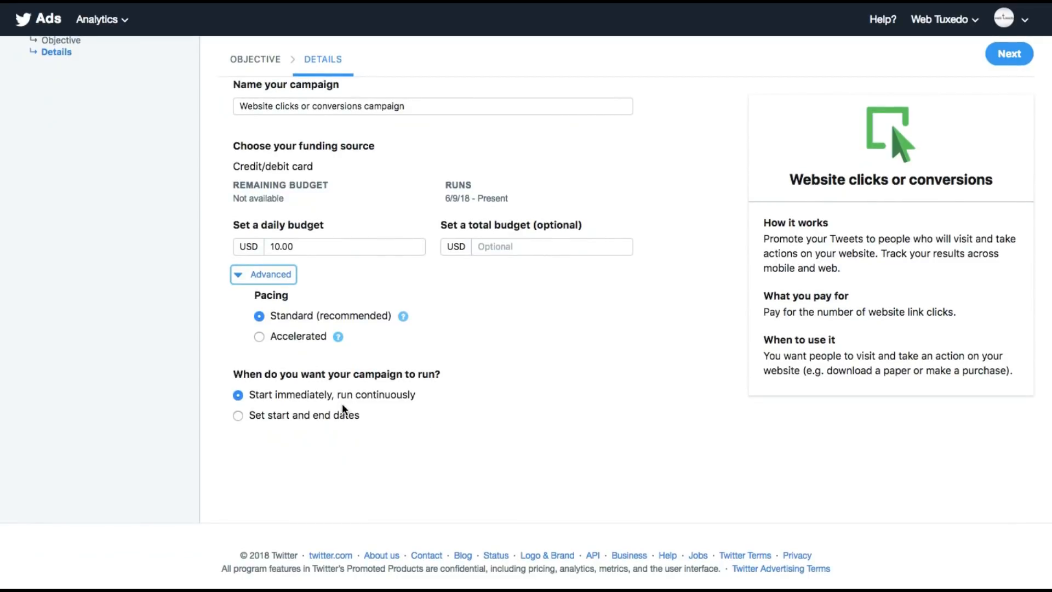
mouse_move(367, 401)
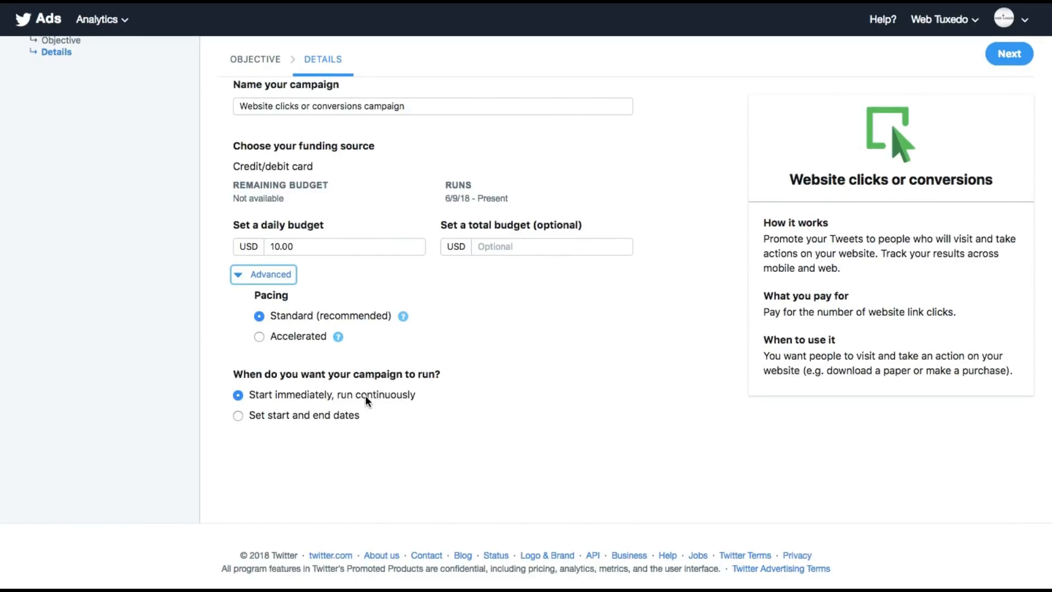
click(237, 415)
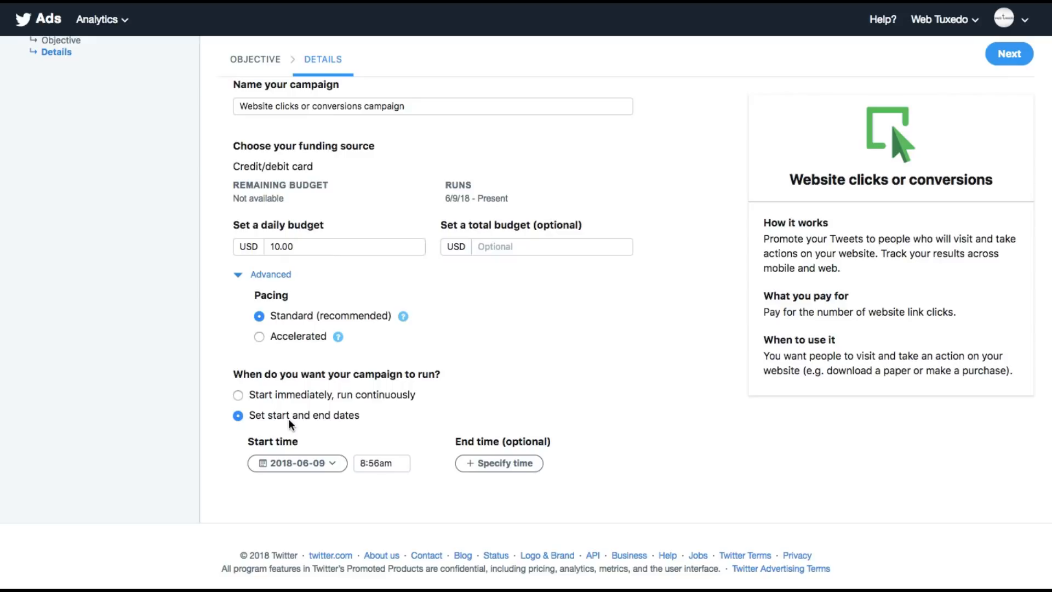
click(238, 395)
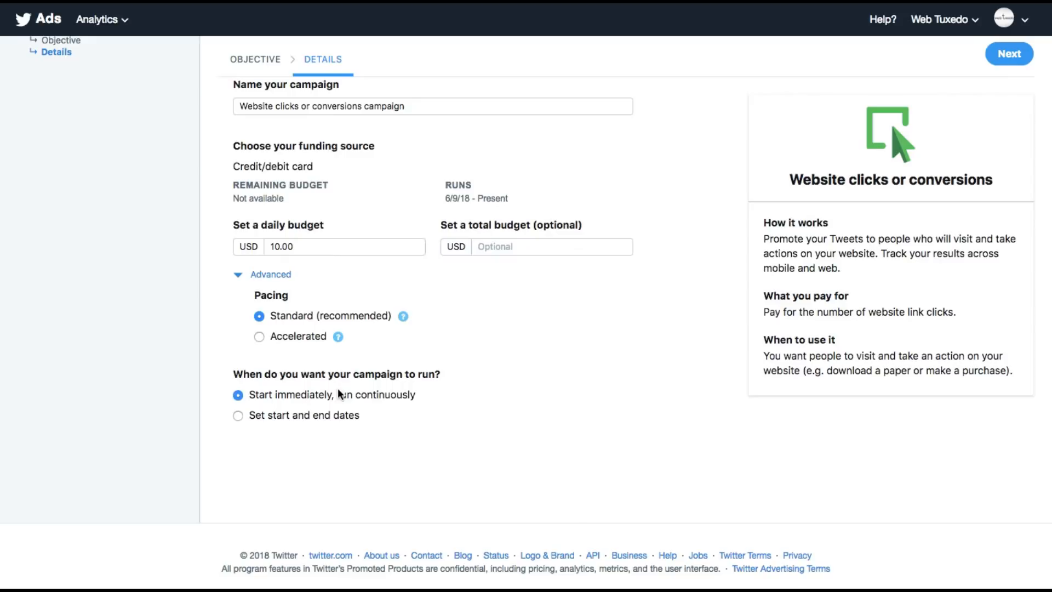
mouse_move(1026, 87)
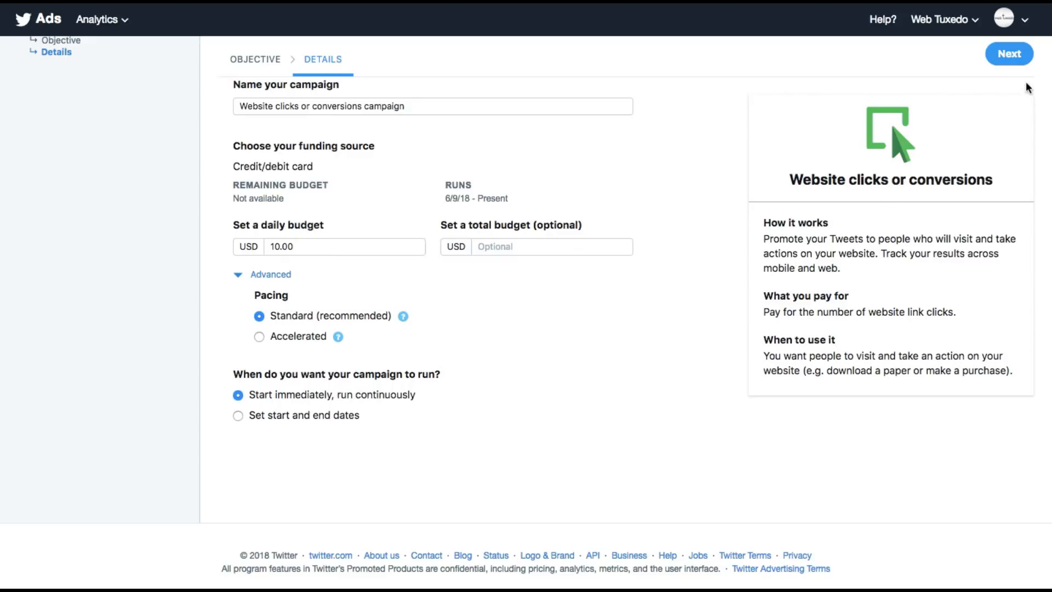
click(1008, 53)
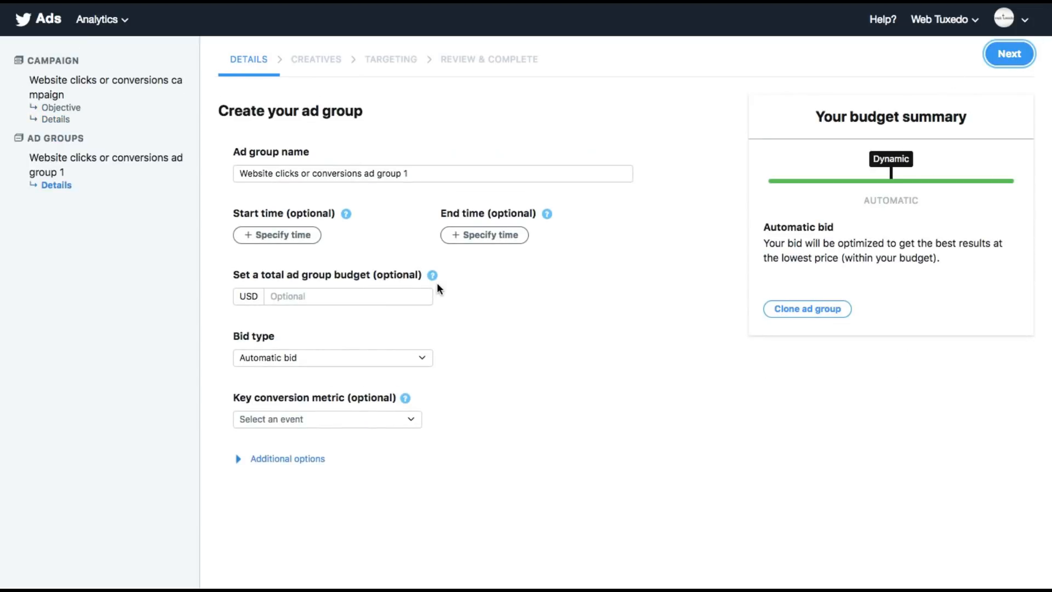
mouse_move(321, 158)
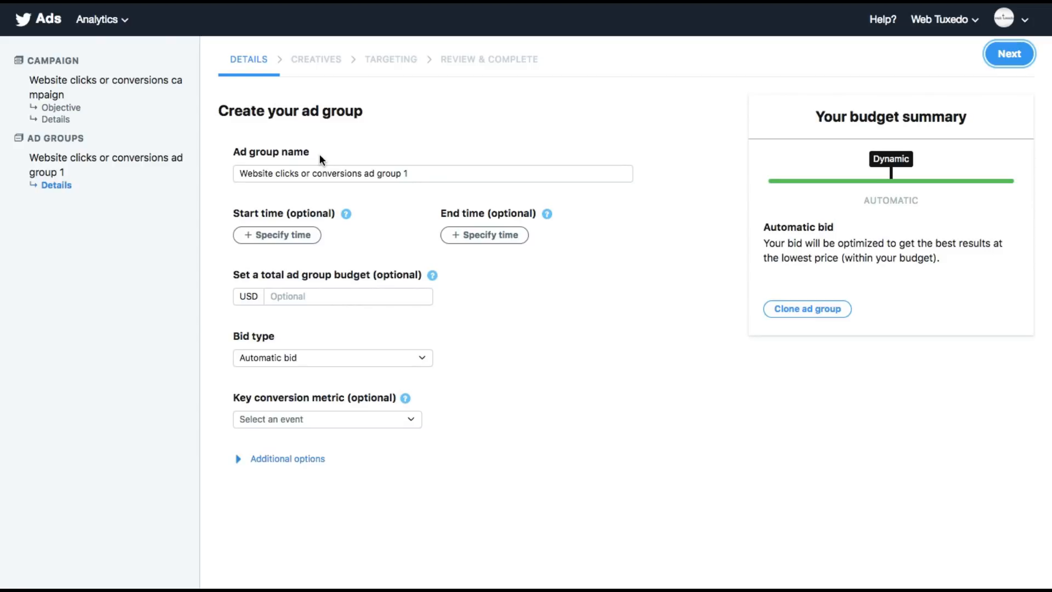
mouse_move(91, 138)
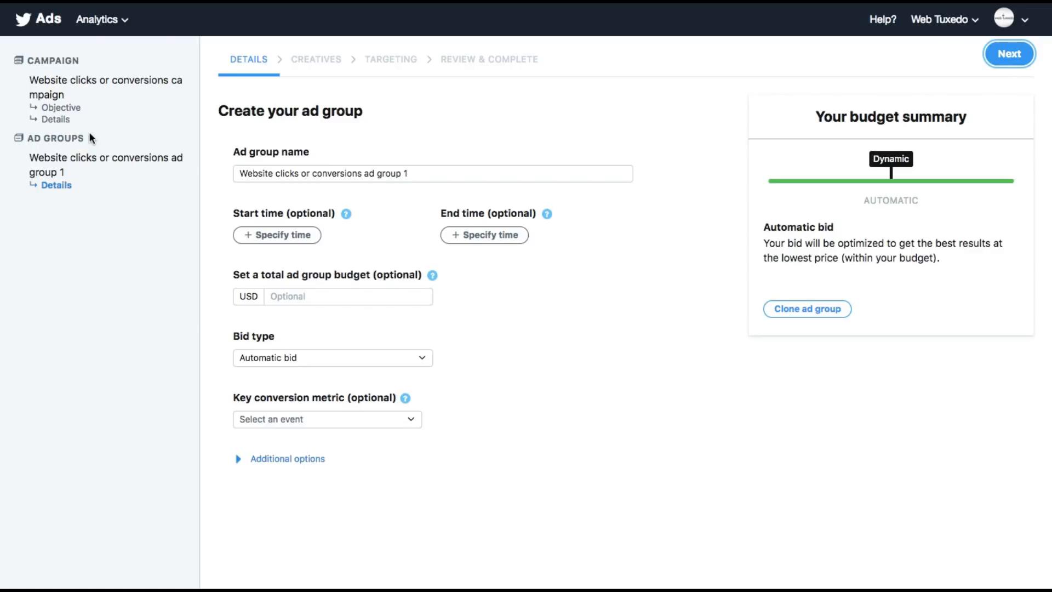
mouse_move(197, 221)
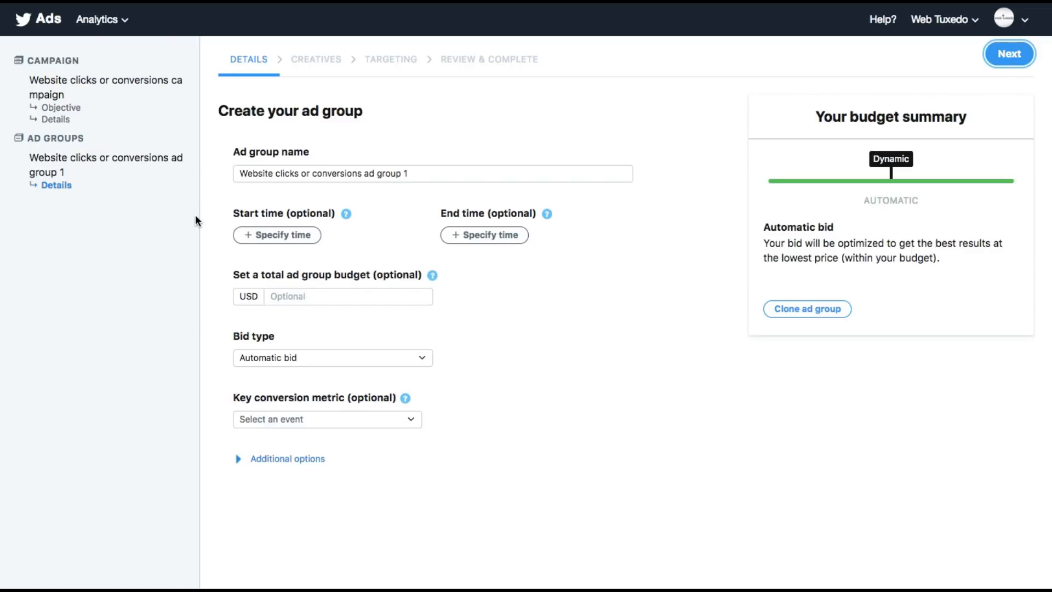
mouse_move(83, 303)
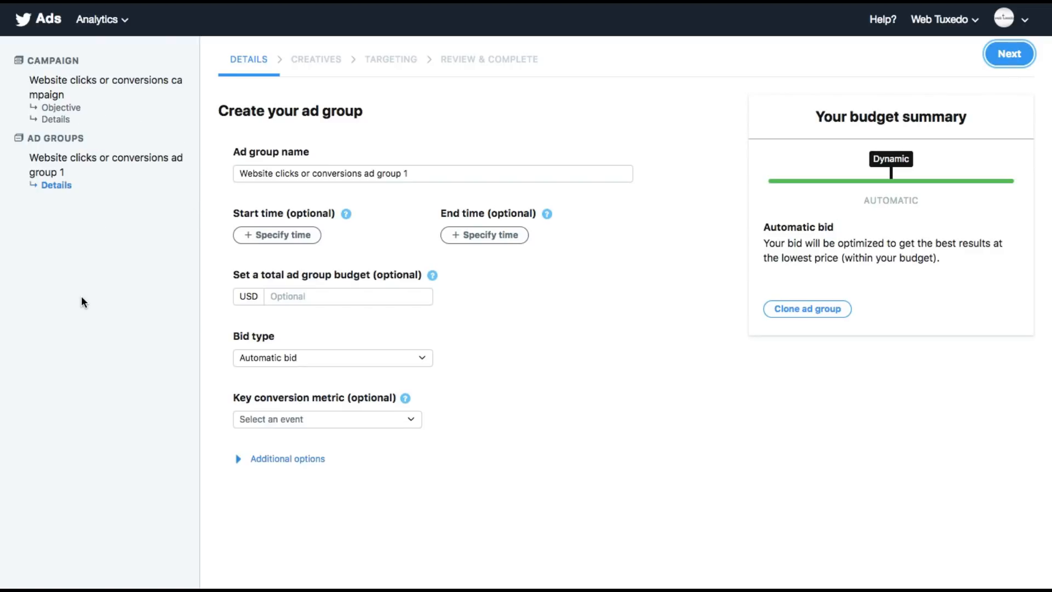
mouse_move(328, 208)
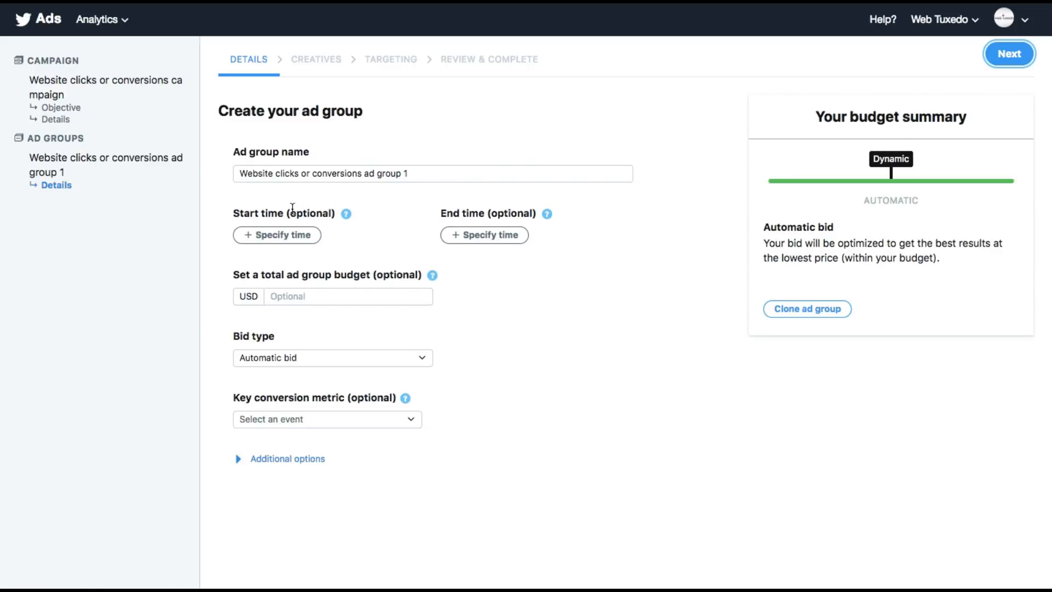
mouse_move(461, 230)
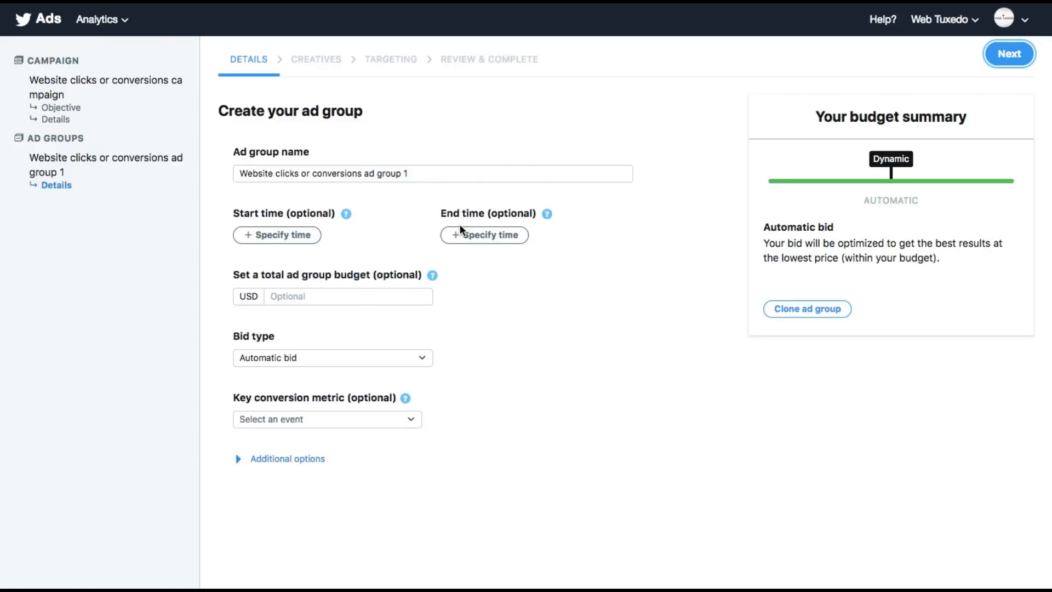
mouse_move(329, 288)
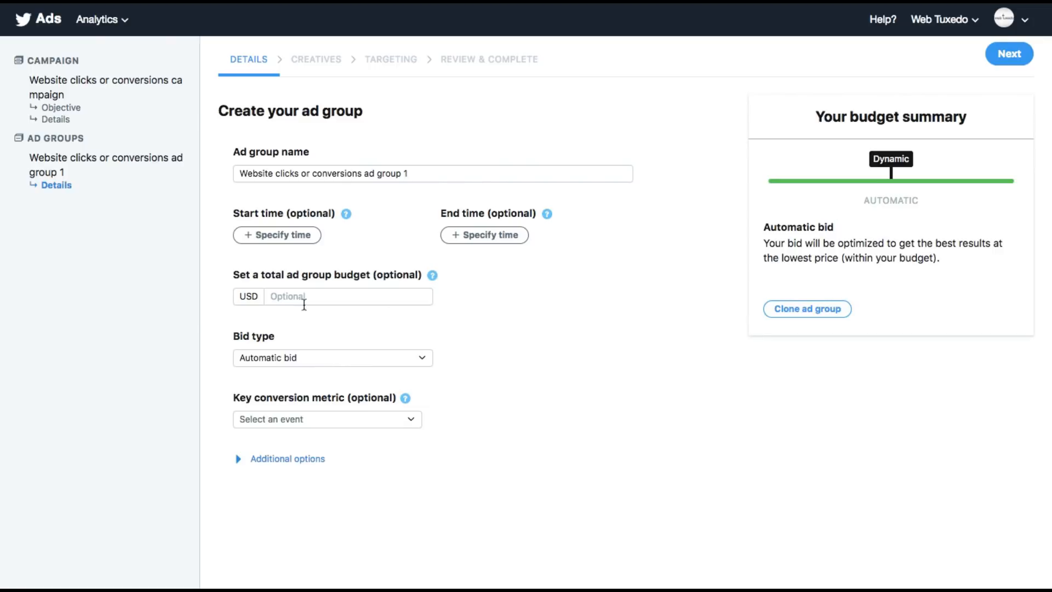
mouse_move(276, 236)
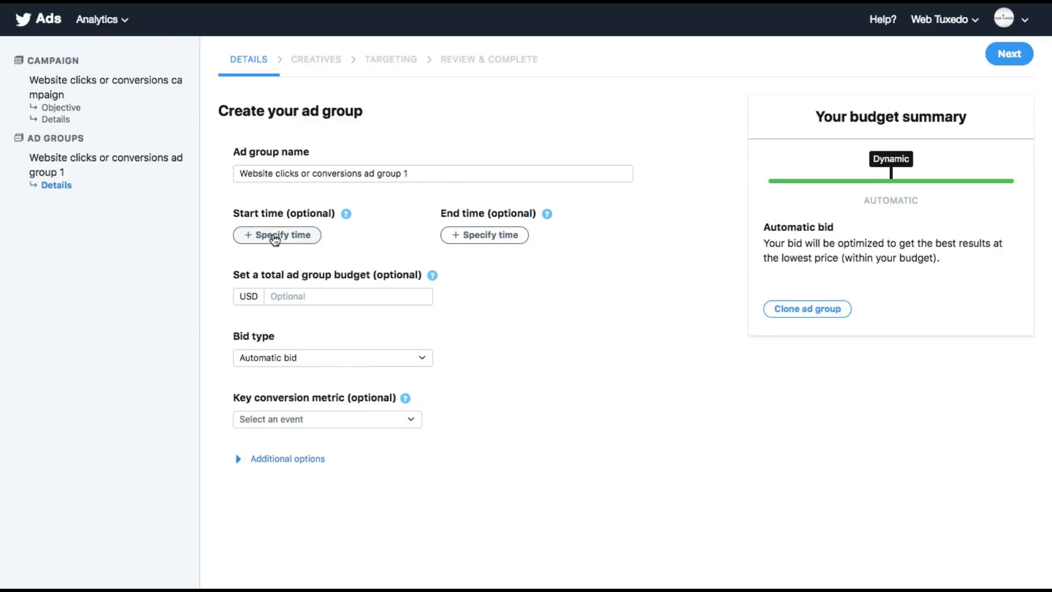
mouse_move(397, 357)
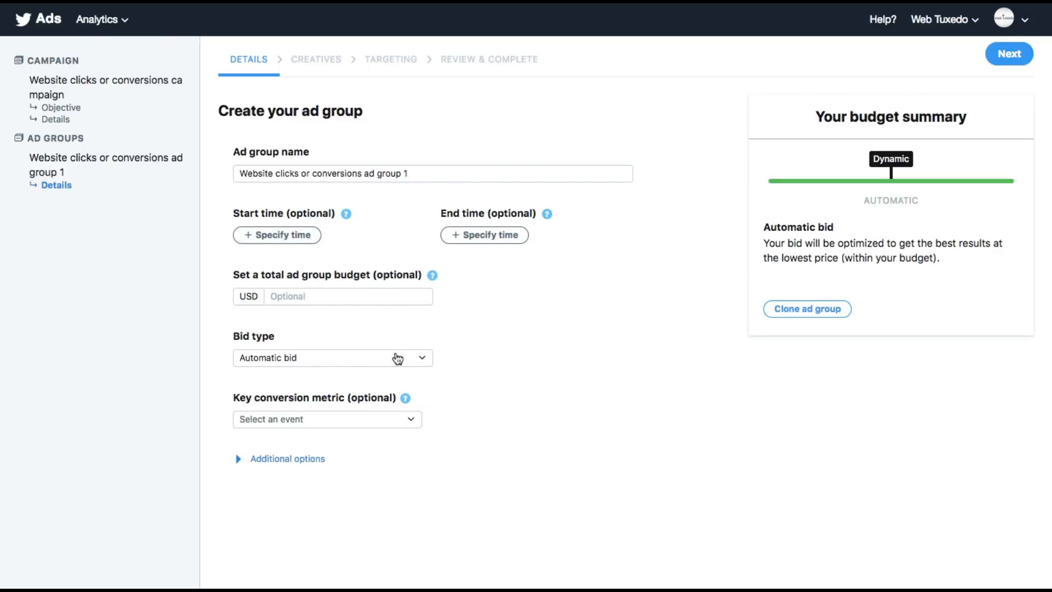
Switch the bid type to Maximum bid with a 2.00 USD bid amount
click(332, 358)
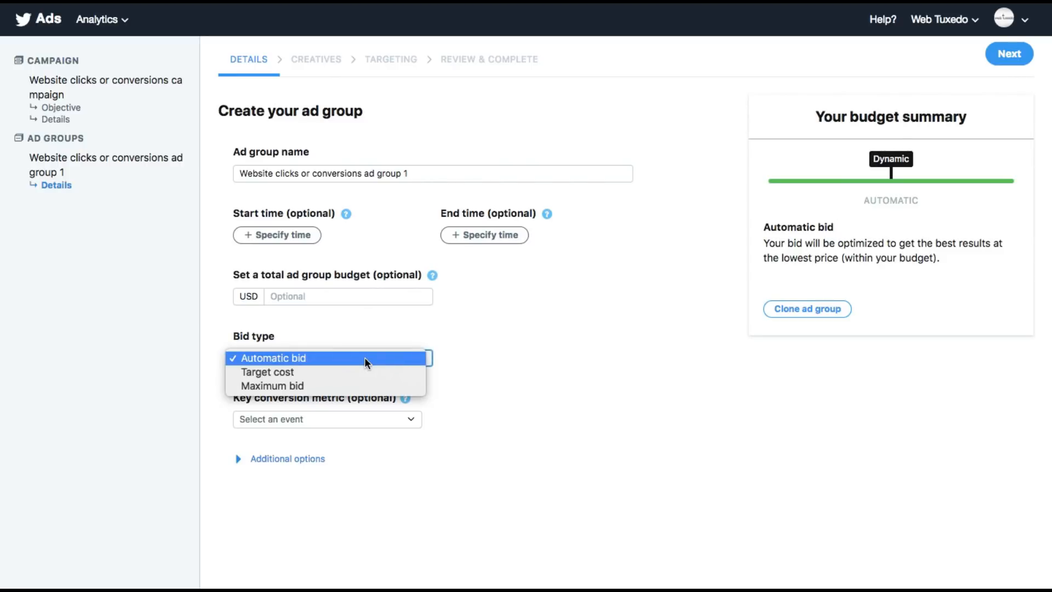
mouse_move(317, 372)
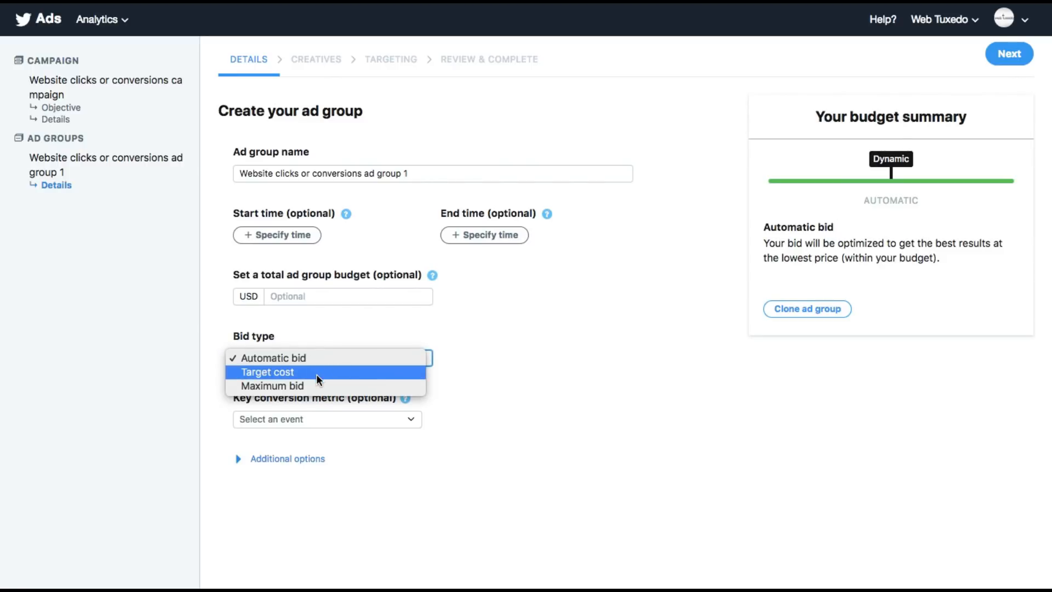
mouse_move(300, 386)
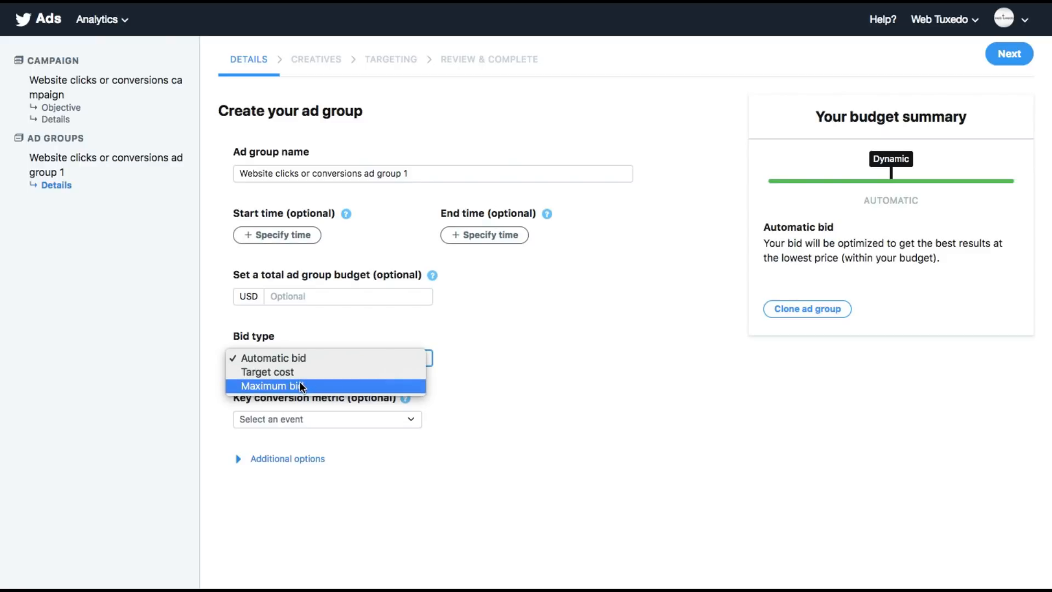
click(267, 372)
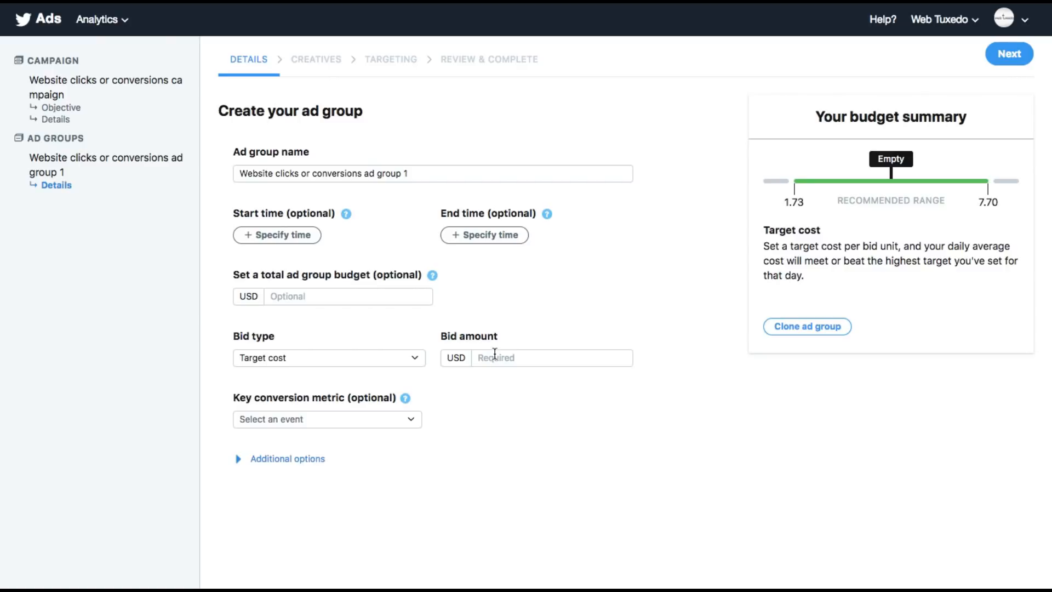
text(2.00)
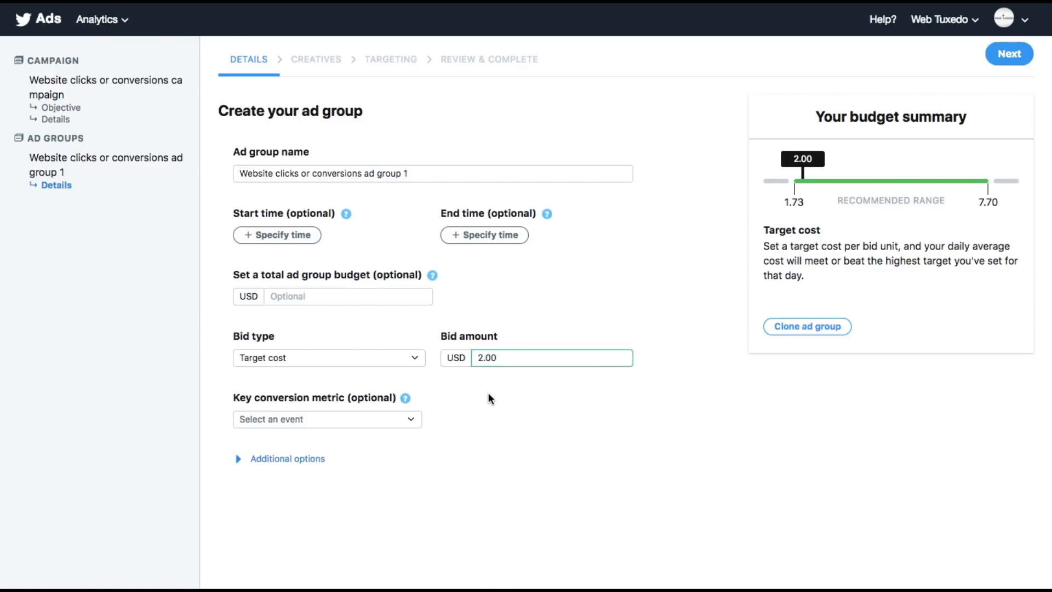
mouse_move(439, 364)
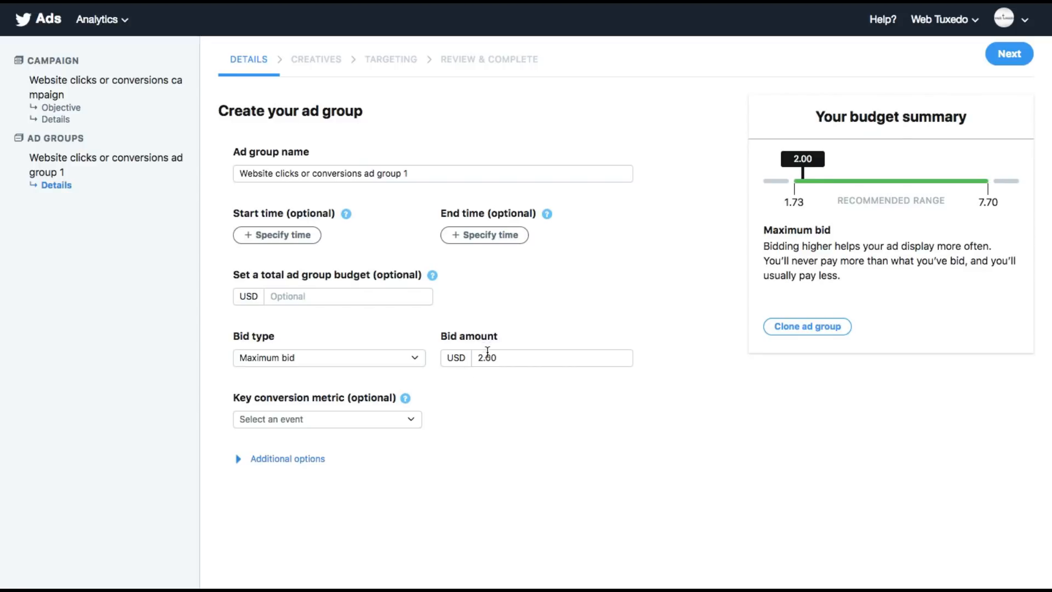
Review the Key conversion metric events and Additional options without changing them
click(327, 419)
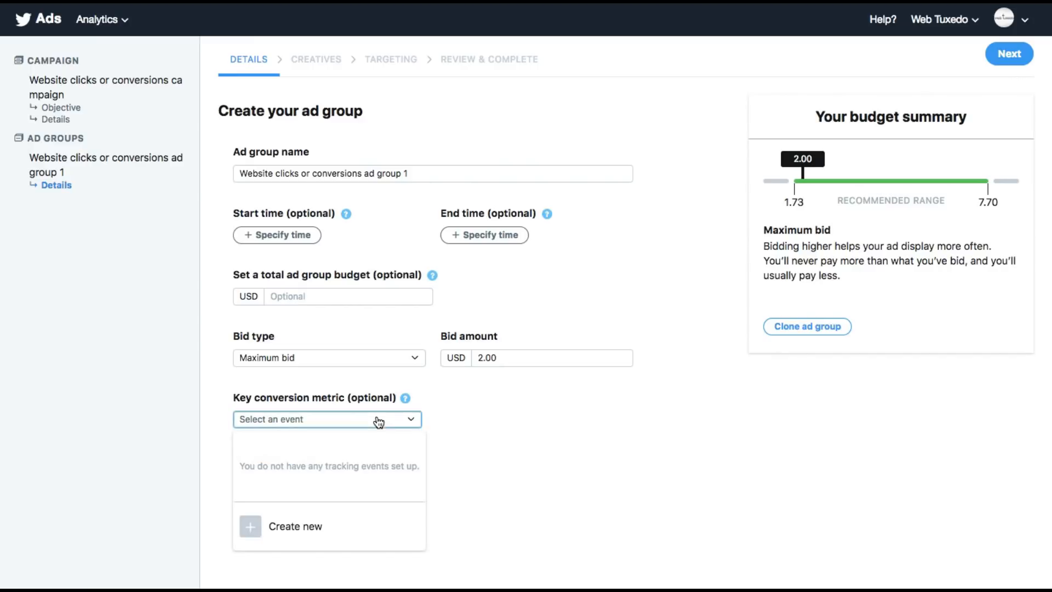
mouse_move(328, 466)
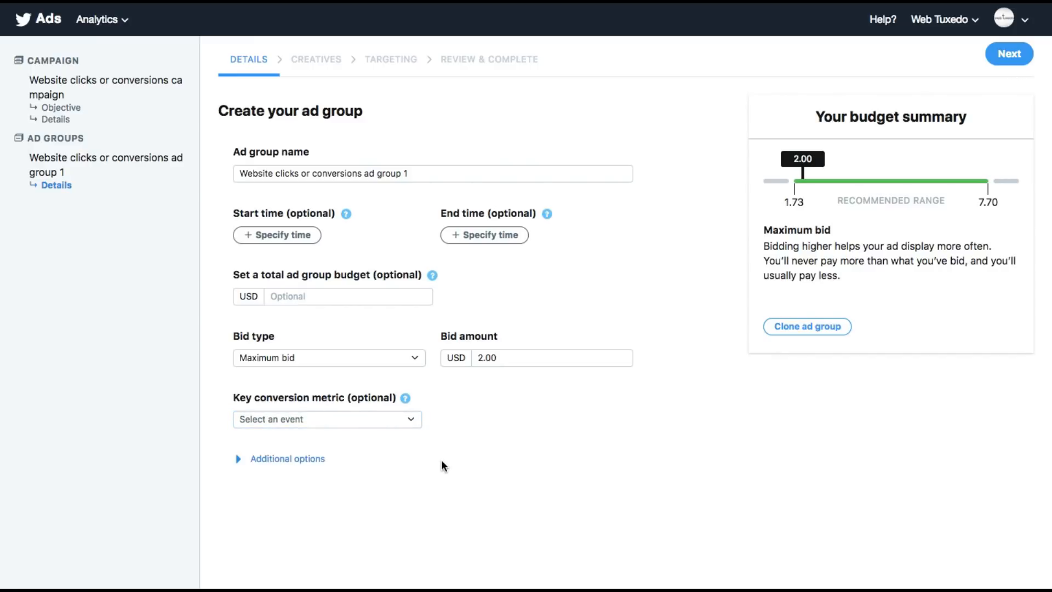
mouse_move(392, 438)
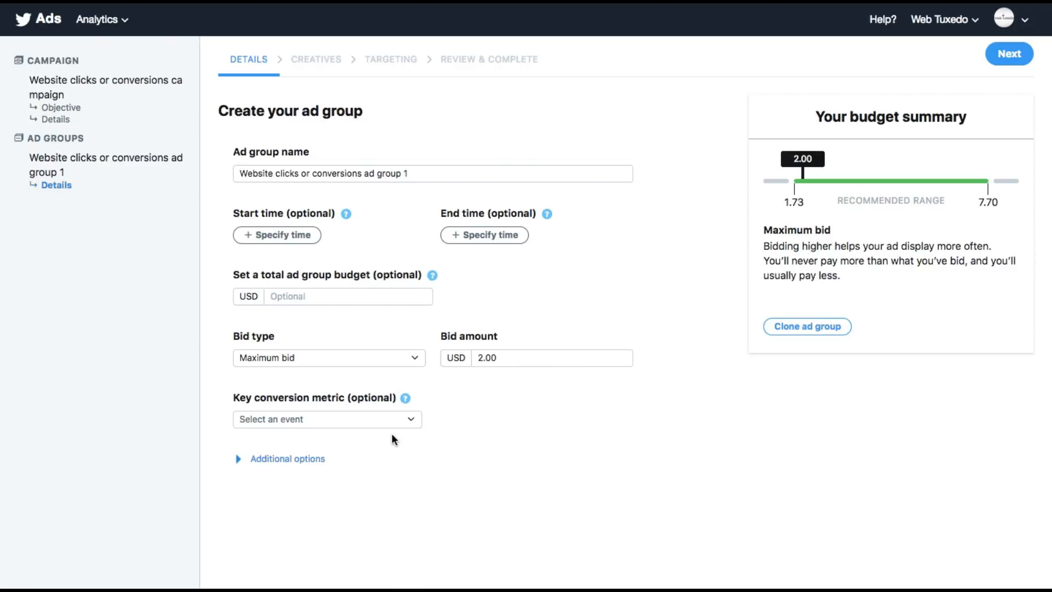
click(286, 458)
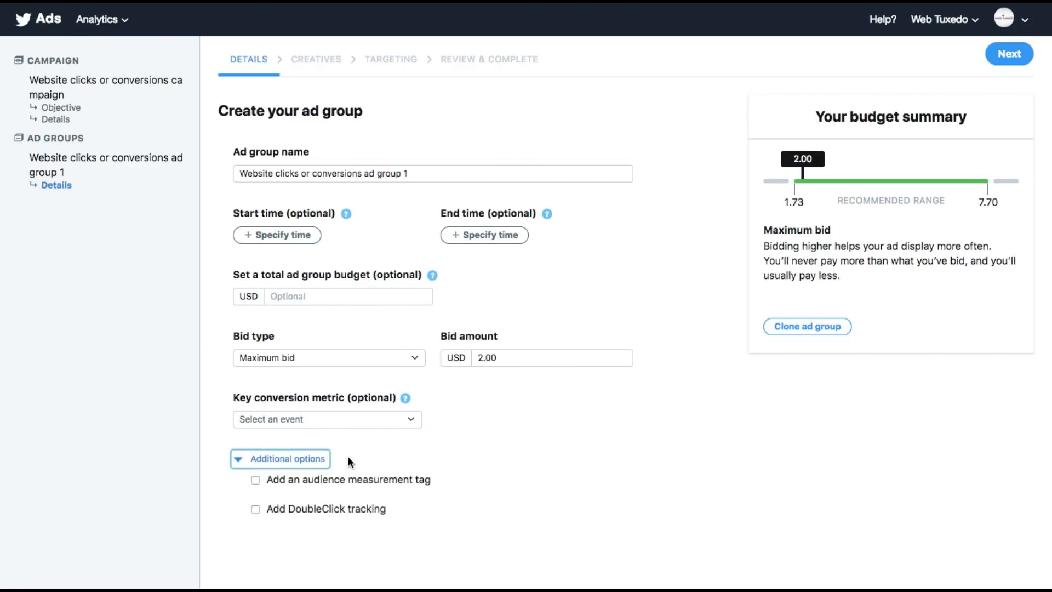
scroll(down, 3)
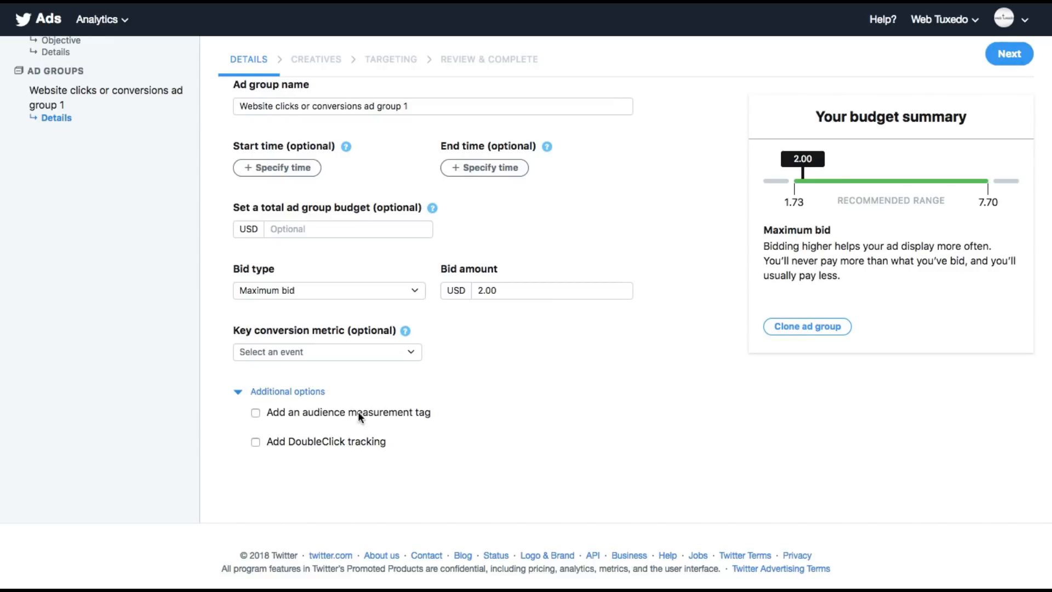
mouse_move(331, 445)
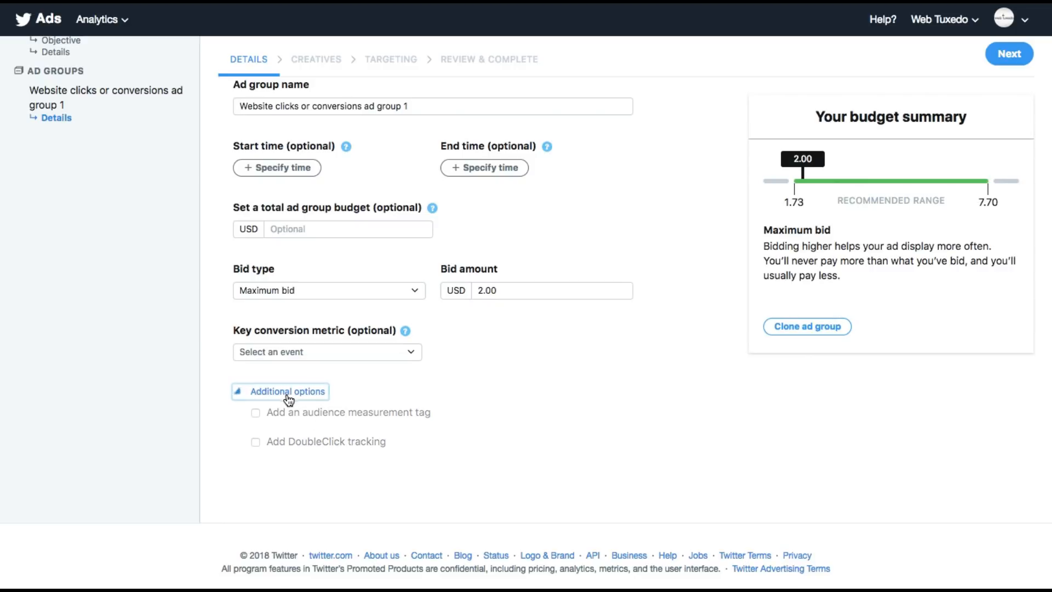
click(287, 392)
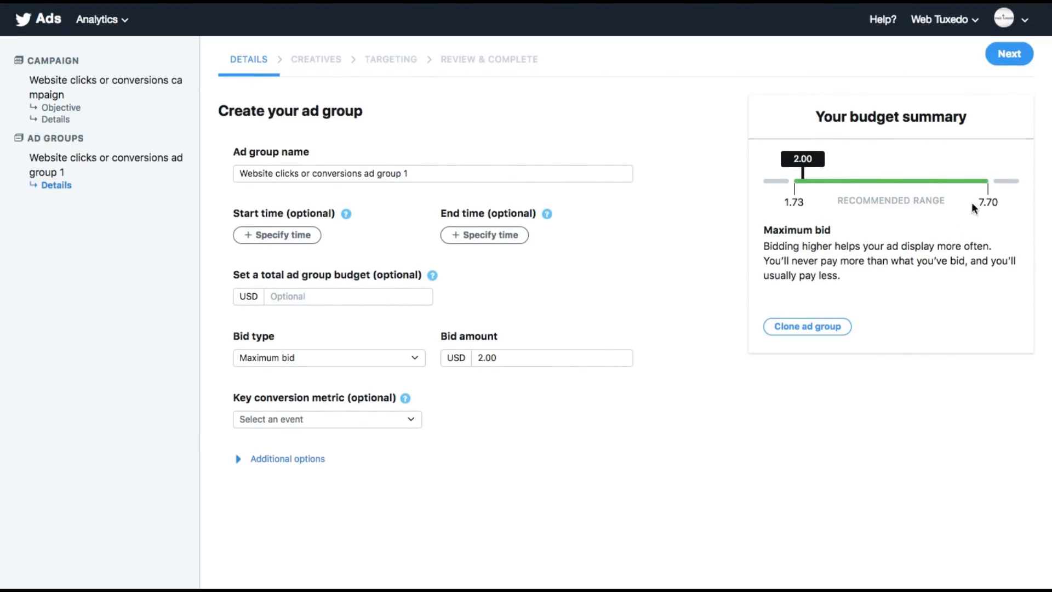
Continue to Creatives and select the Dec 03 'Aaah, google nailed it' tweet to promote
click(1009, 54)
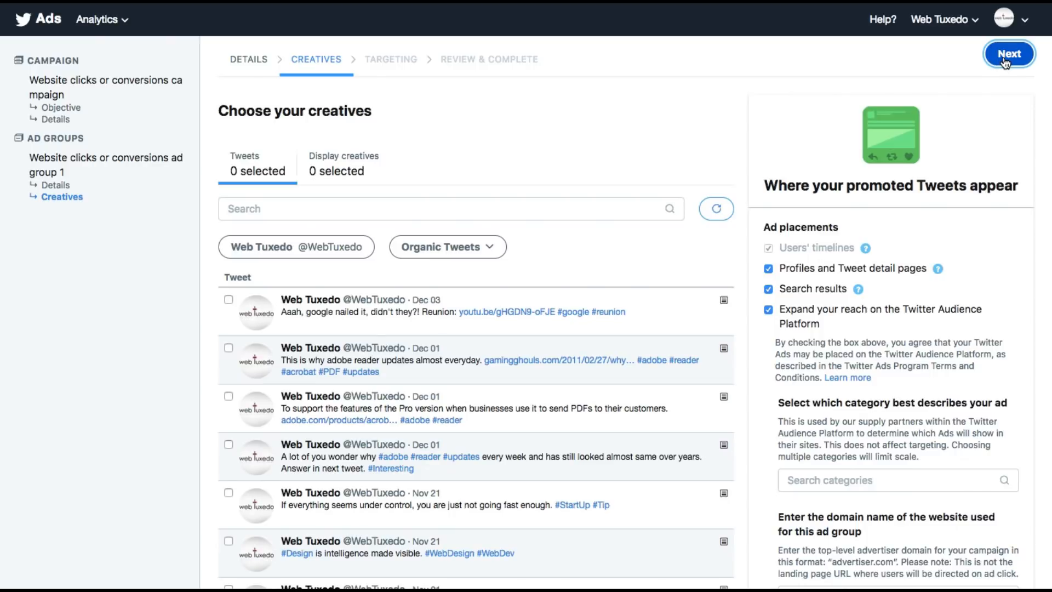
mouse_move(558, 253)
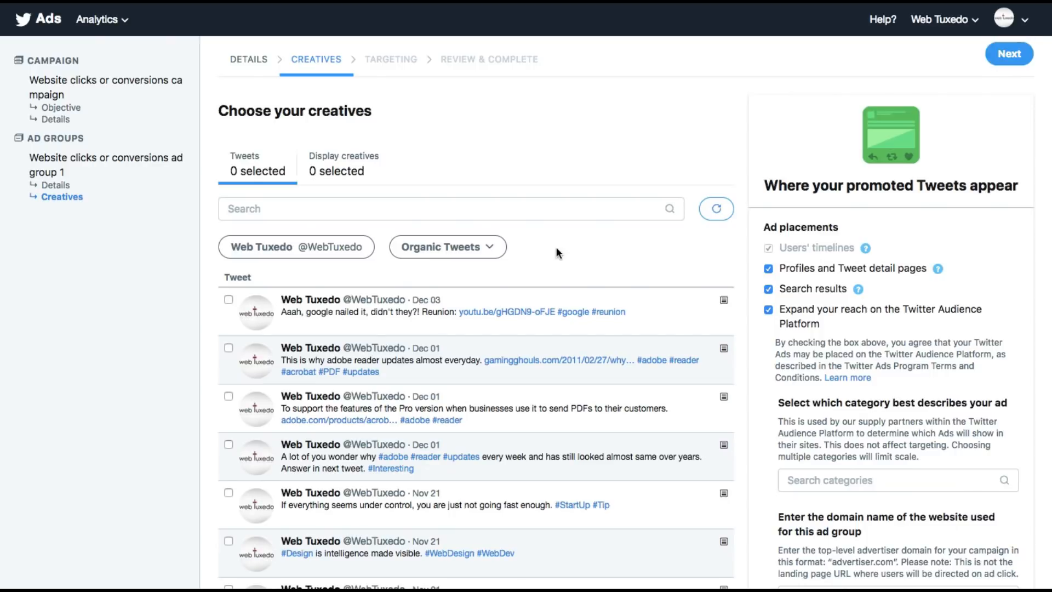
scroll(down, 3)
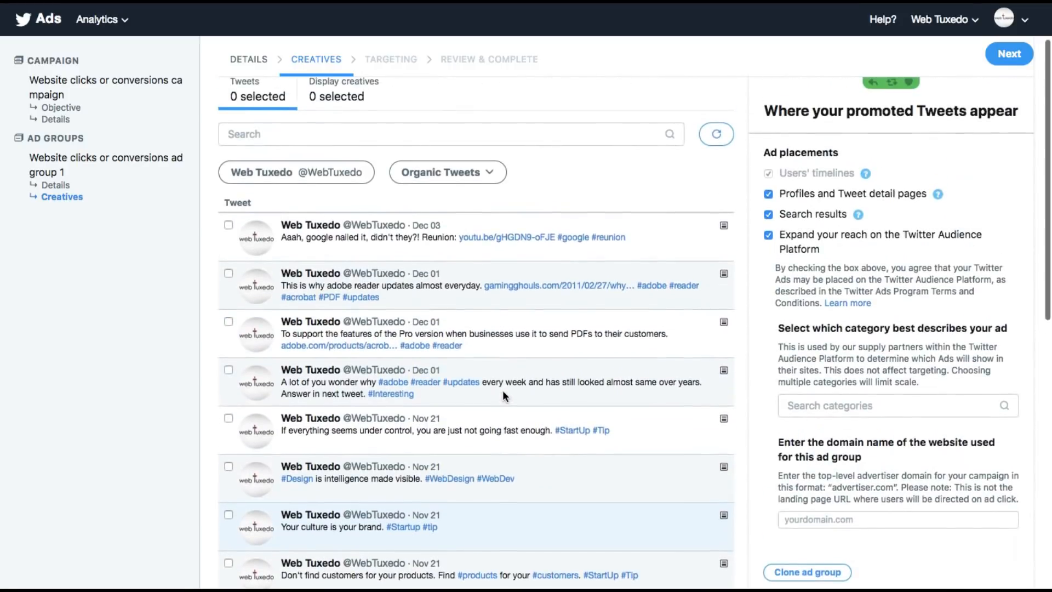
click(228, 224)
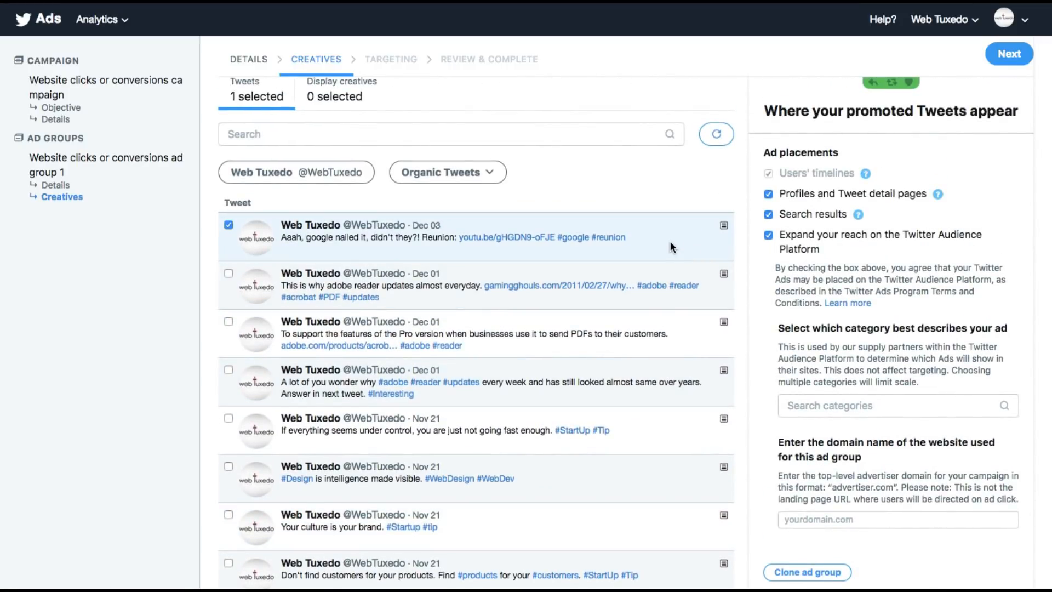
mouse_move(421, 226)
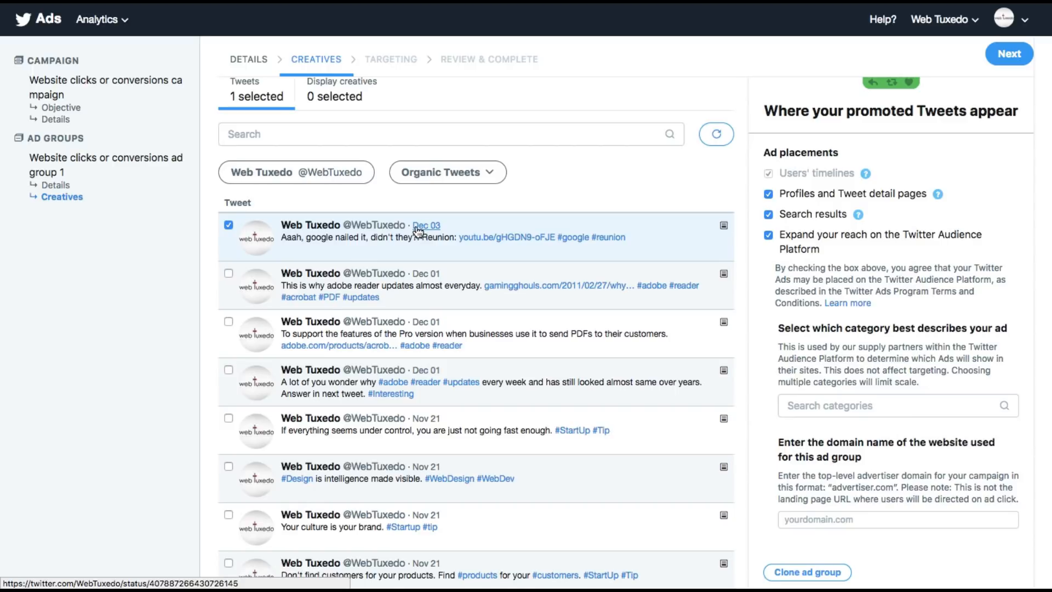
mouse_move(582, 180)
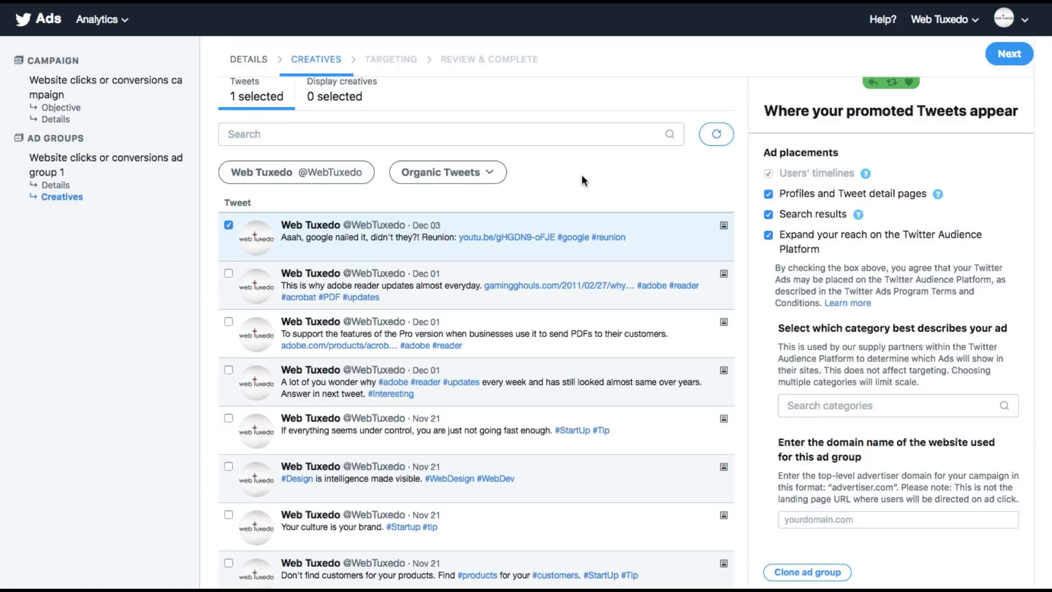
scroll(up, 3)
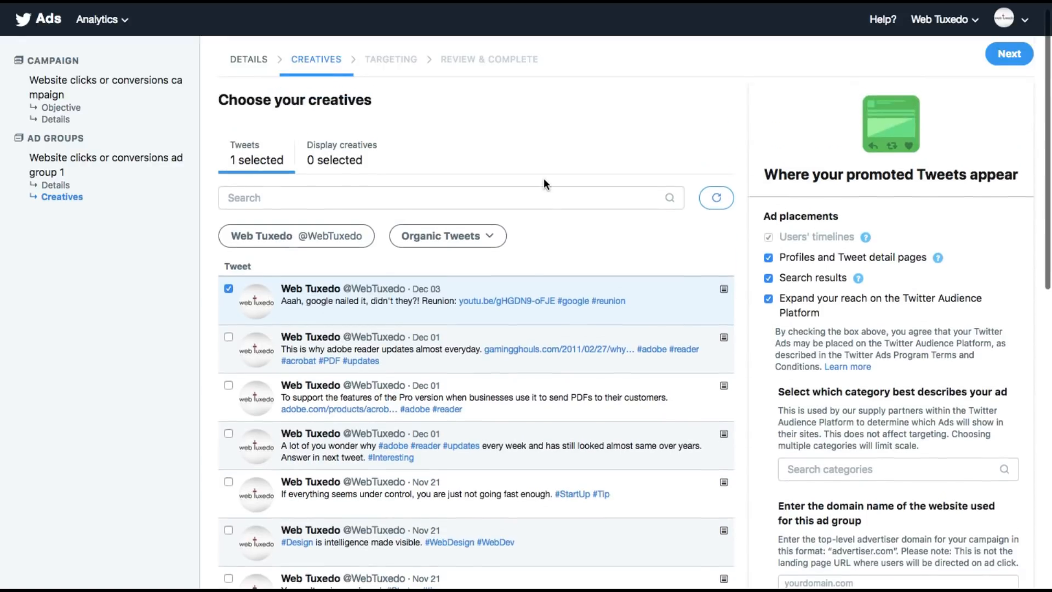
scroll(down, 3)
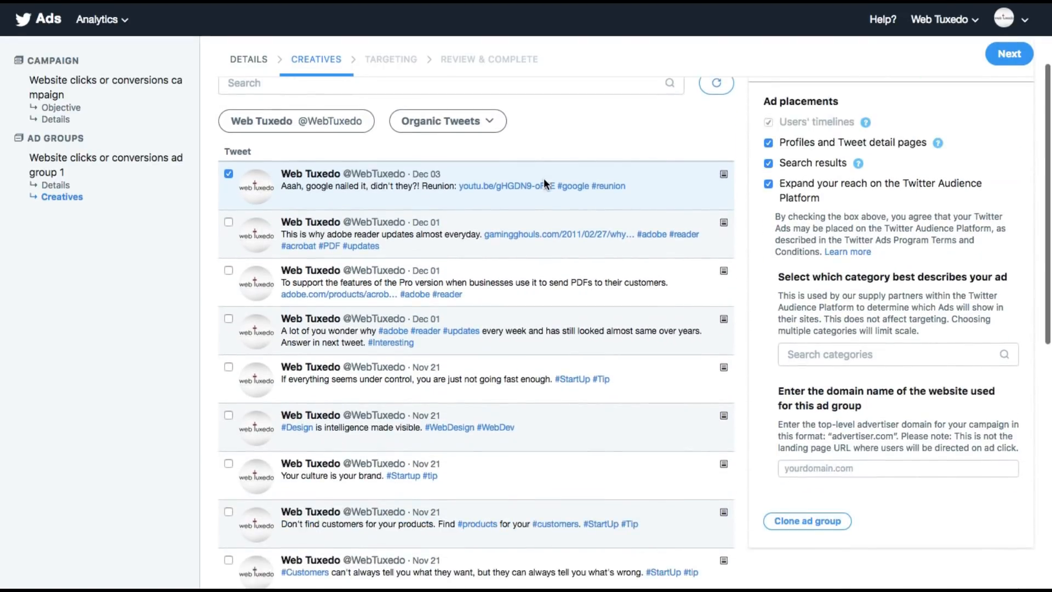
mouse_move(678, 134)
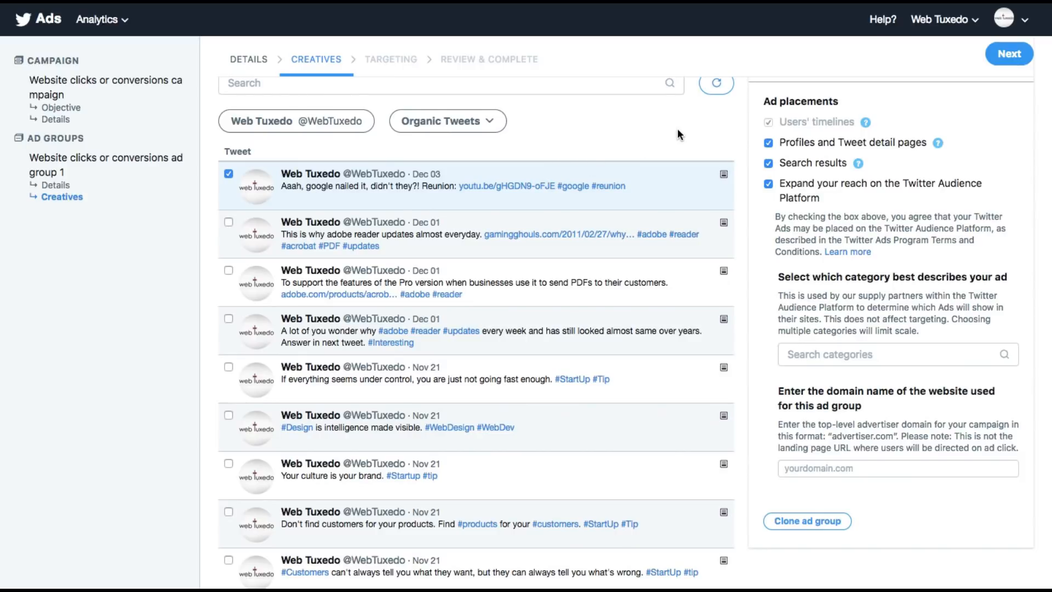
Choose Marketing as the ad group's website category
scroll(up, 3)
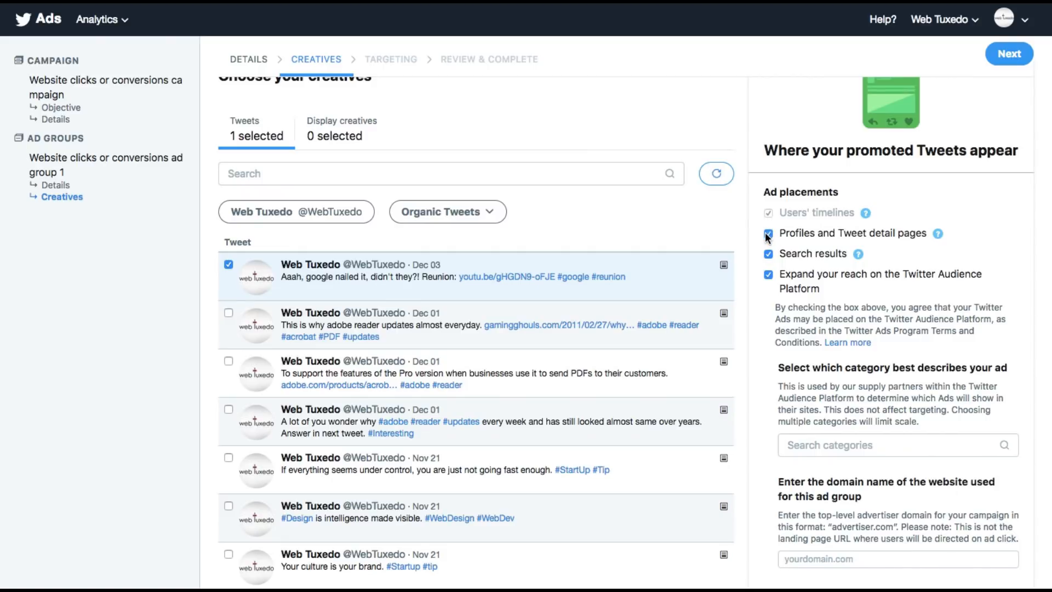
click(769, 232)
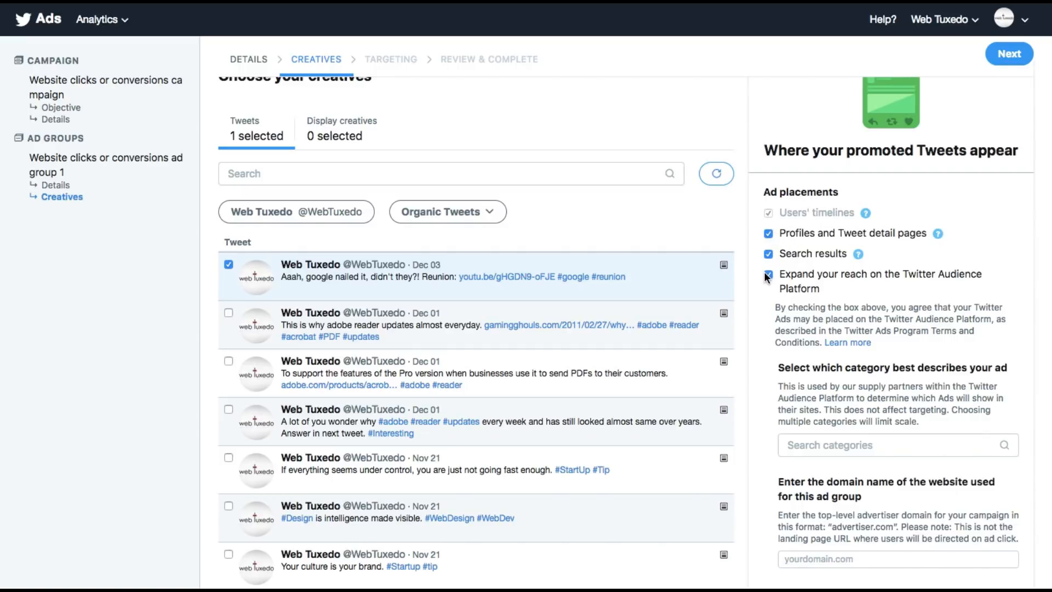
click(768, 274)
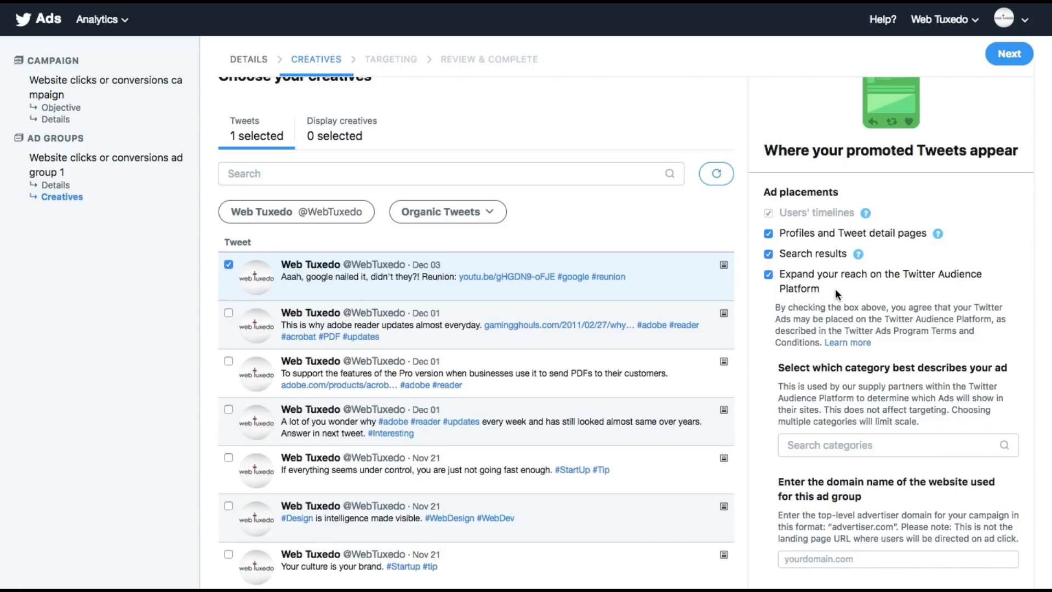
scroll(down, 3)
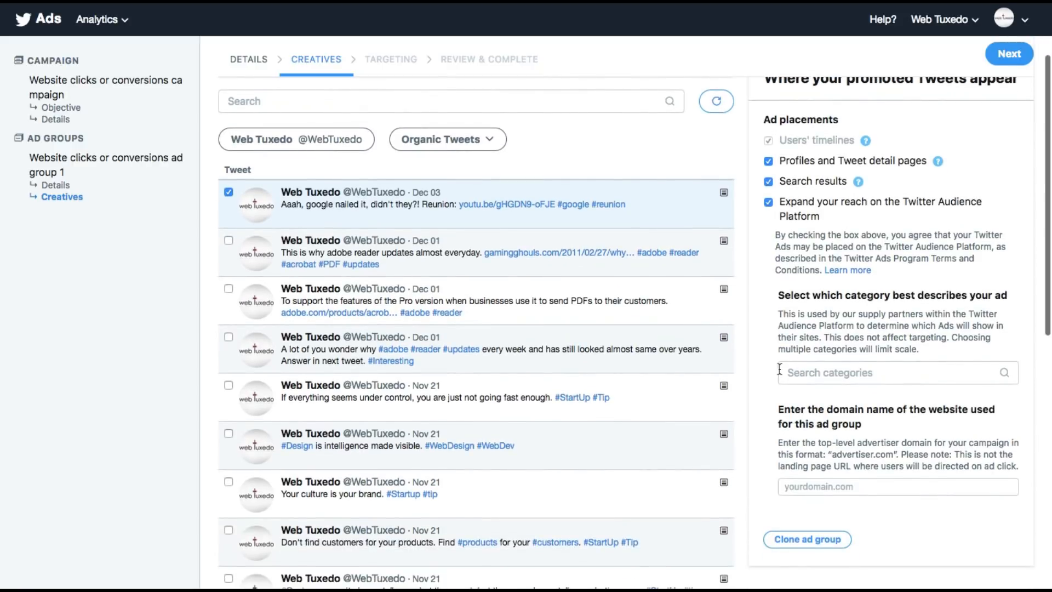
mouse_move(775, 376)
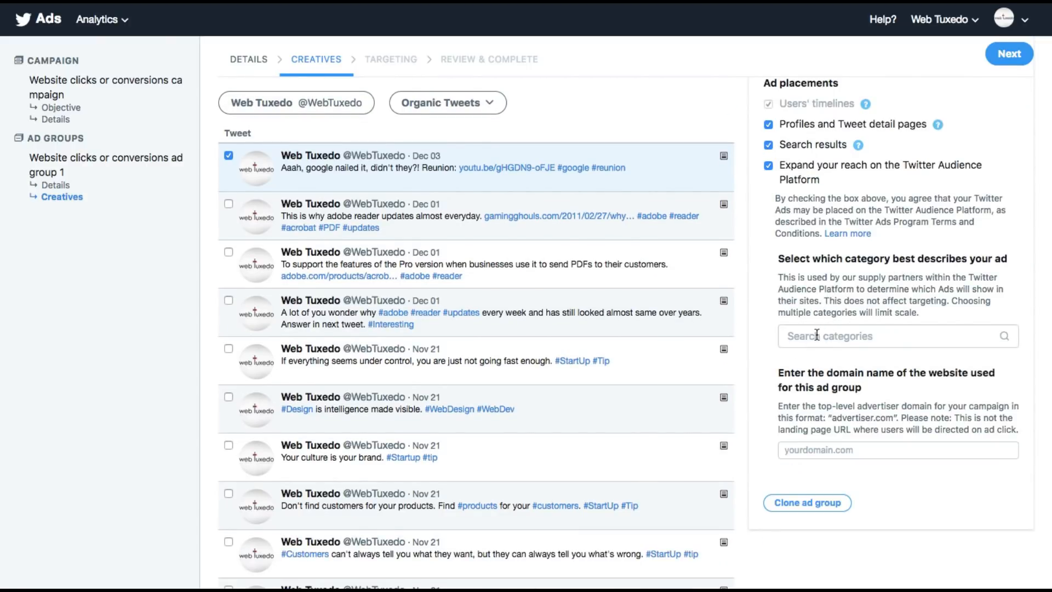
text(m)
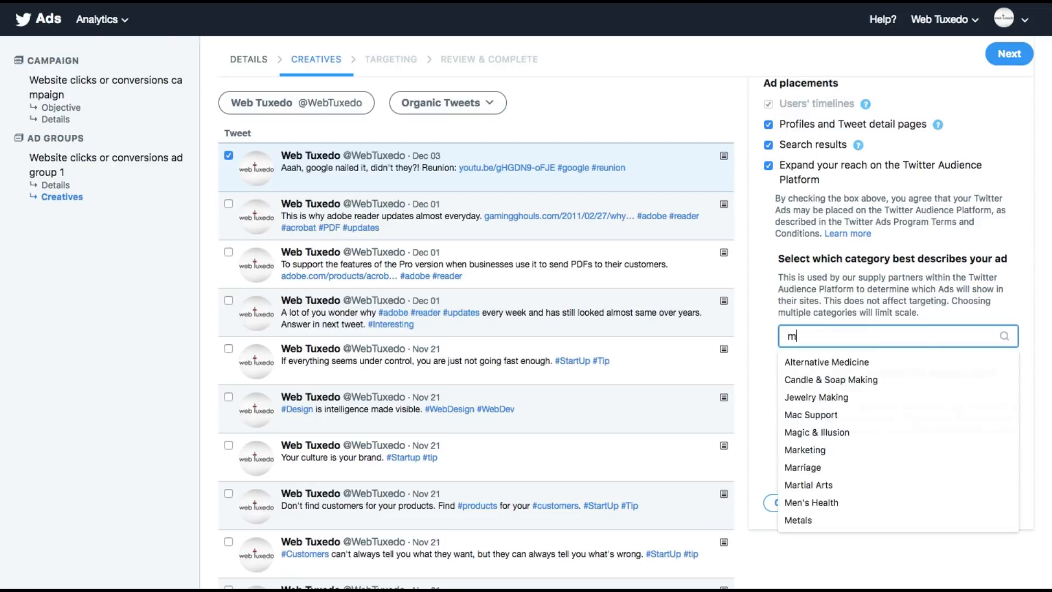
click(804, 450)
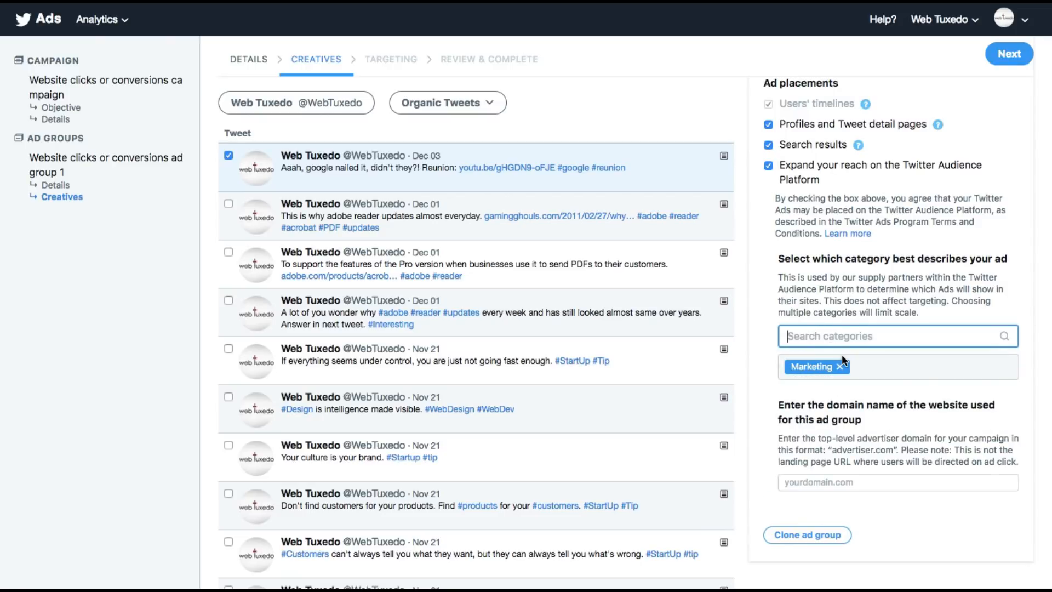
mouse_move(844, 419)
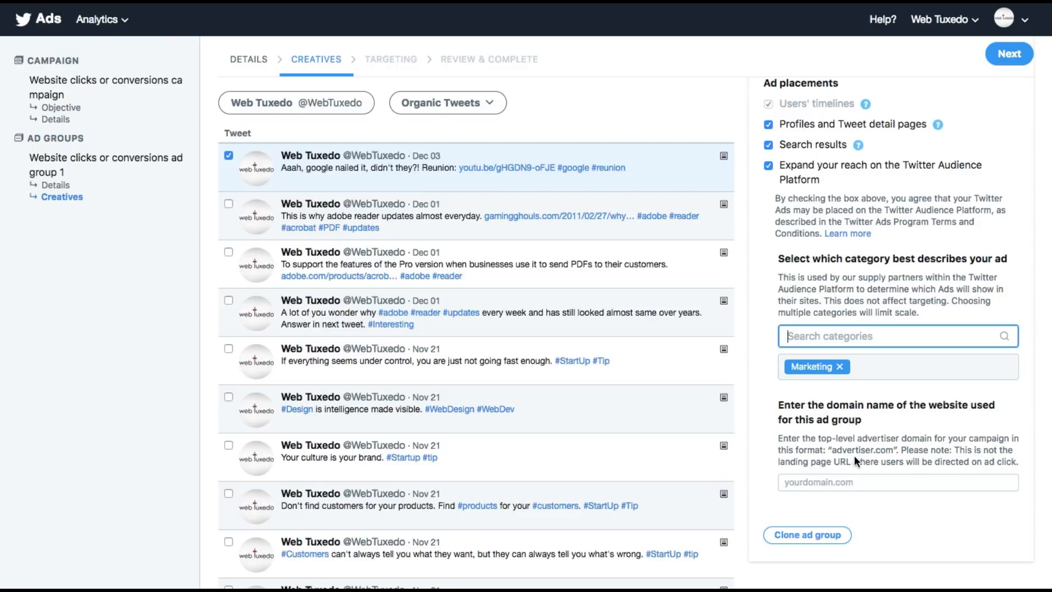
Enter virenbaid.com as the website domain and continue to audience targeting
text(virenbaid.com)
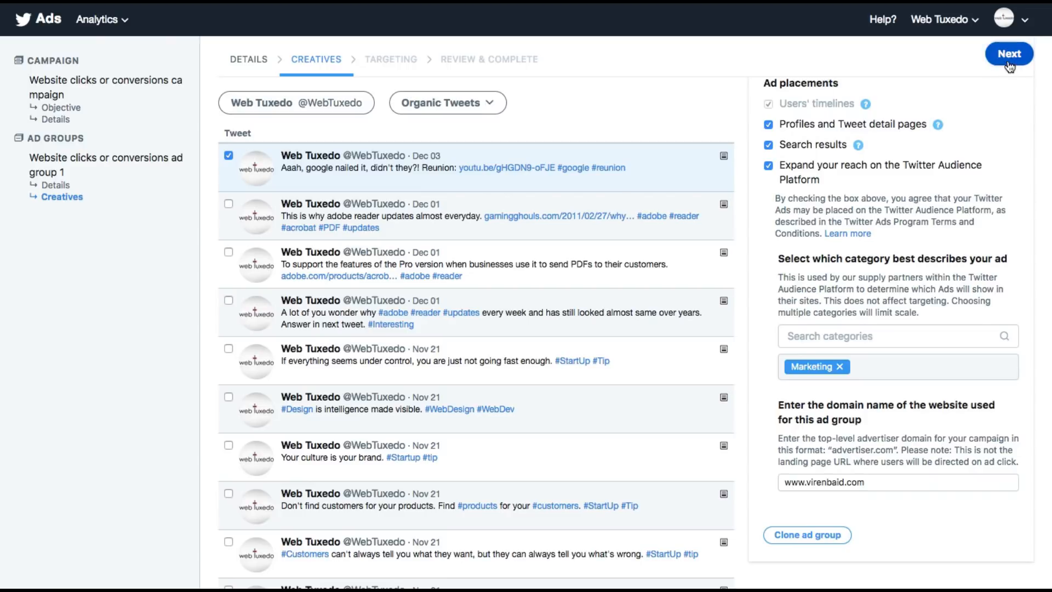
click(1008, 53)
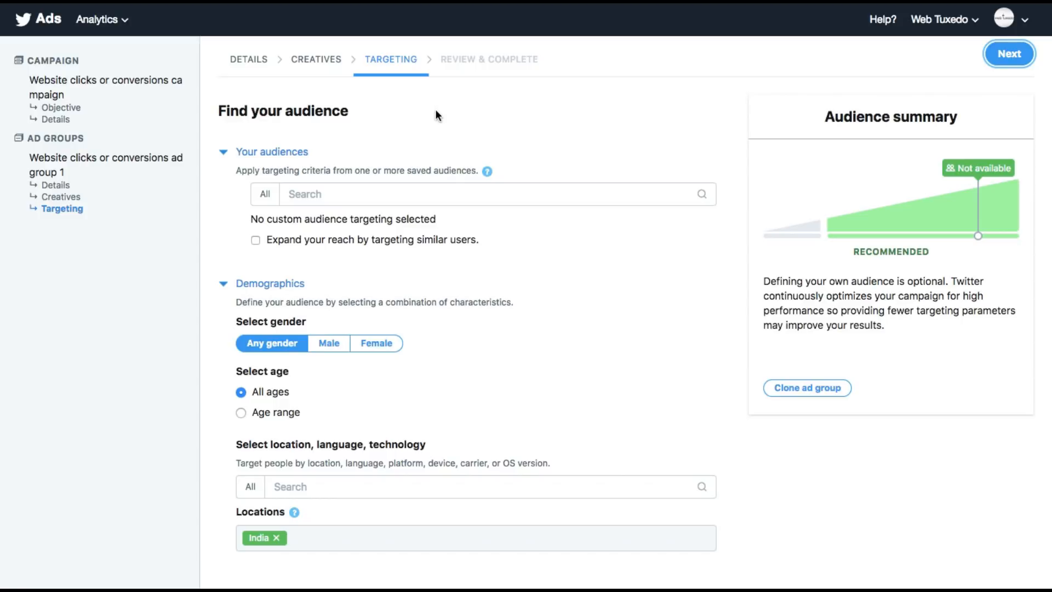
Narrow the Your audiences search to Mobile audience targeting and review Demographics
click(470, 193)
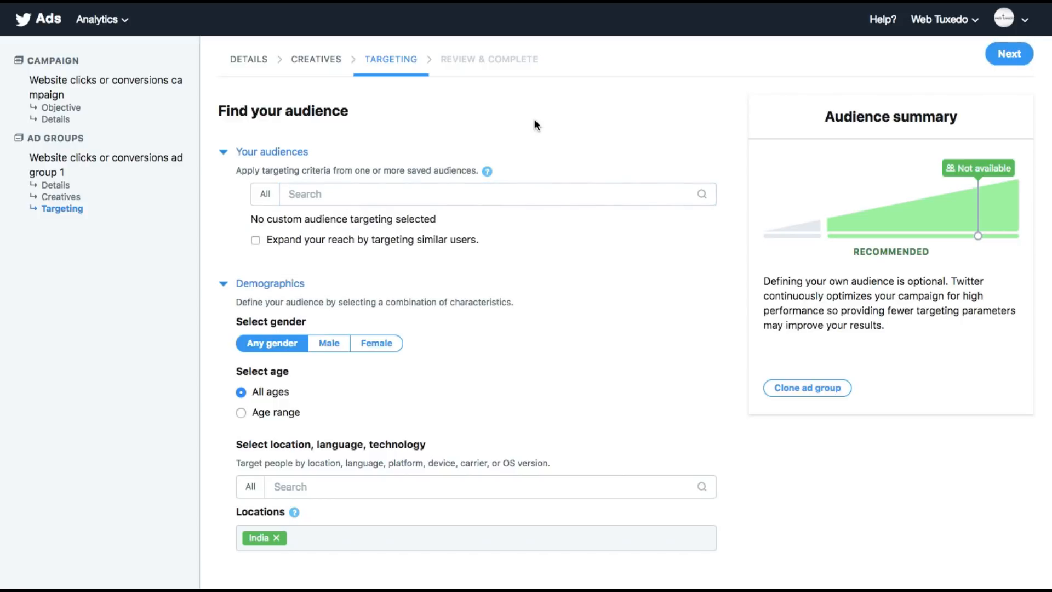
click(470, 194)
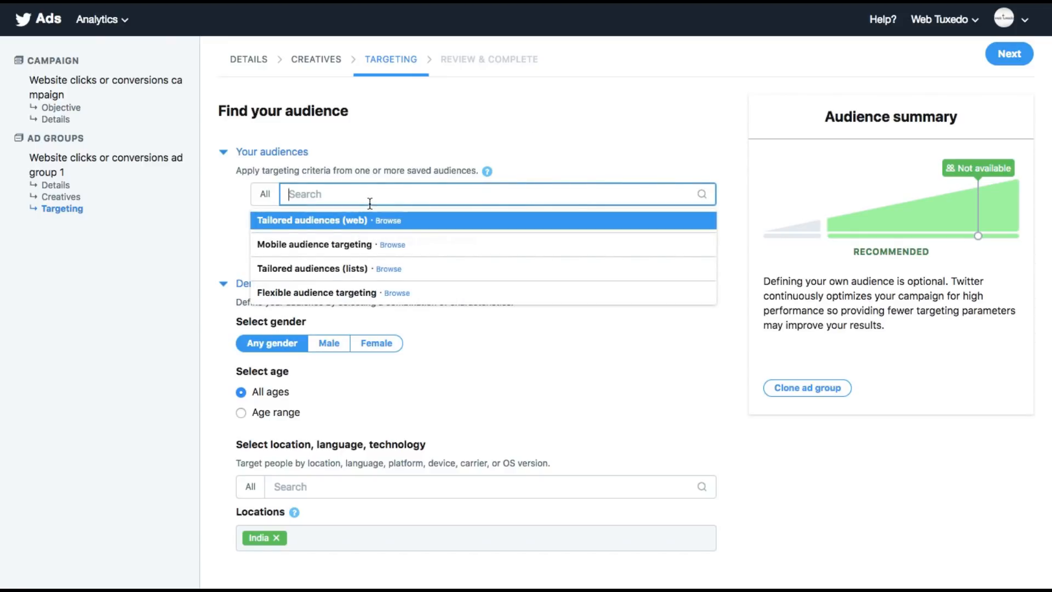
mouse_move(335, 245)
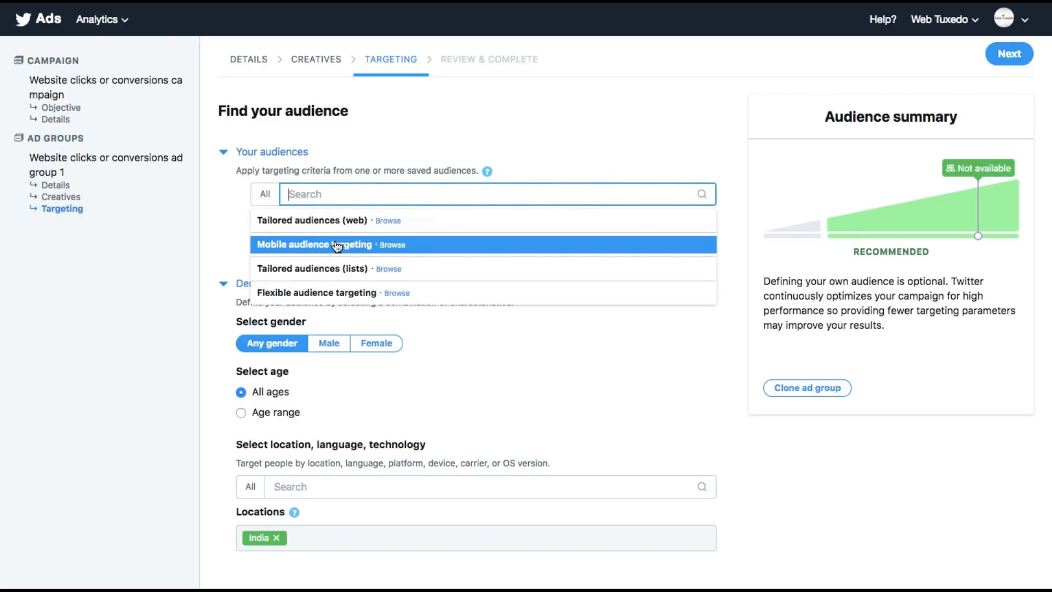
click(315, 243)
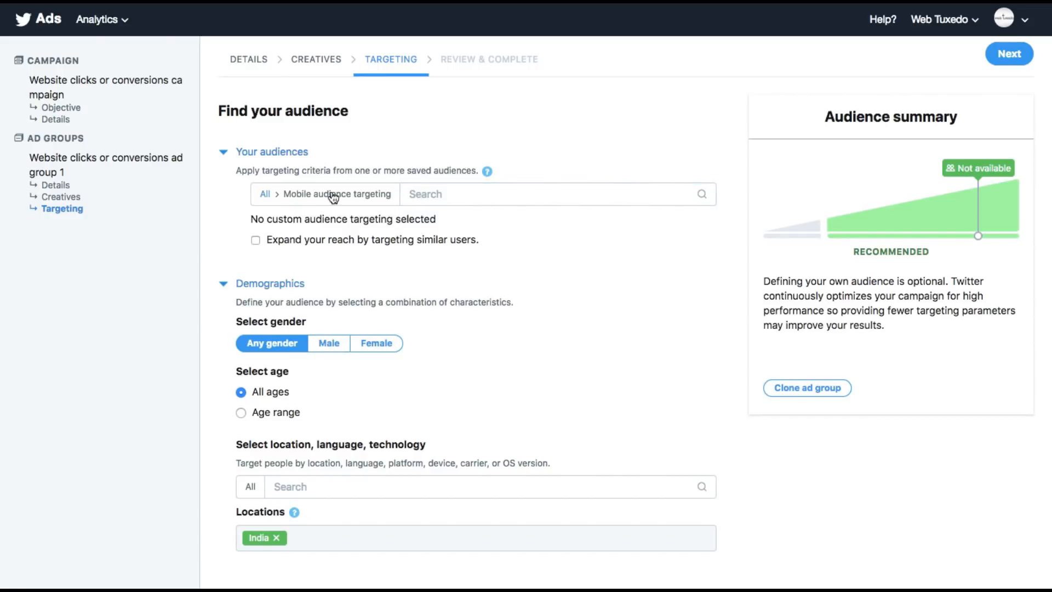
scroll(down, 3)
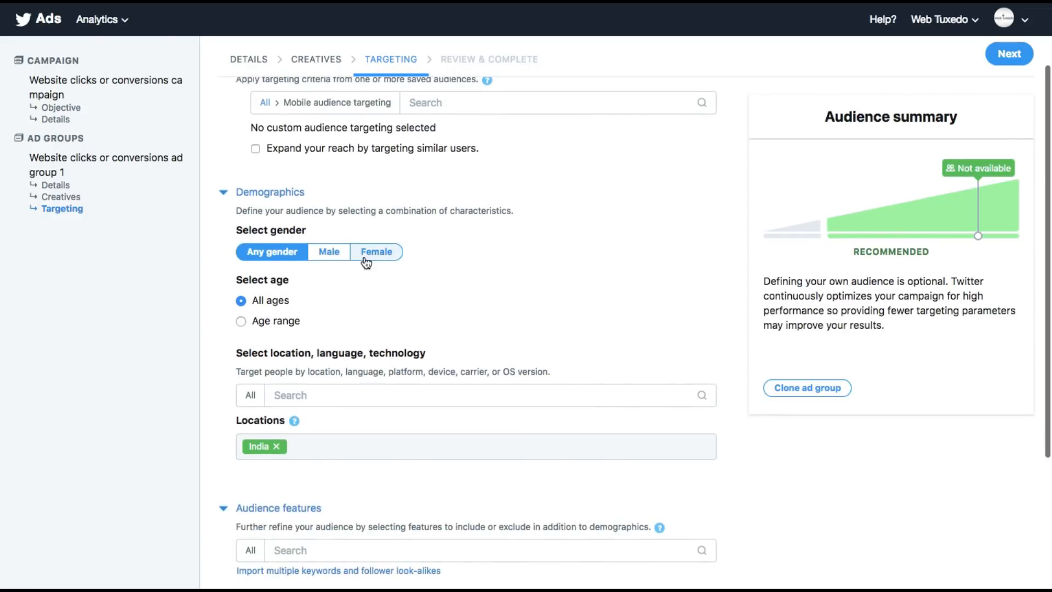
scroll(down, 3)
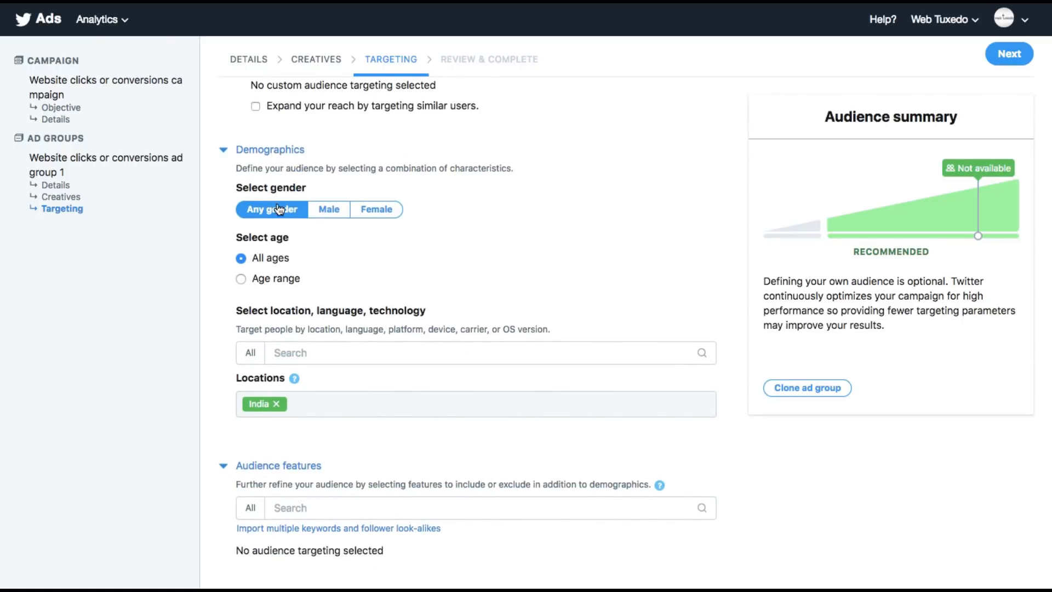
mouse_move(246, 283)
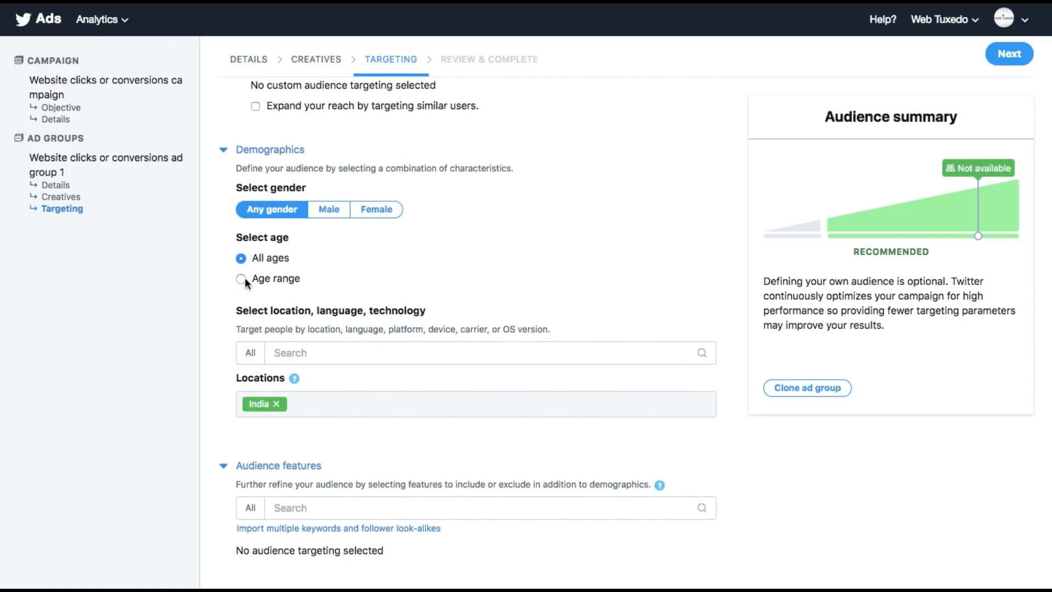
Set the target age range to 18 to 24
click(242, 278)
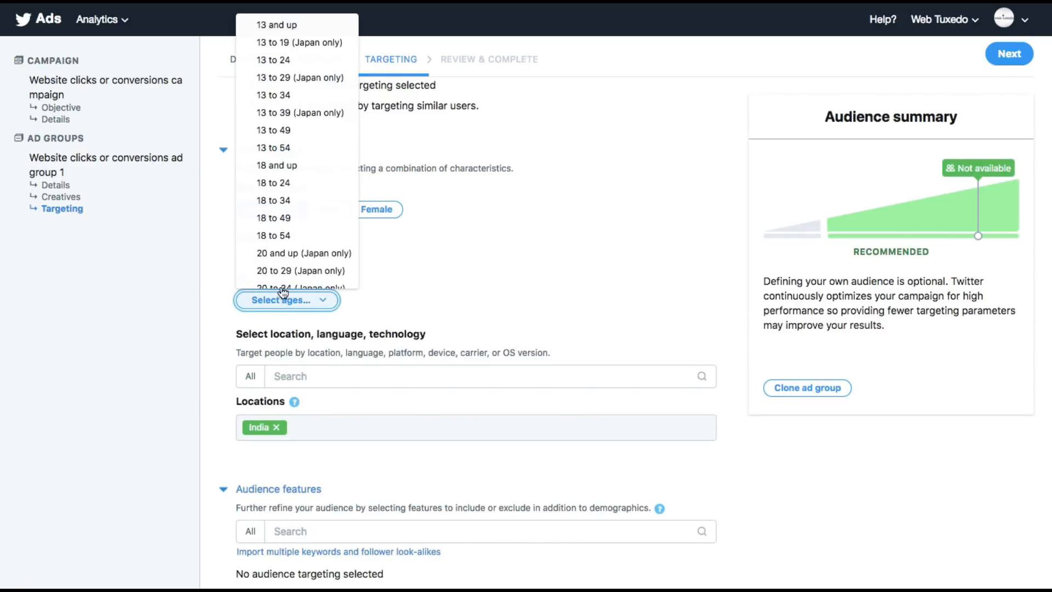
click(273, 183)
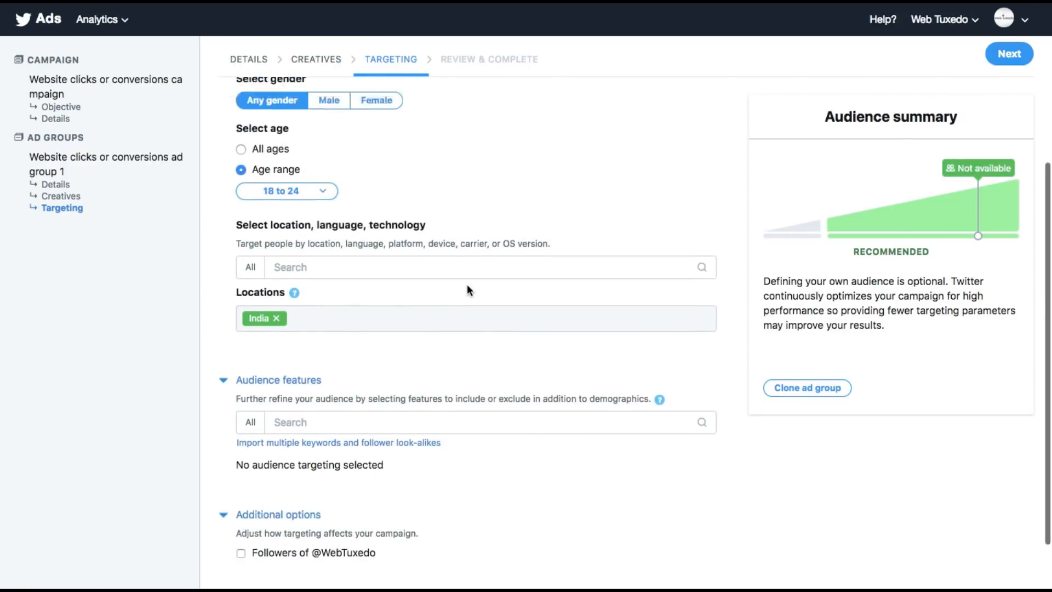
scroll(down, 3)
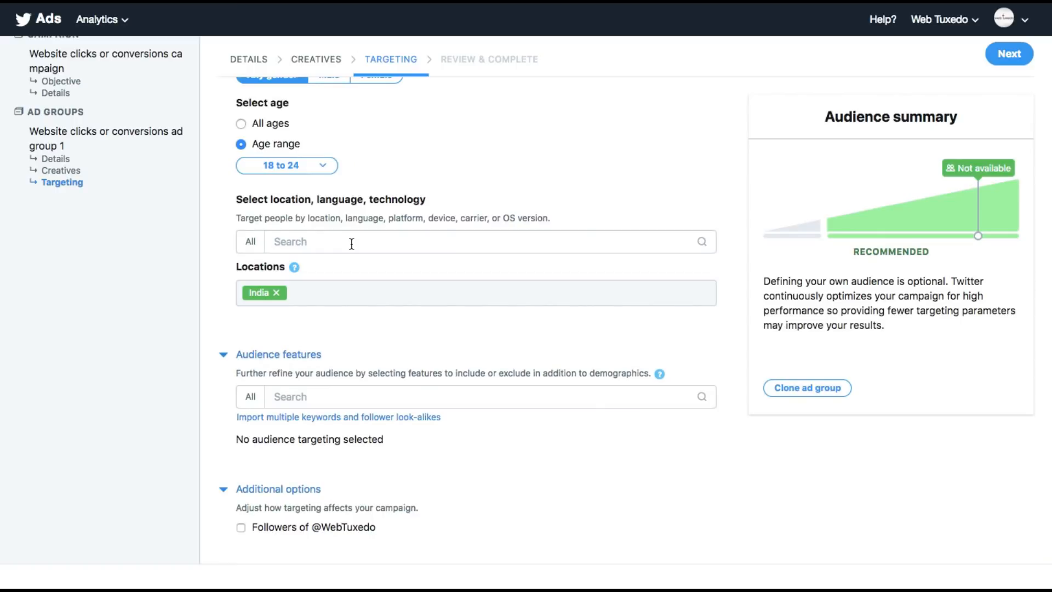
Add Android devices as a platform and browse Languages to add English
click(470, 241)
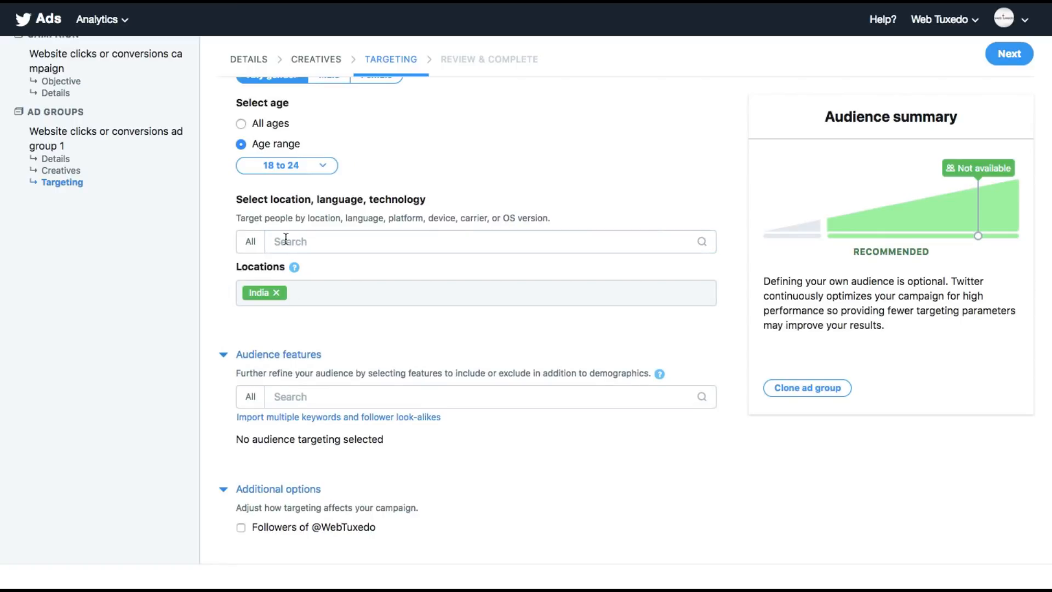
click(471, 242)
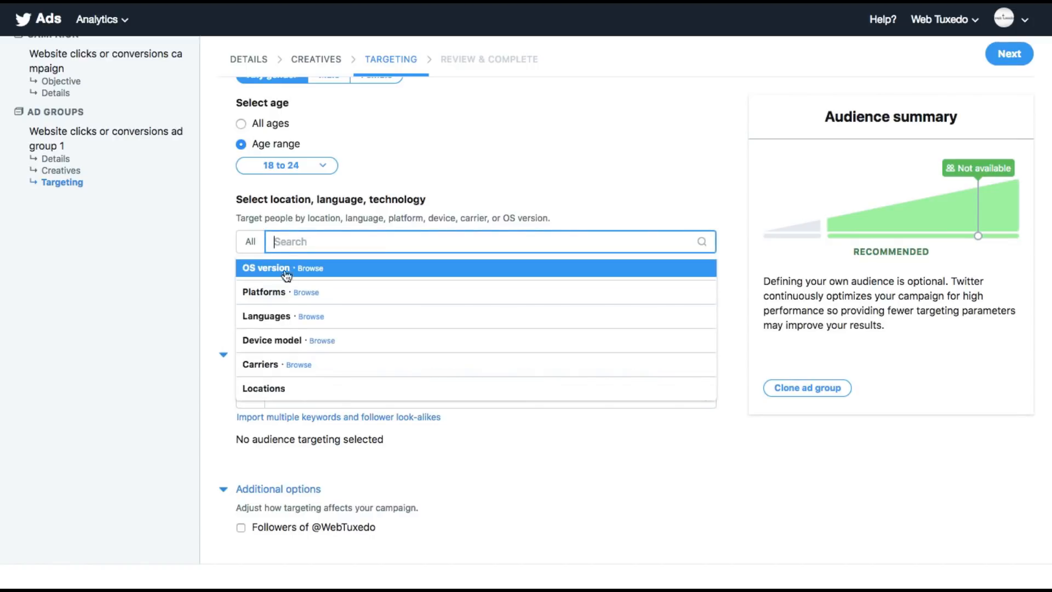
mouse_move(306, 271)
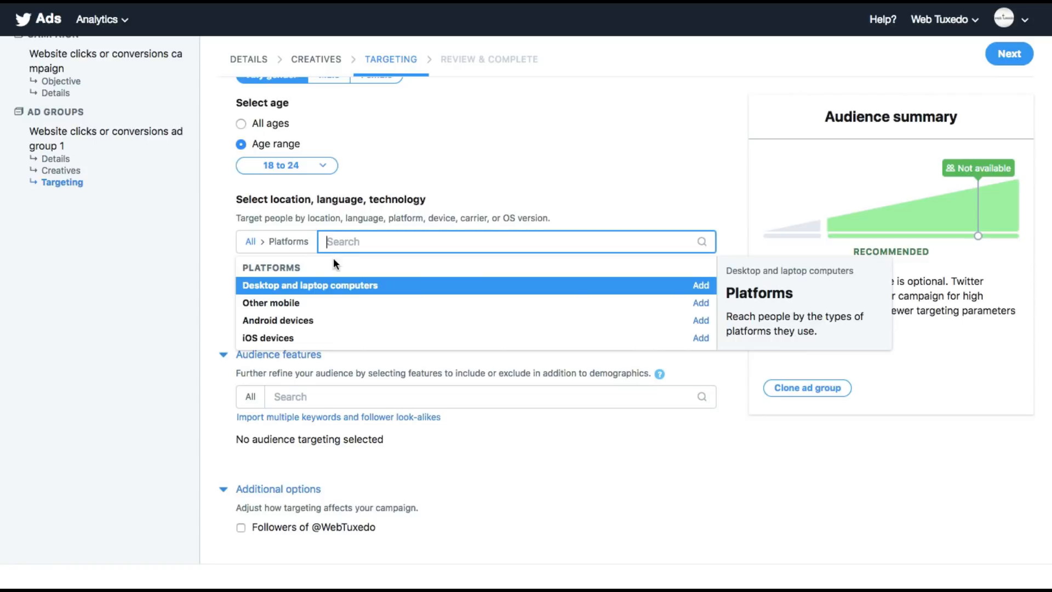
mouse_move(277, 320)
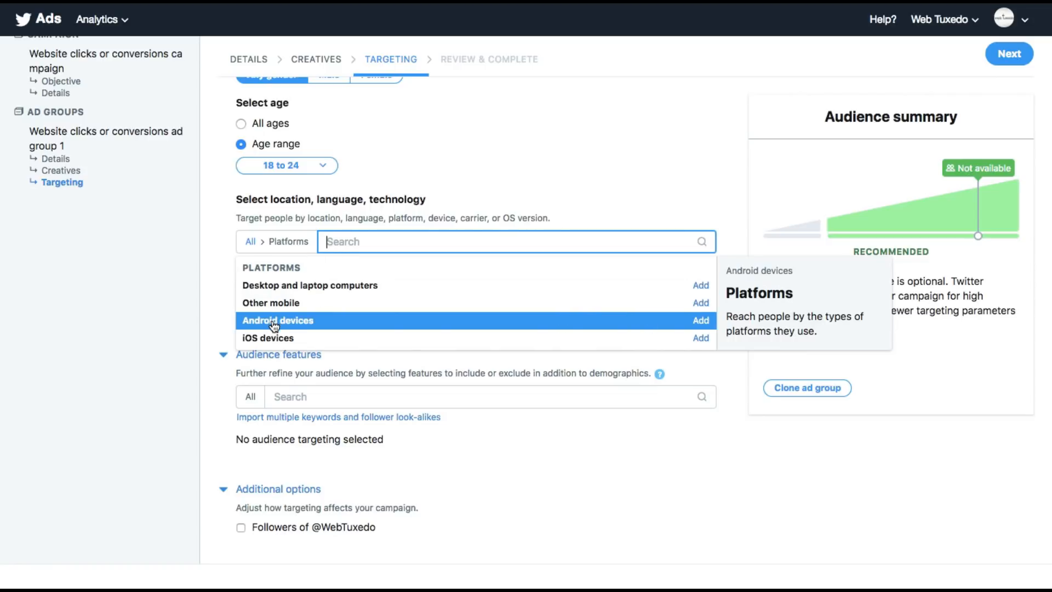
click(700, 320)
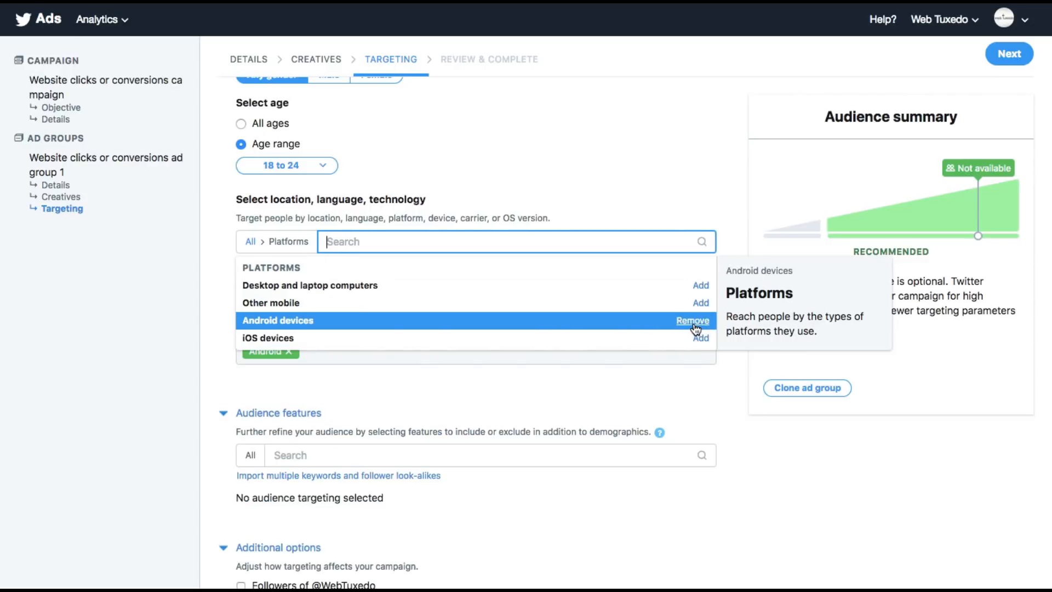
click(250, 241)
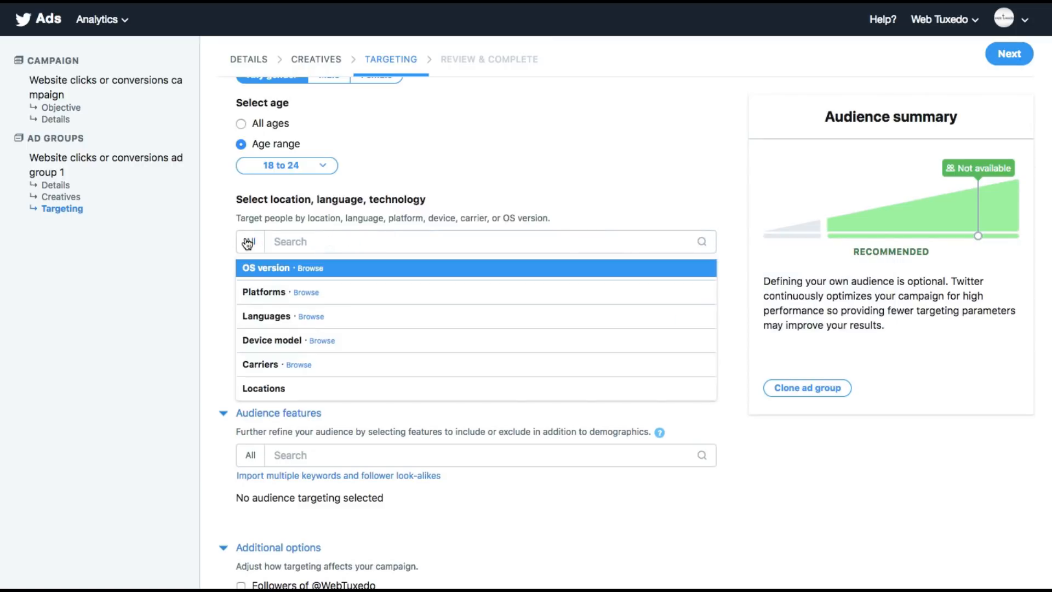
mouse_move(300, 339)
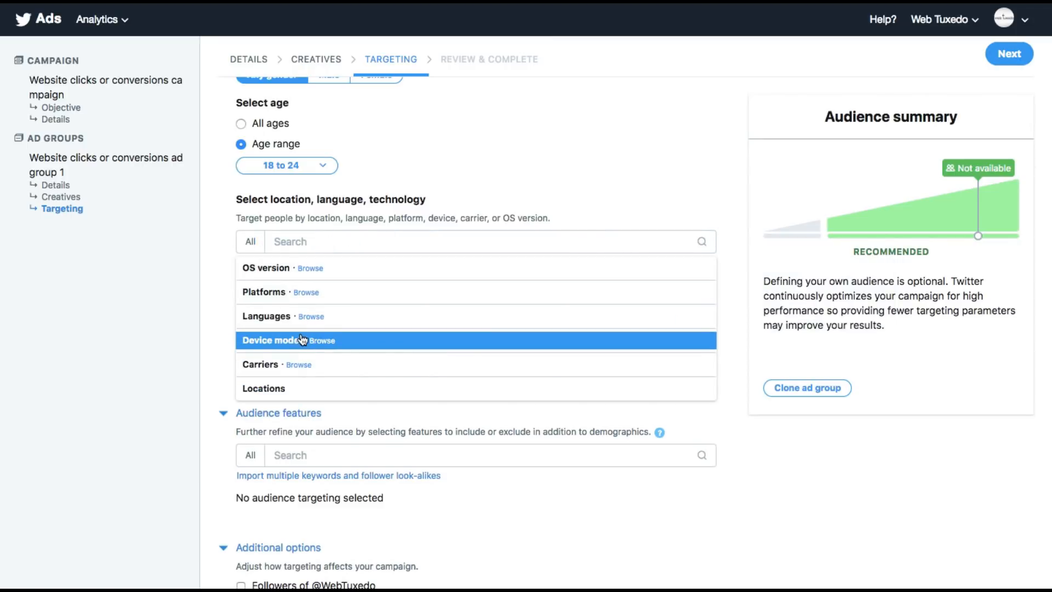
click(310, 316)
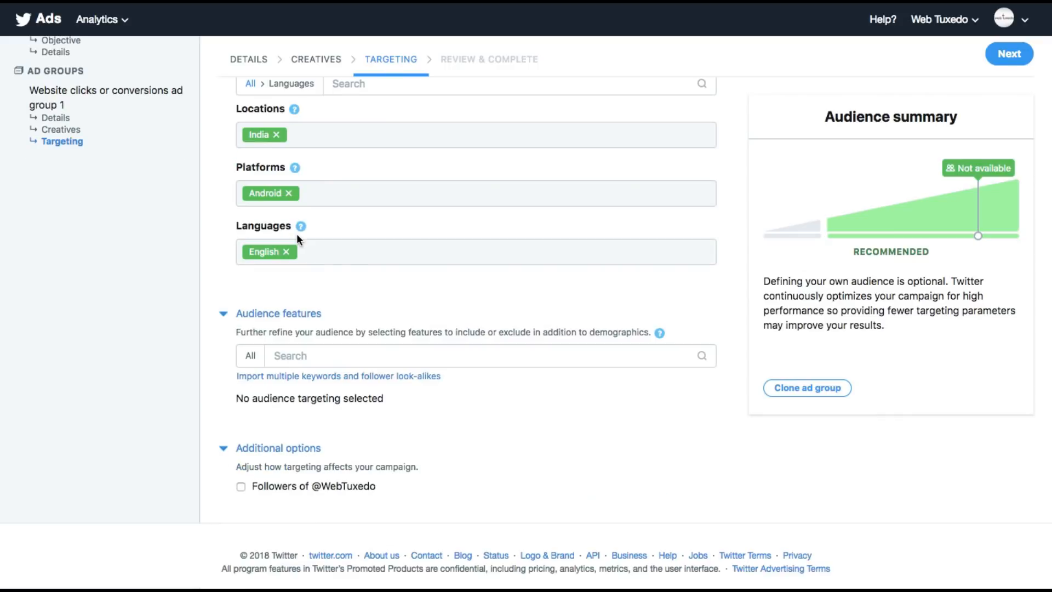
mouse_move(286, 291)
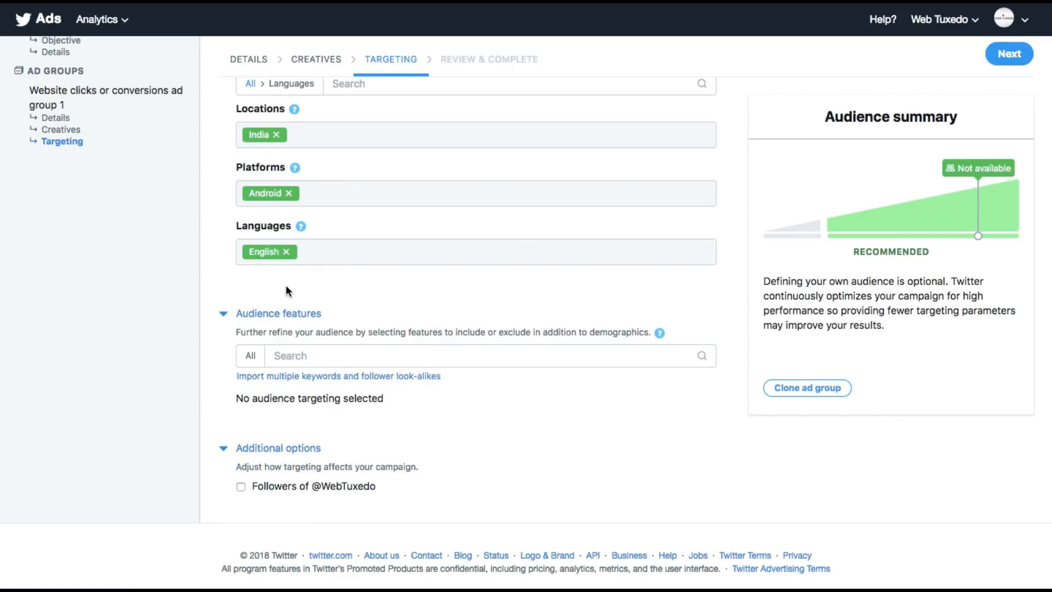
Add the Business — Marketing interest, keywords facebook ads and adwords, and followers of the account
click(470, 355)
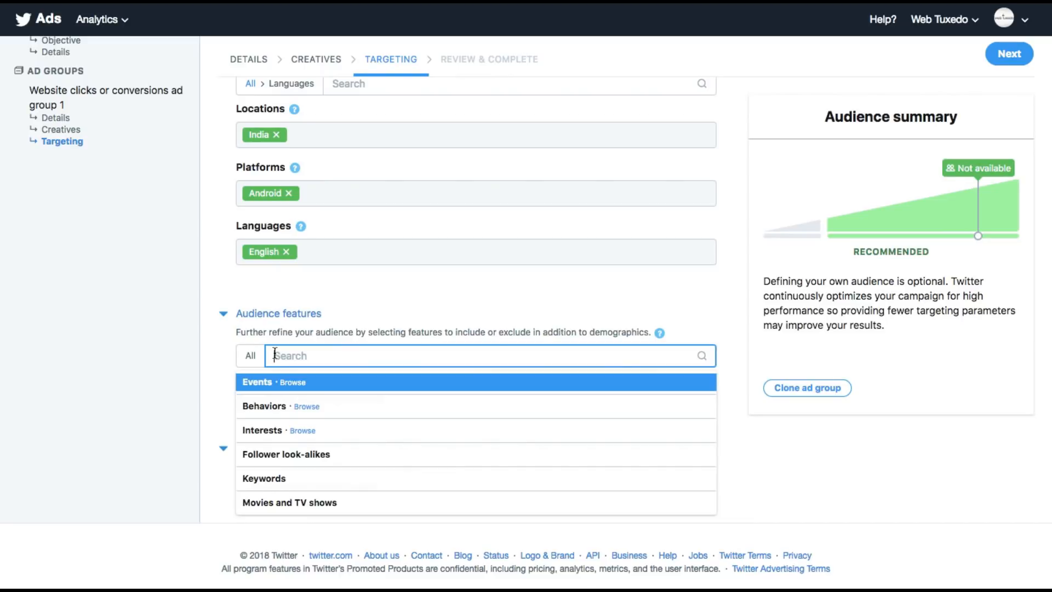
mouse_move(287, 387)
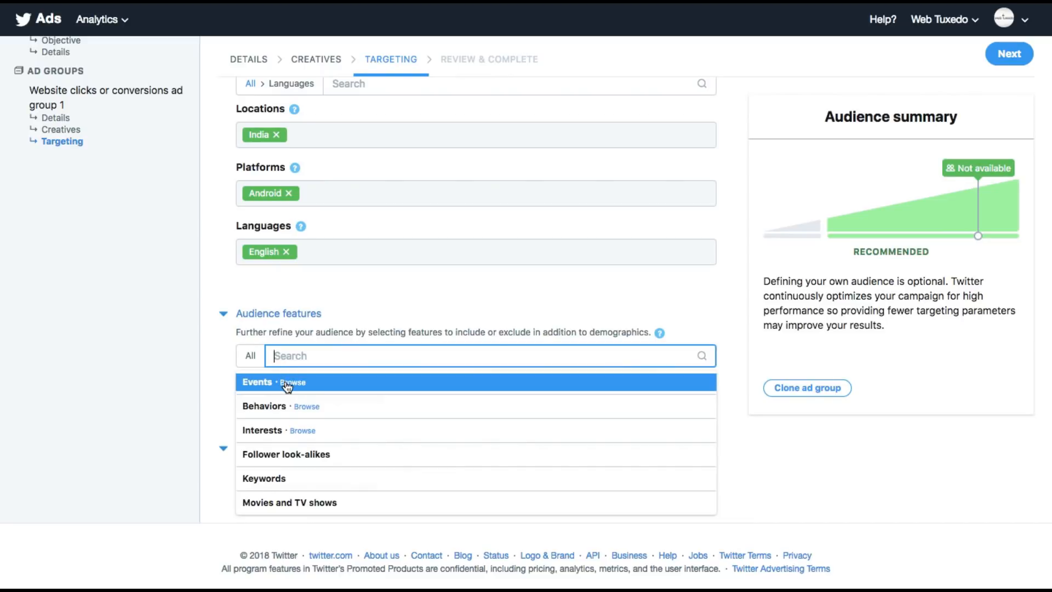
text(marketing)
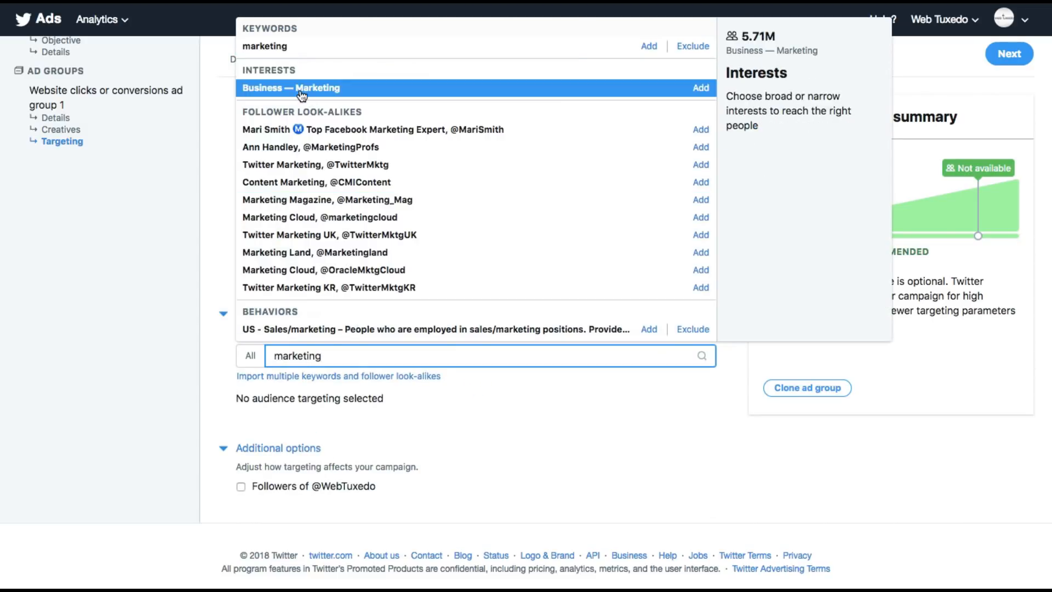
click(700, 88)
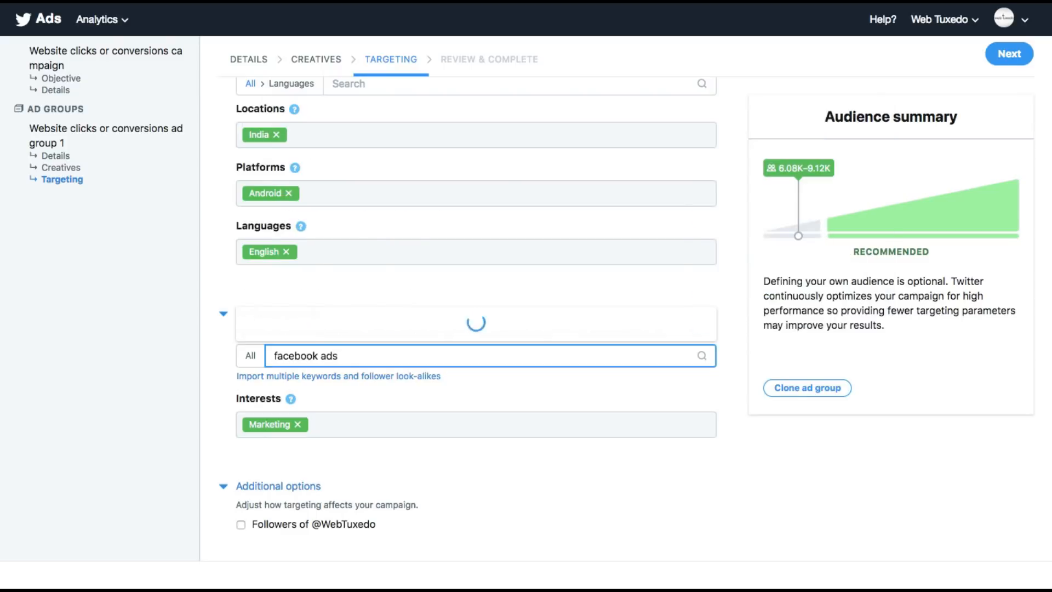
text(adwords)
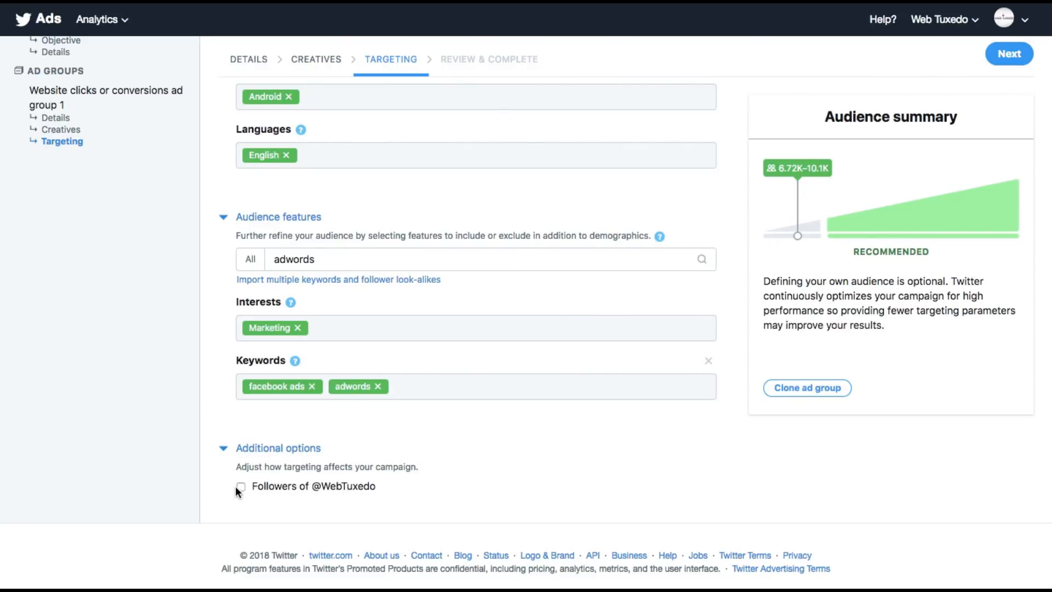
click(240, 485)
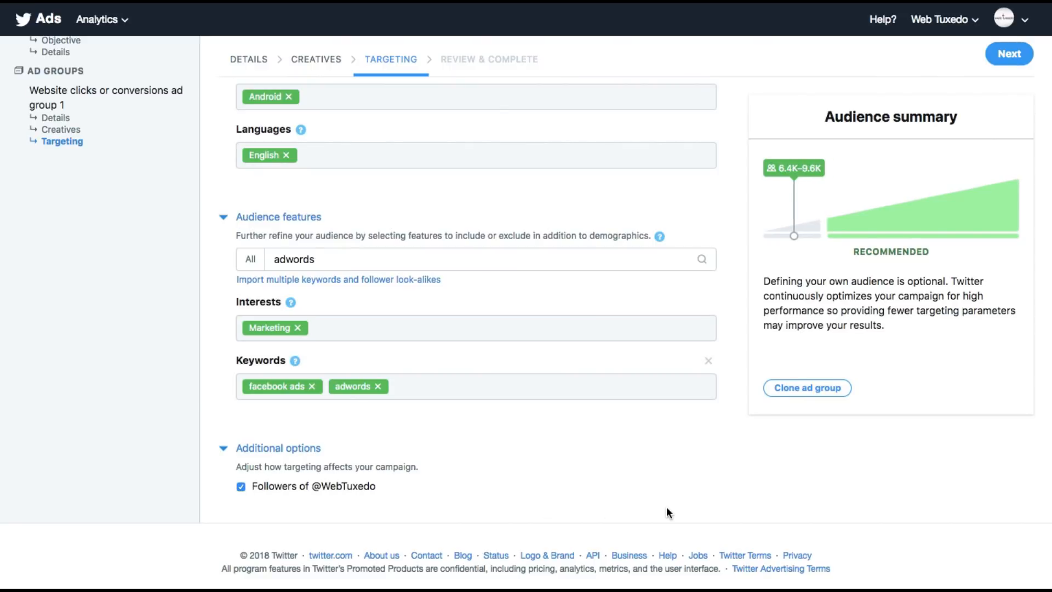
scroll(up, 3)
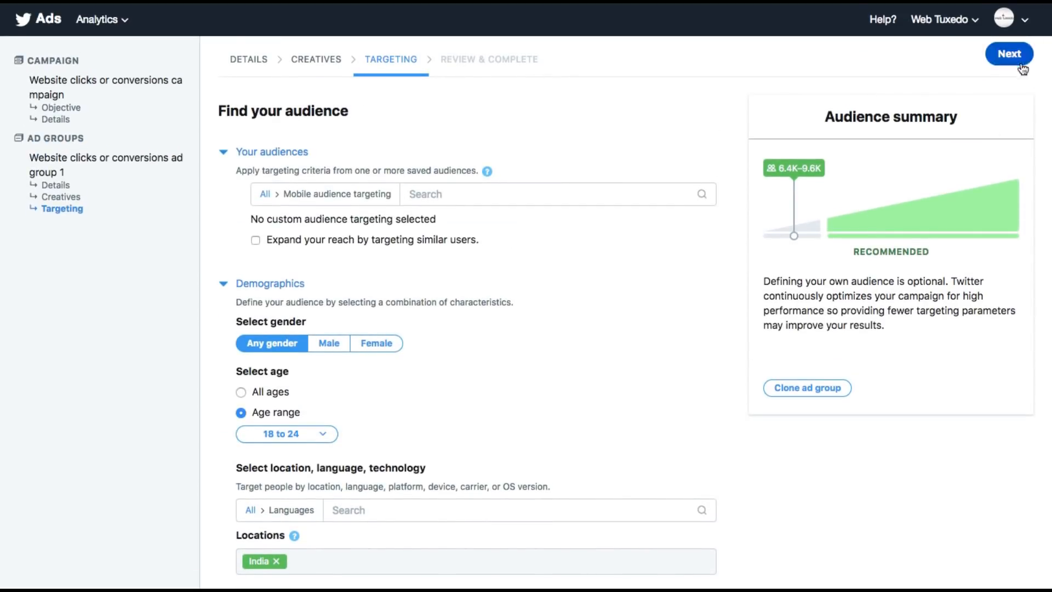
click(1009, 54)
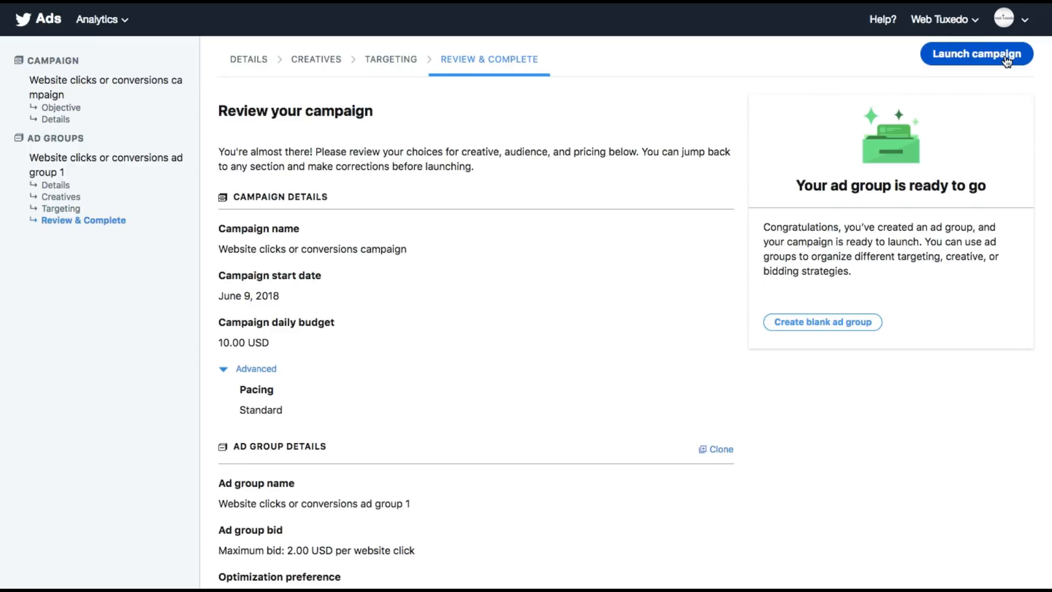
mouse_move(239, 240)
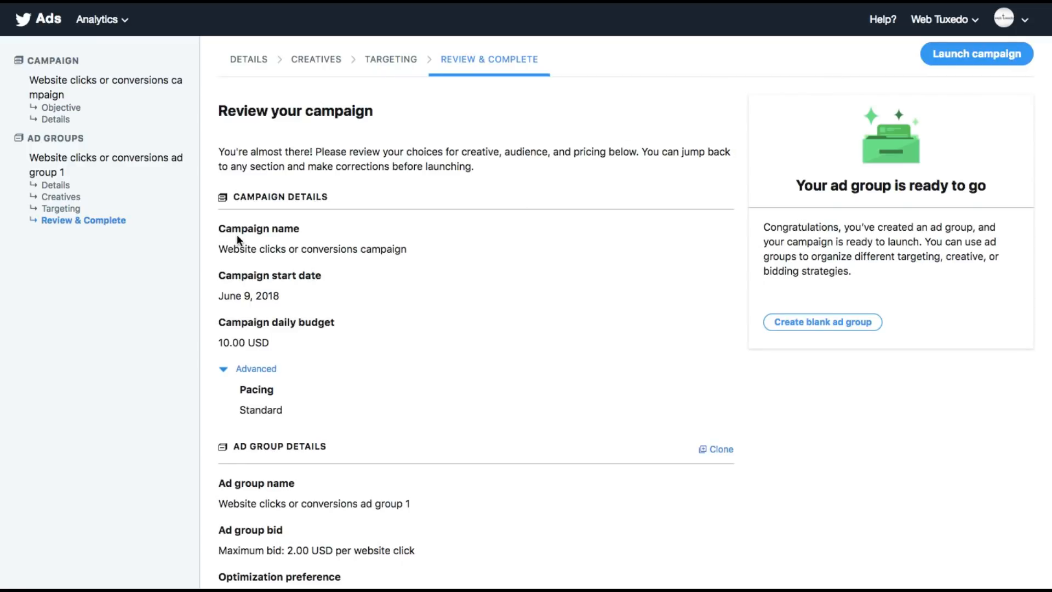
scroll(down, 3)
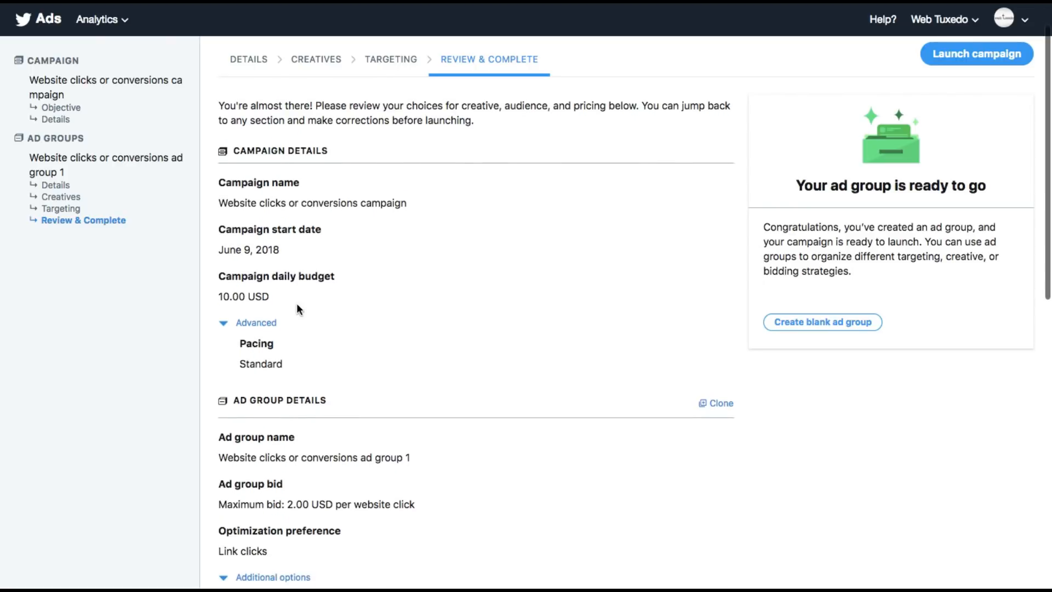
scroll(down, 3)
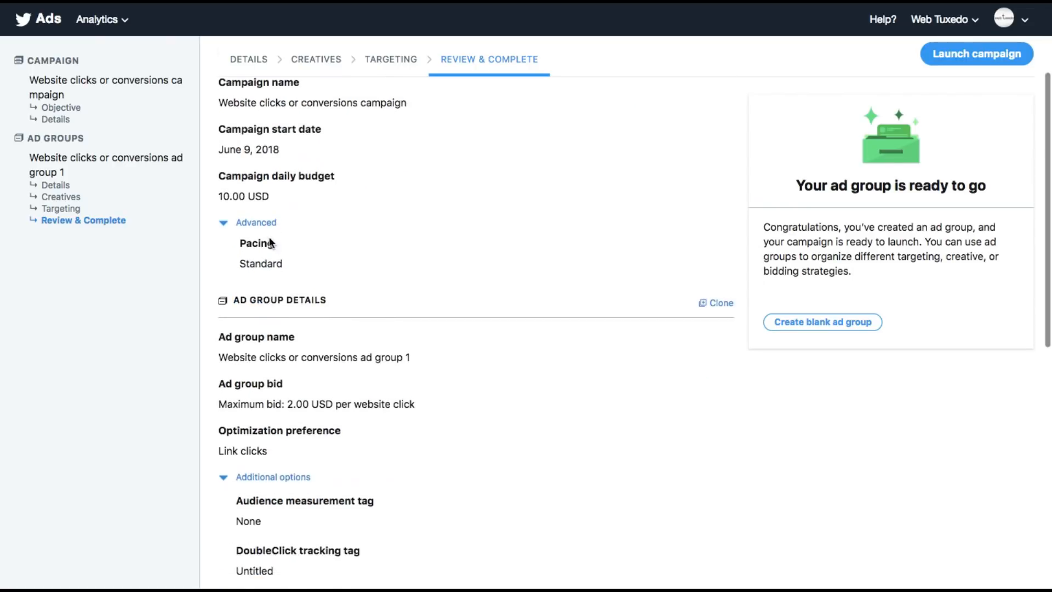
scroll(down, 3)
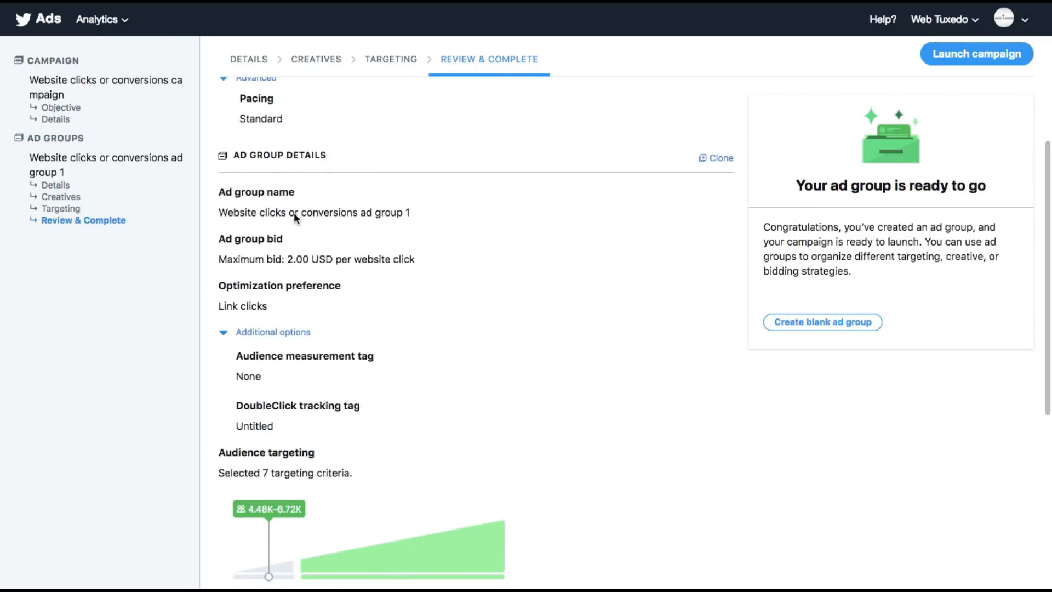
mouse_move(303, 262)
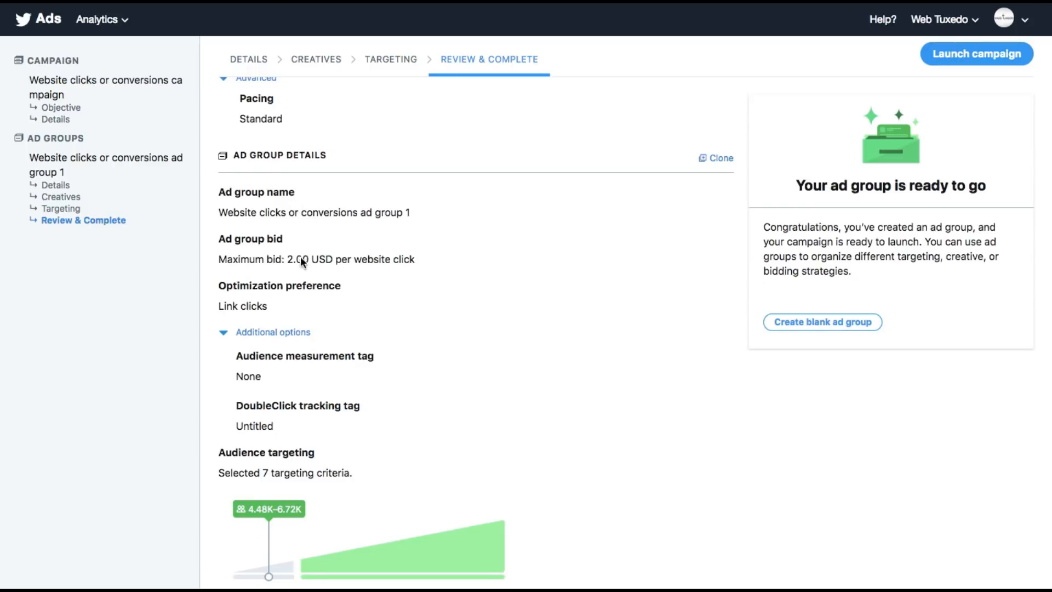
mouse_move(289, 280)
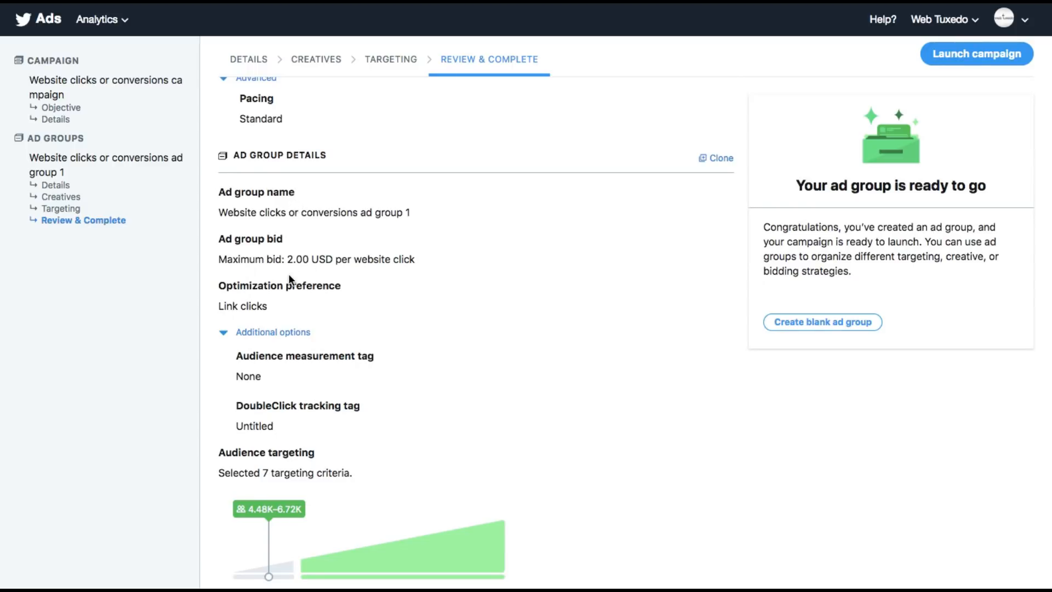
scroll(up, 3)
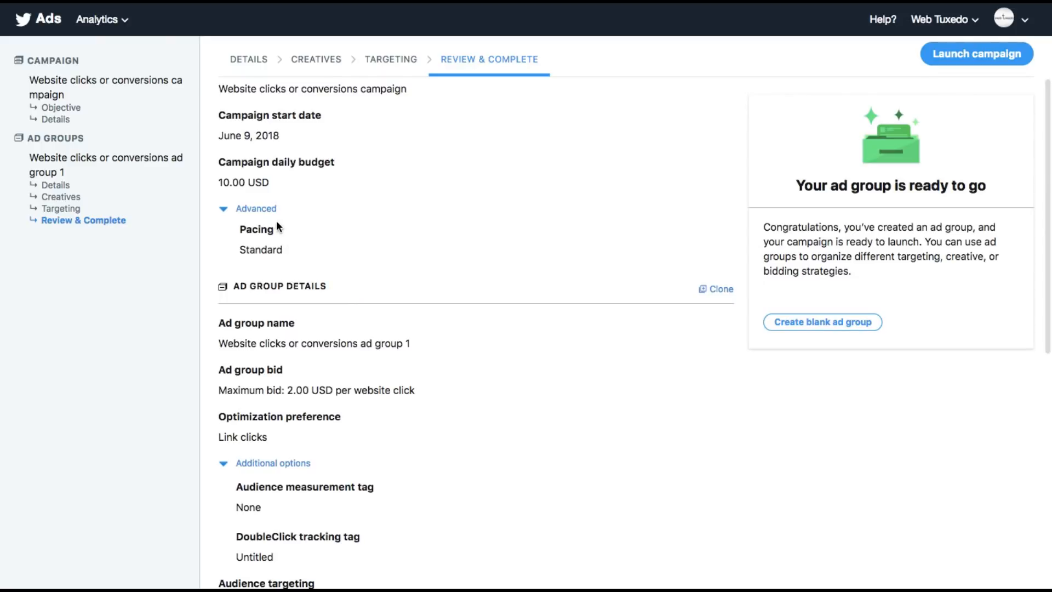
scroll(down, 3)
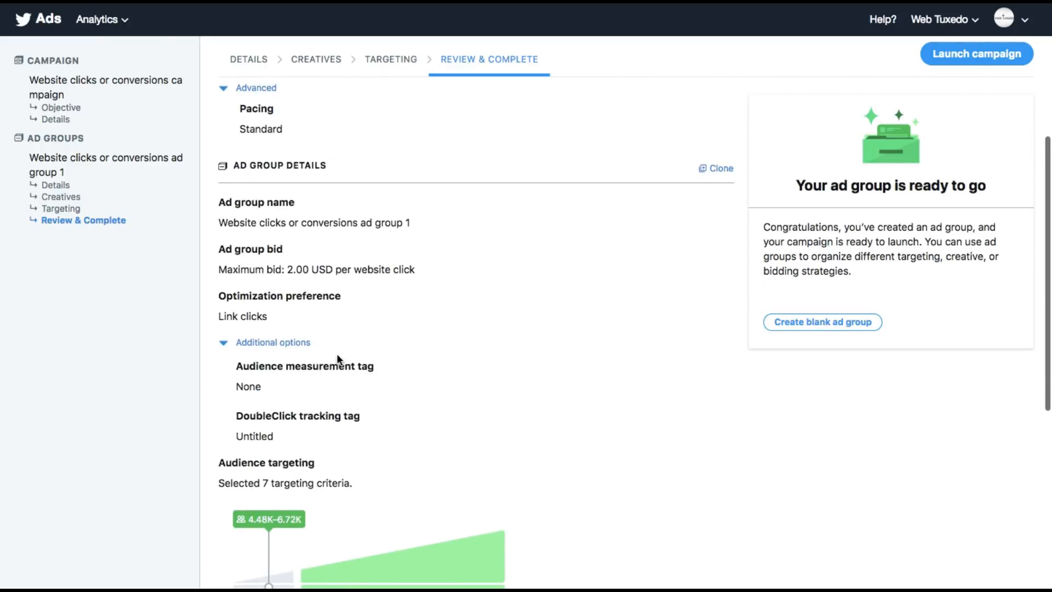
scroll(down, 3)
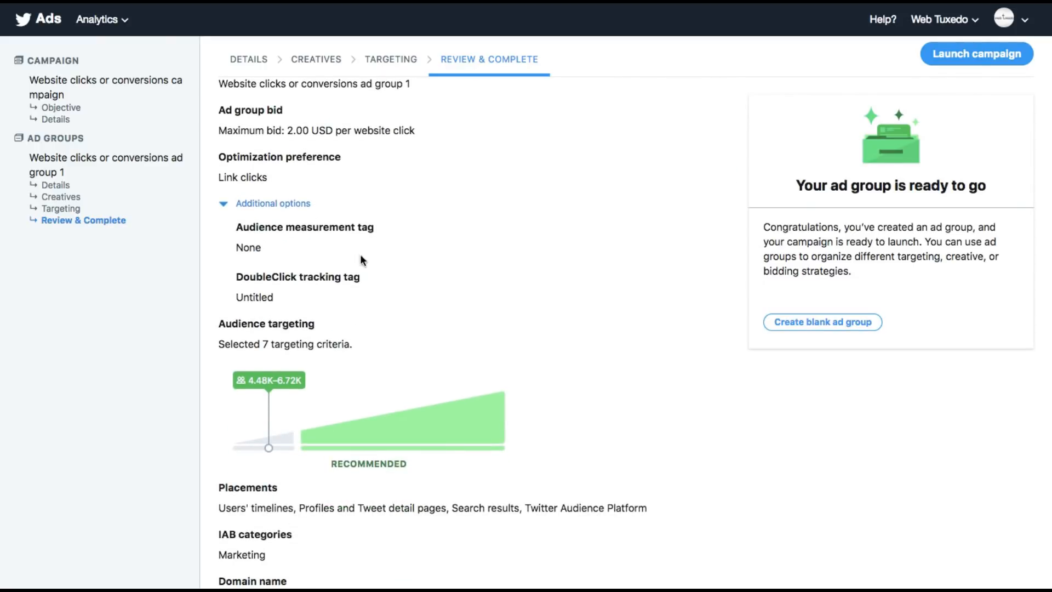
scroll(up, 3)
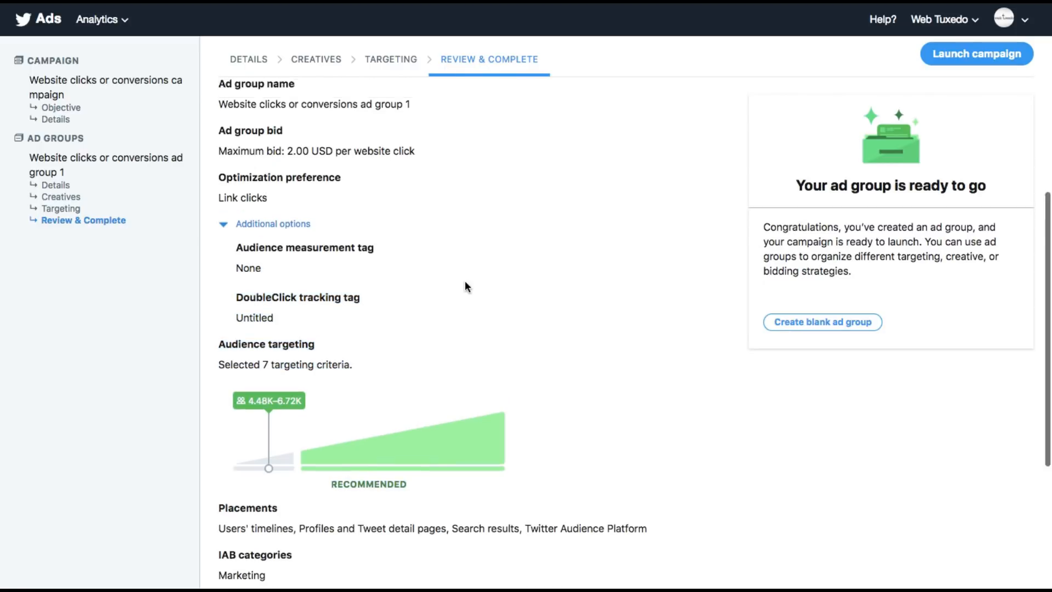
scroll(up, 3)
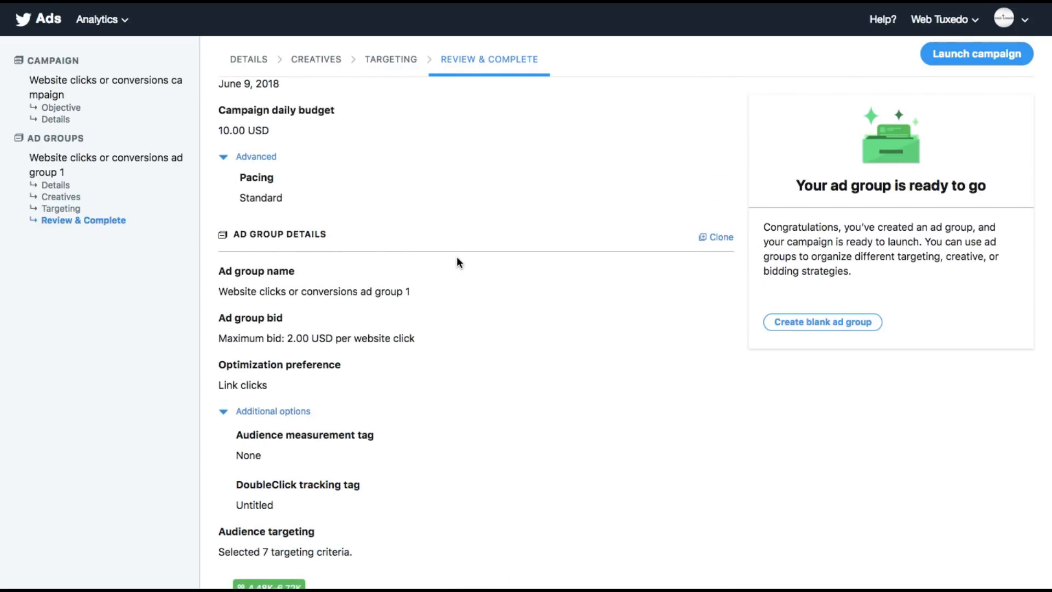
scroll(down, 3)
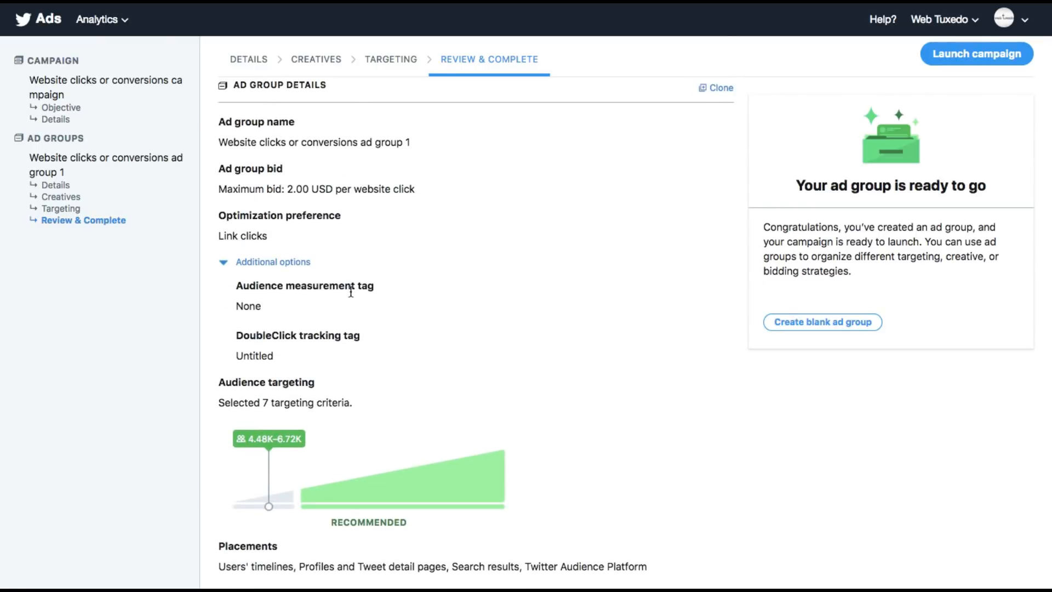
scroll(down, 3)
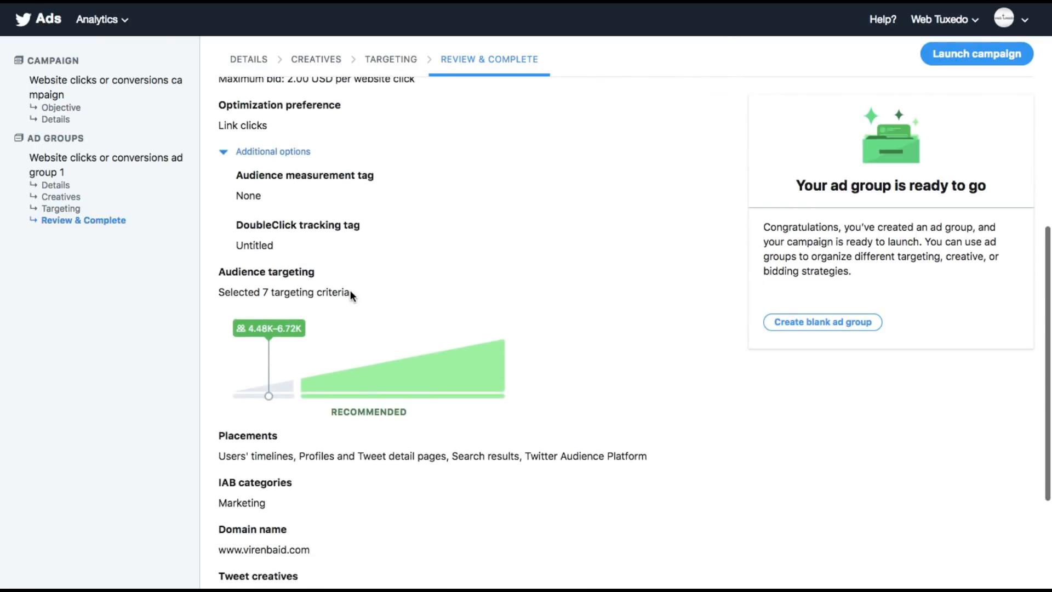
scroll(down, 3)
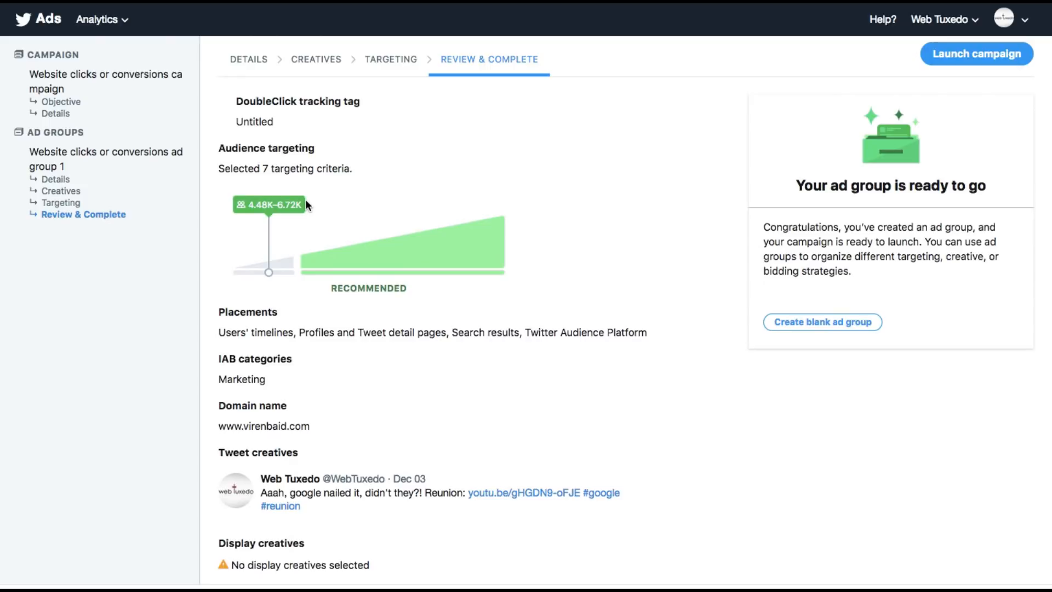
mouse_move(227, 334)
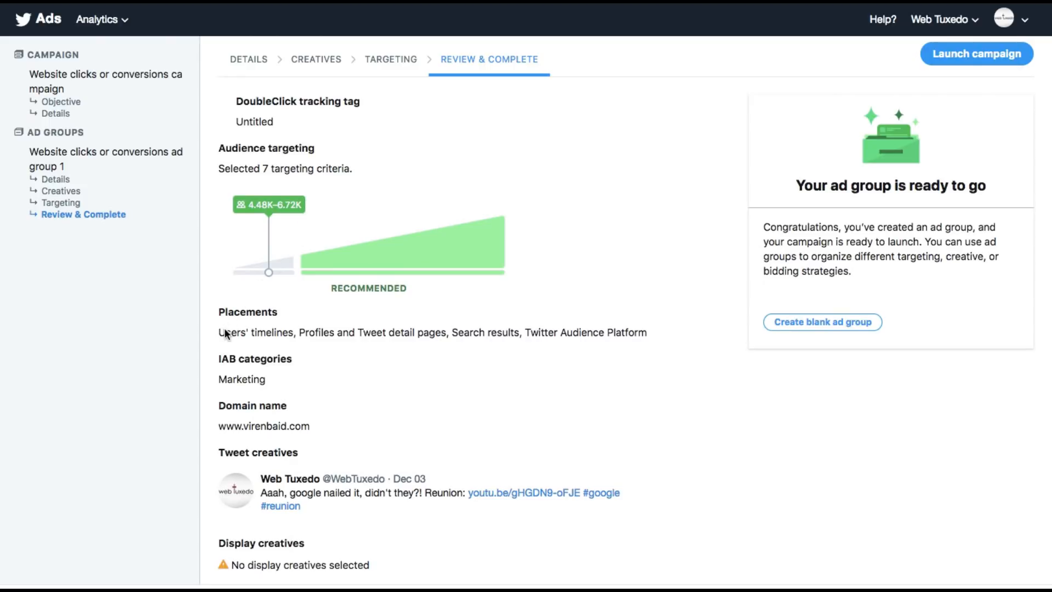
mouse_move(366, 346)
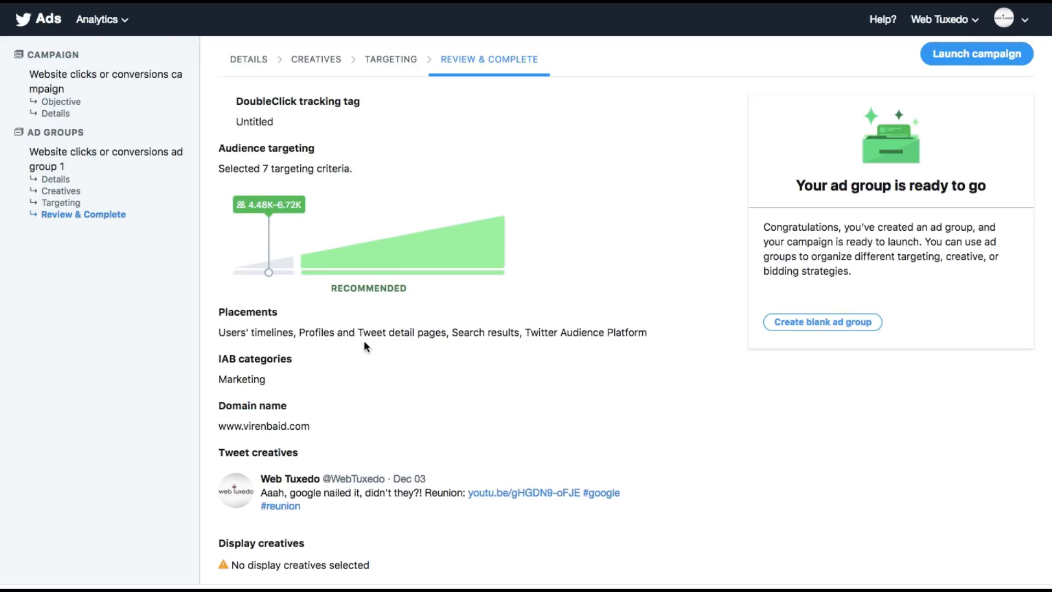
scroll(down, 3)
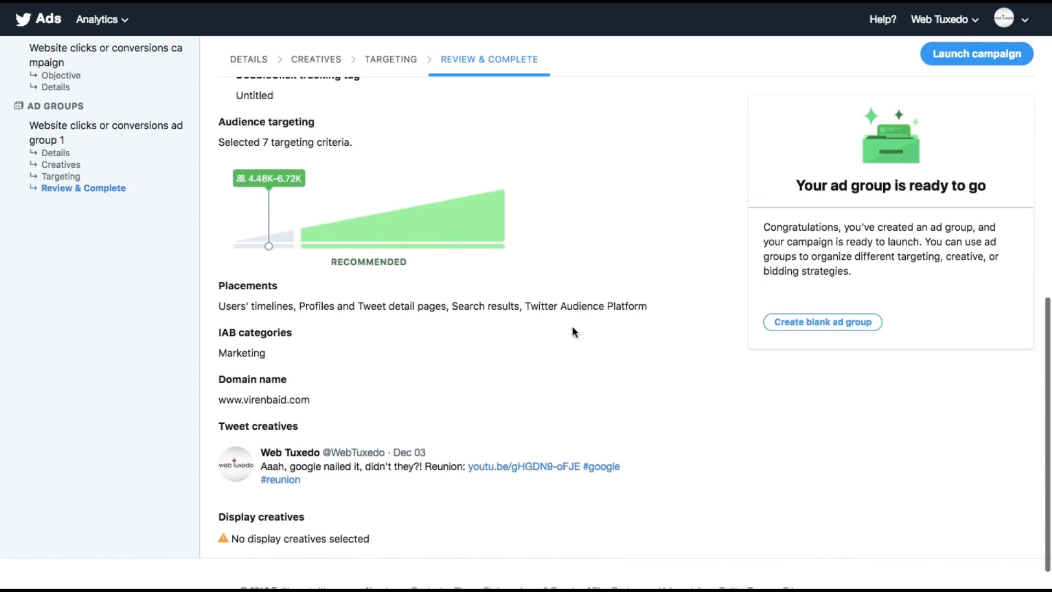
mouse_move(243, 360)
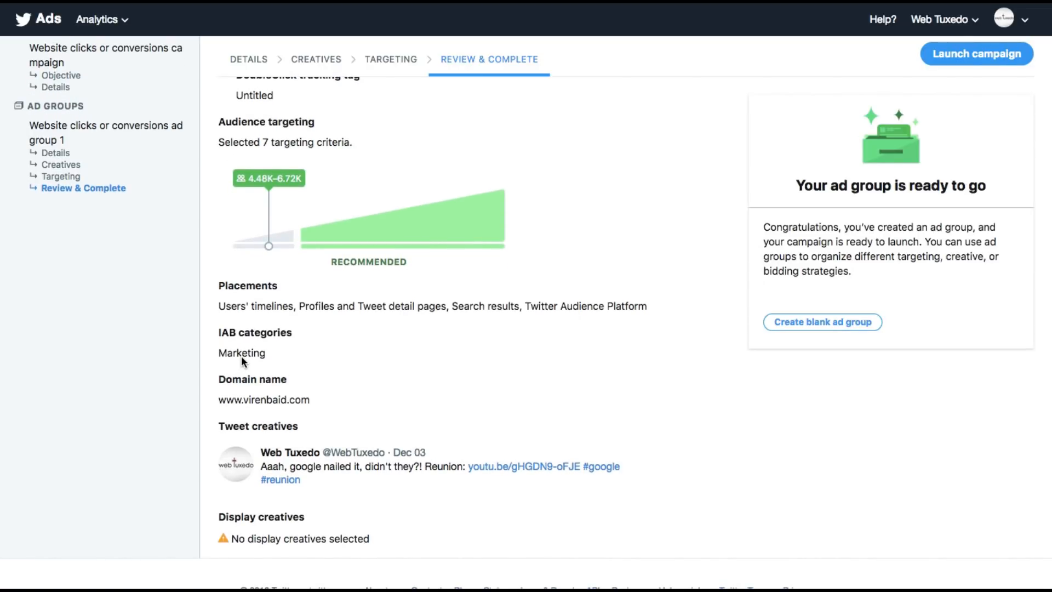
scroll(down, 3)
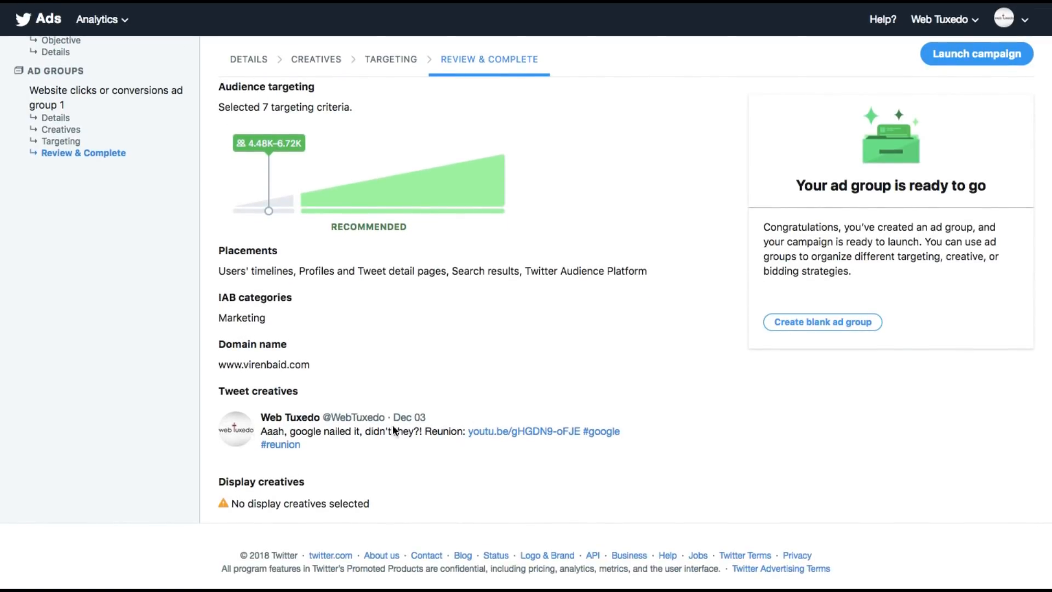
mouse_move(357, 479)
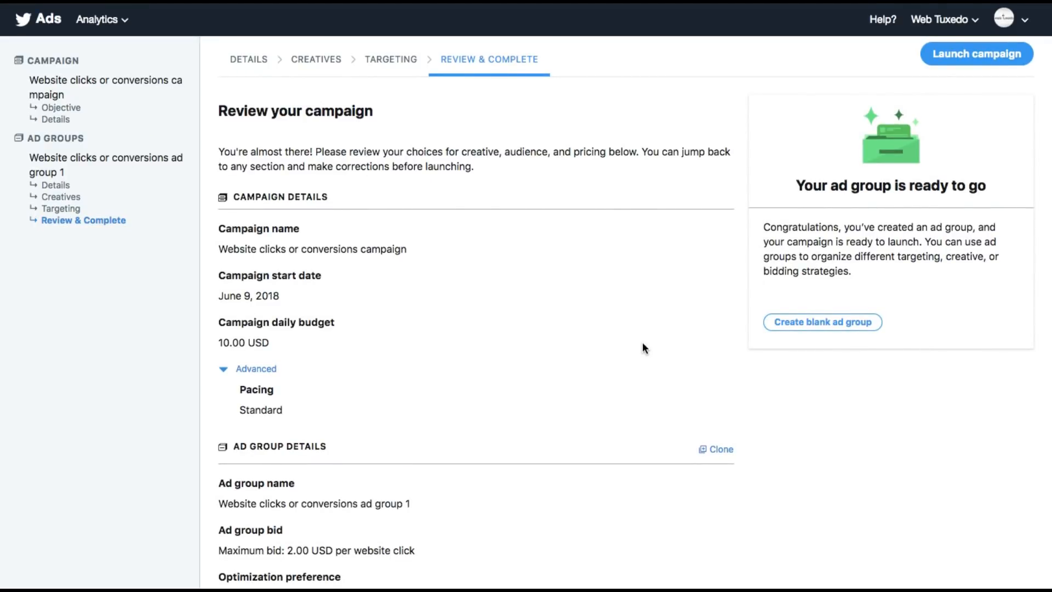
mouse_move(977, 54)
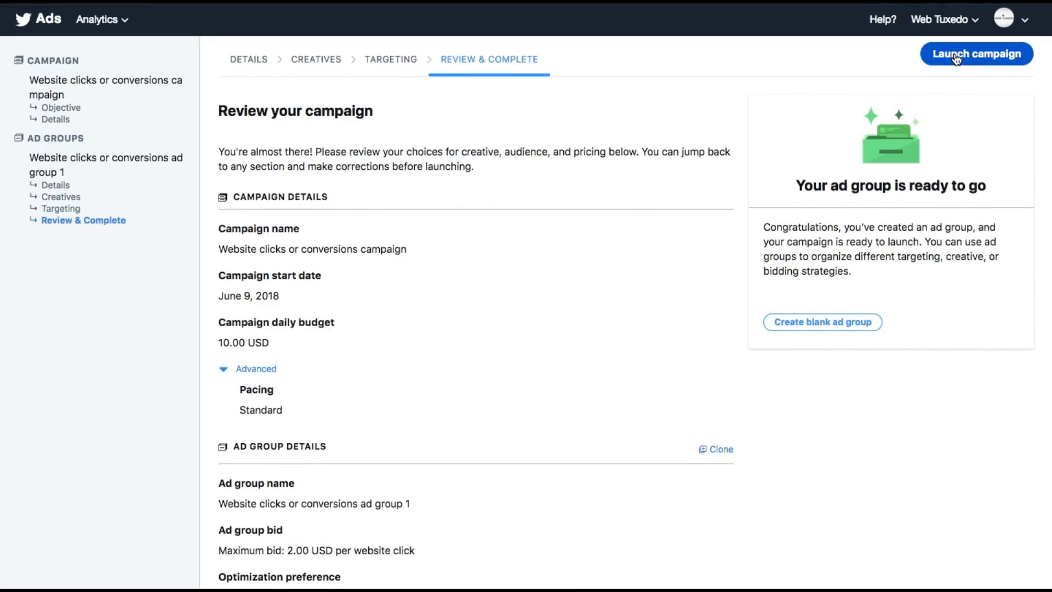
Launch the reviewed campaign, bringing up the payment method form
click(977, 54)
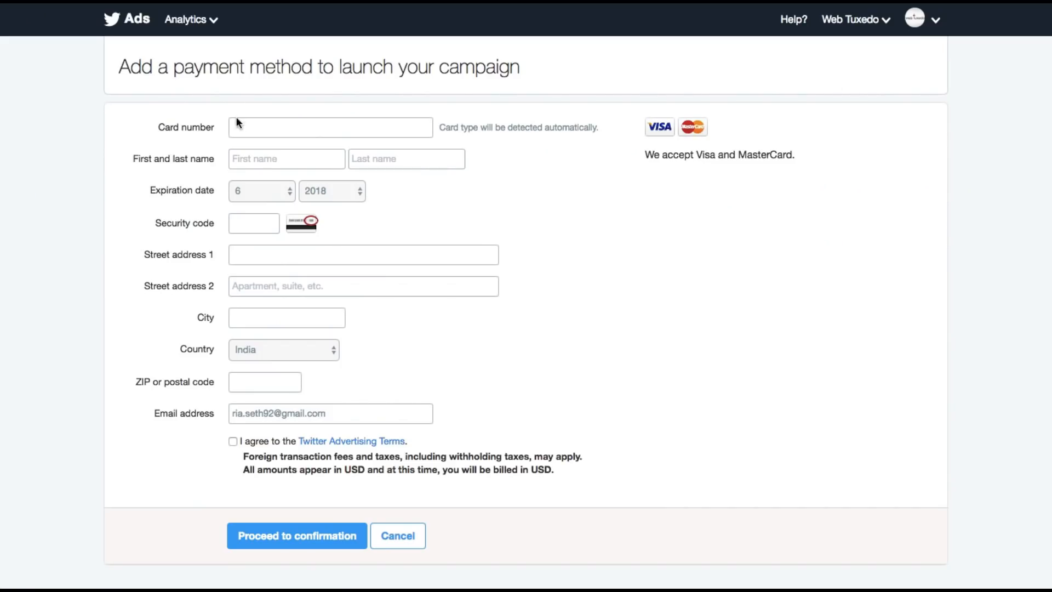
mouse_move(586, 128)
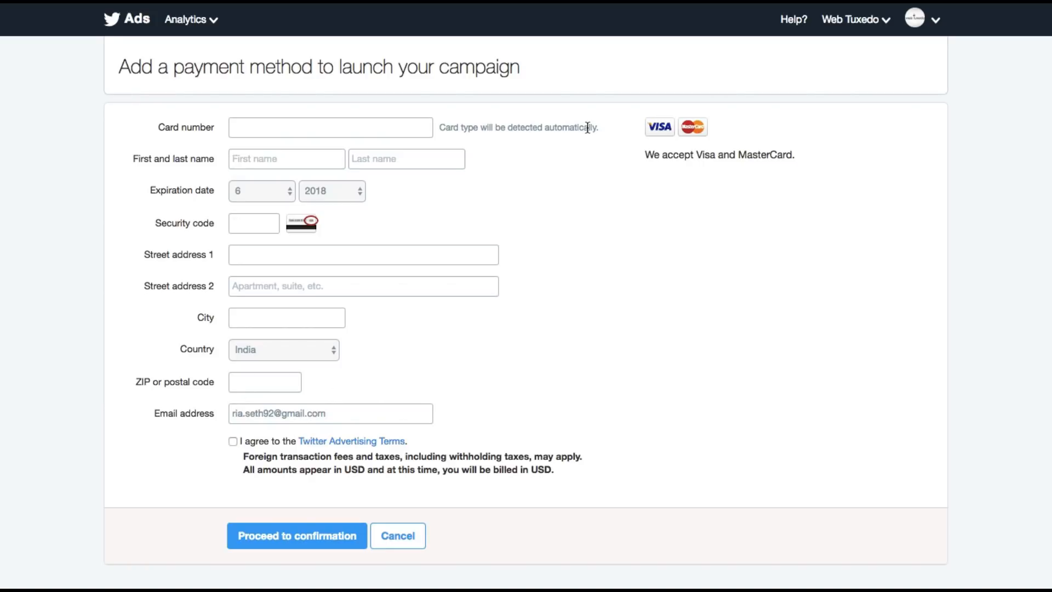
mouse_move(228, 196)
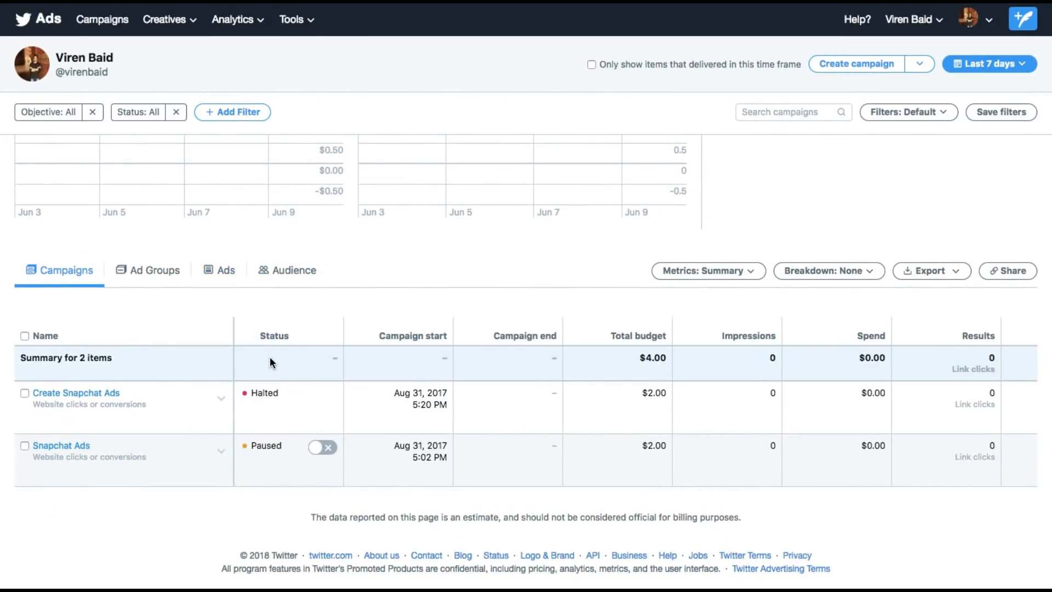
mouse_move(146, 395)
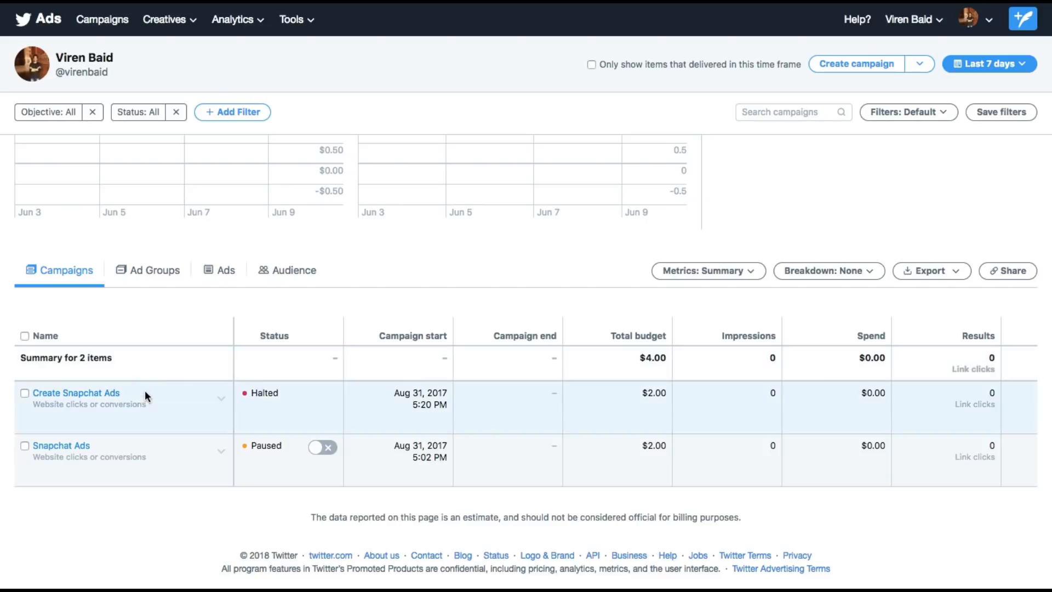
mouse_move(104, 402)
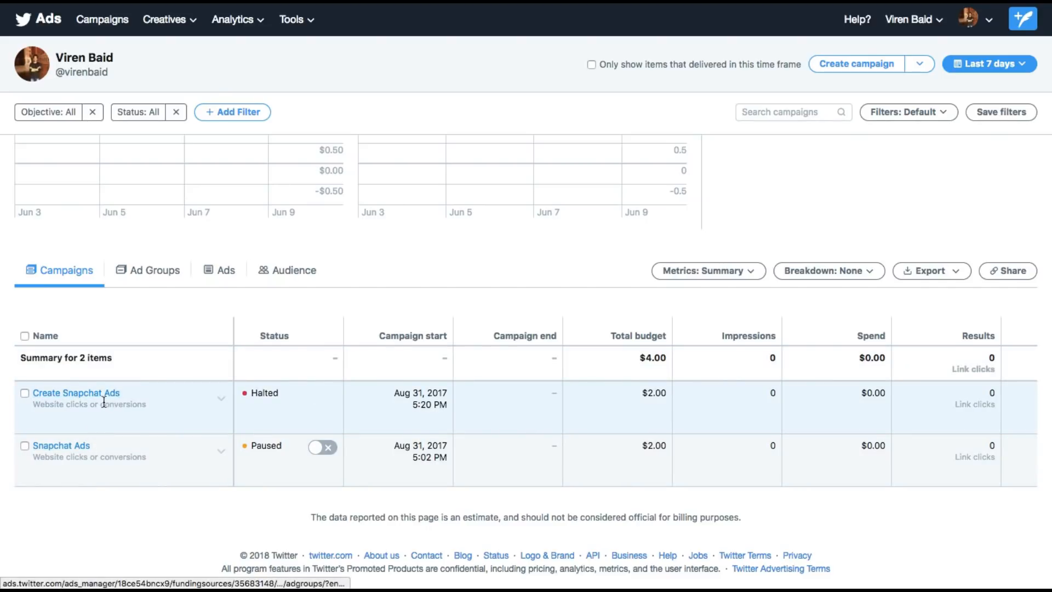
mouse_move(92, 431)
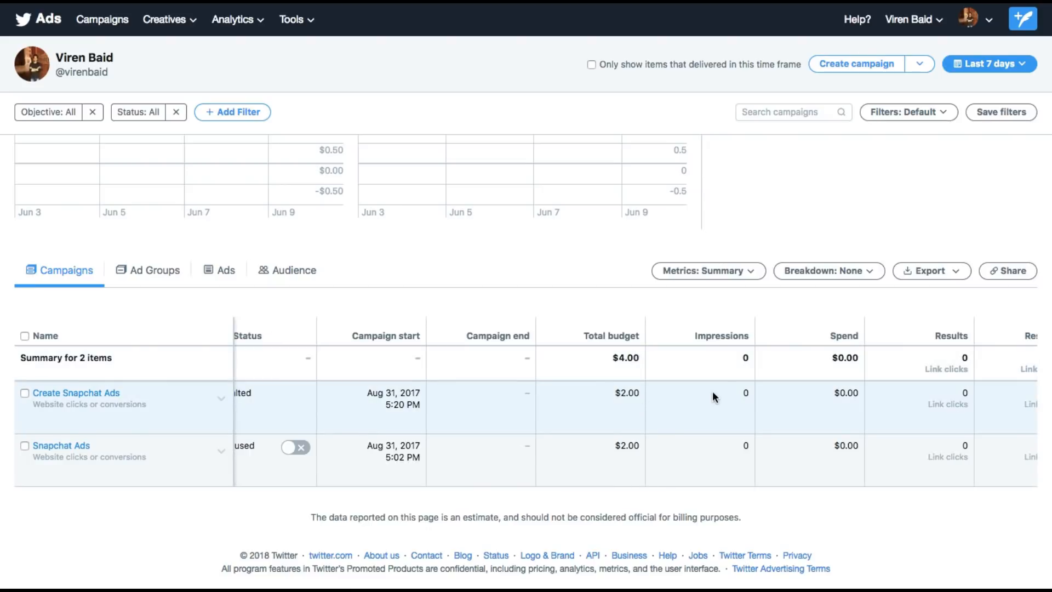
scroll(right, 3)
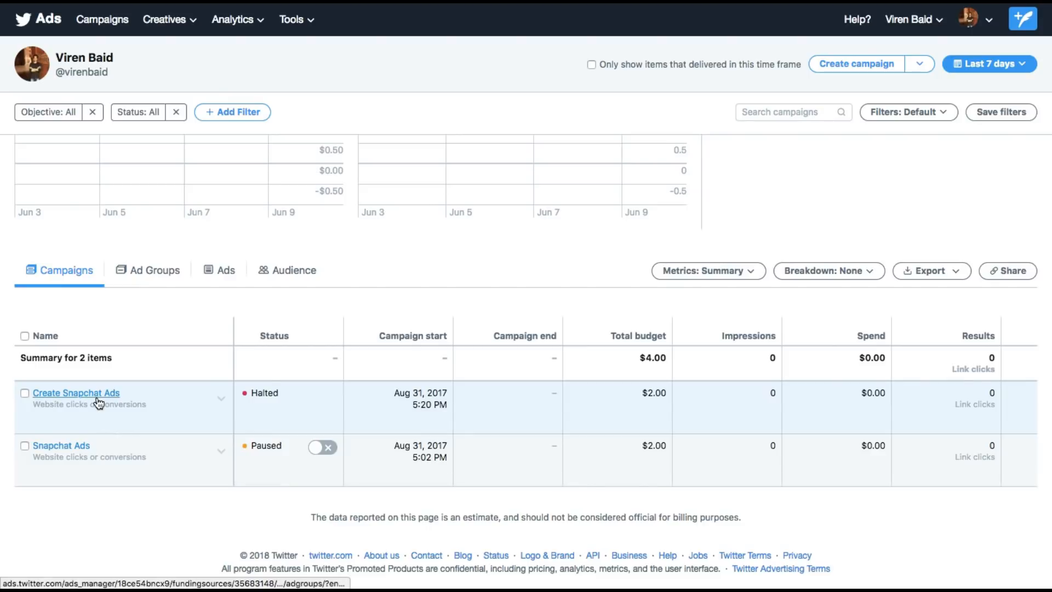
Drill into the Create Snapchat Ads campaign and view its Image Ad ad group
click(76, 392)
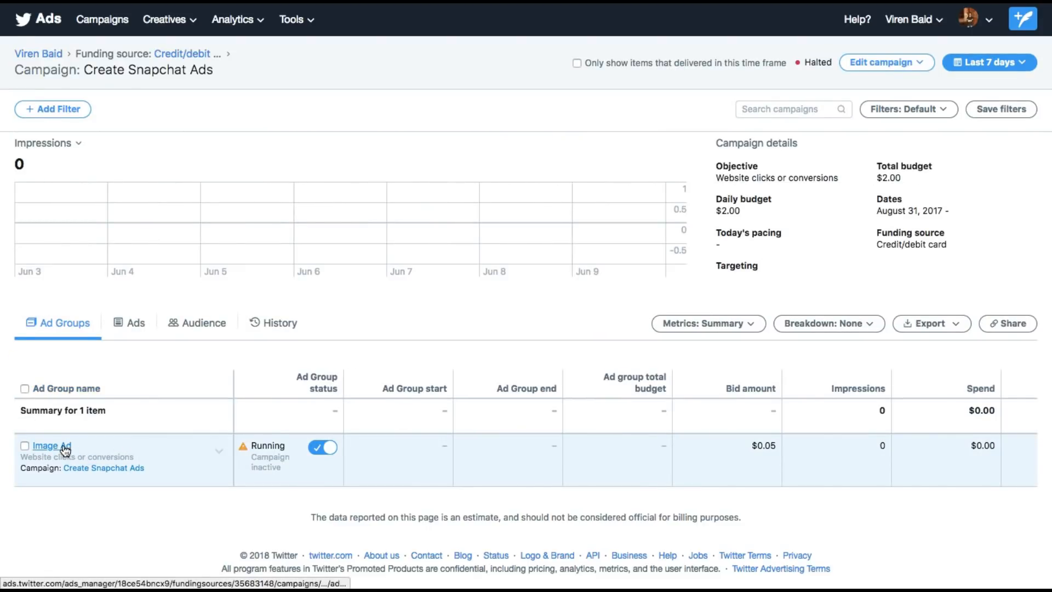
click(50, 444)
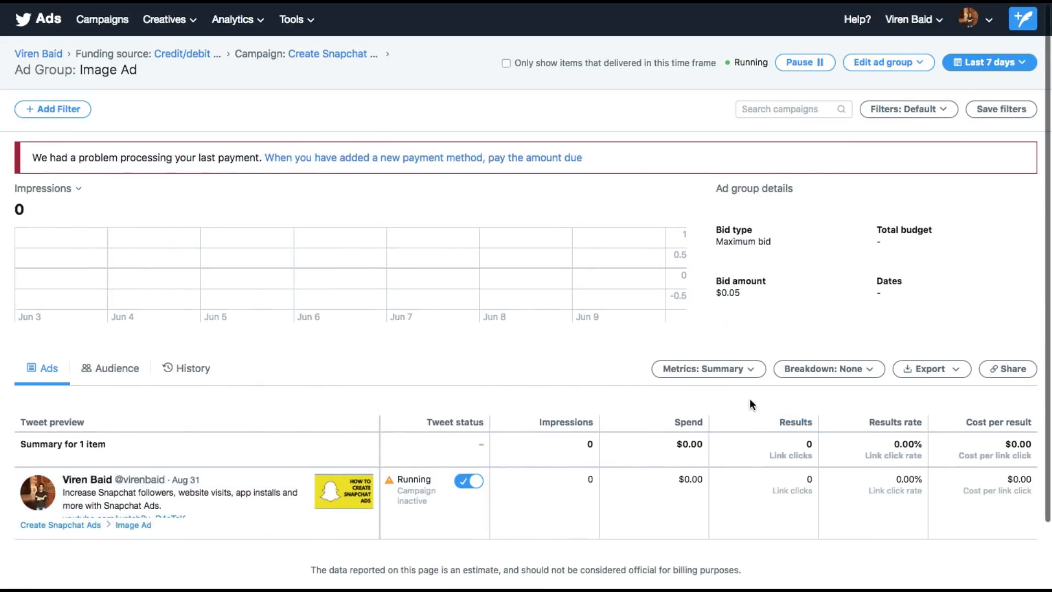
scroll(down, 3)
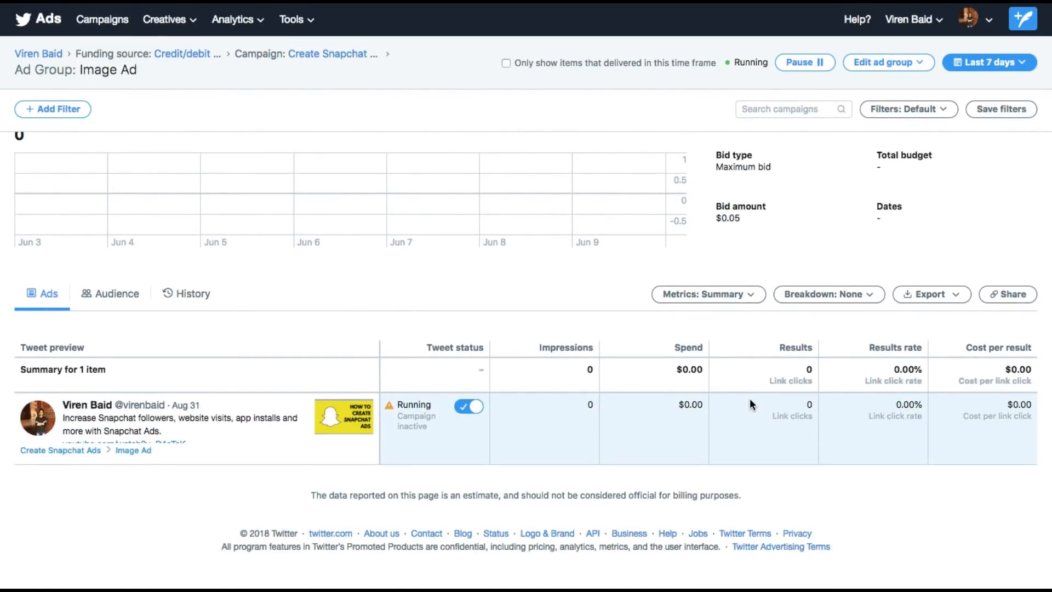